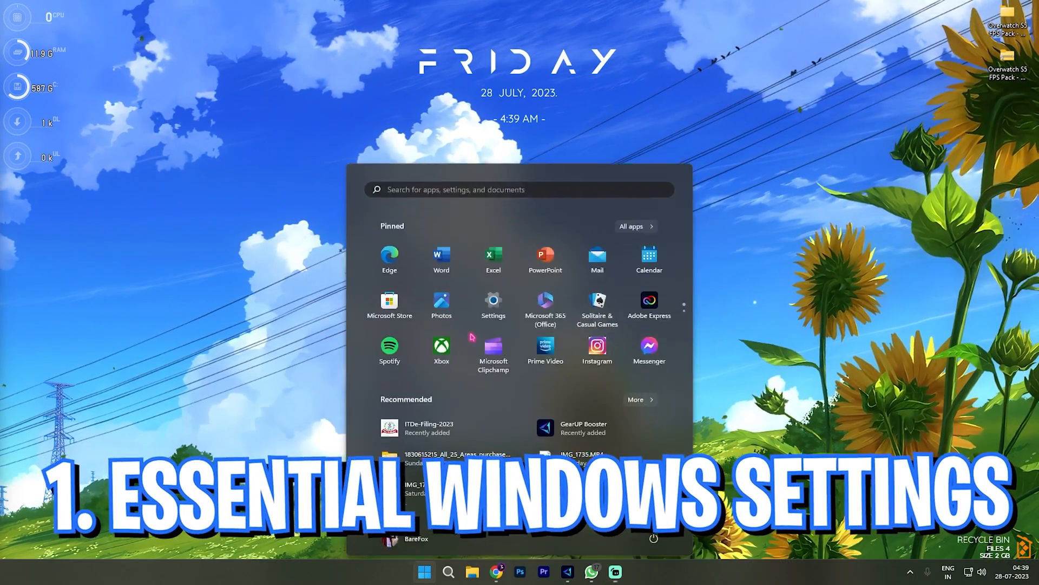
Go to the Gaming page of Settings with the Xbox Game Bar and Game Mode options
{"action": "left_click", "coordinate": [493, 300]}
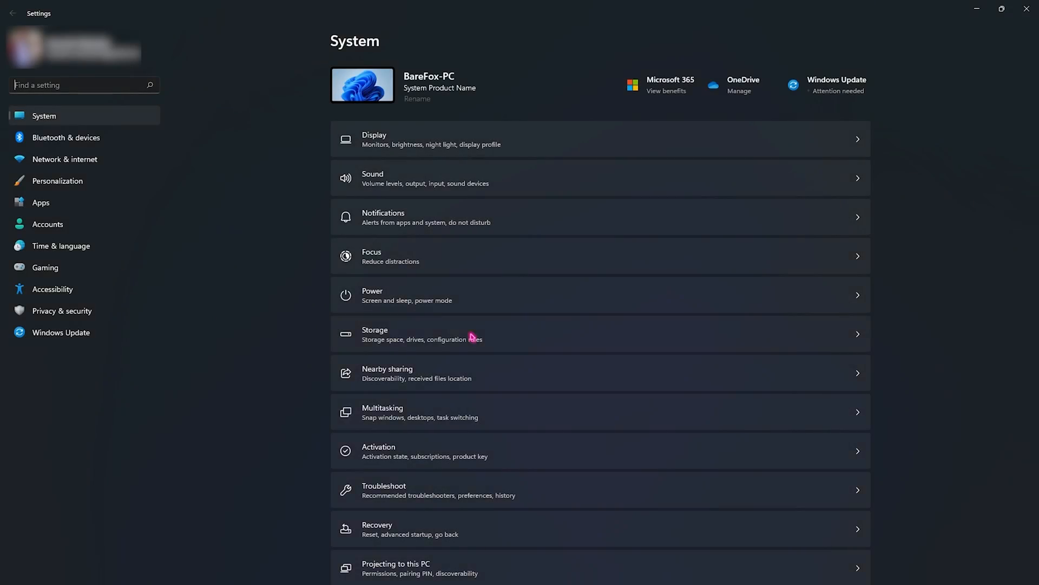
{"action": "mouse_move", "coordinate": [446, 337]}
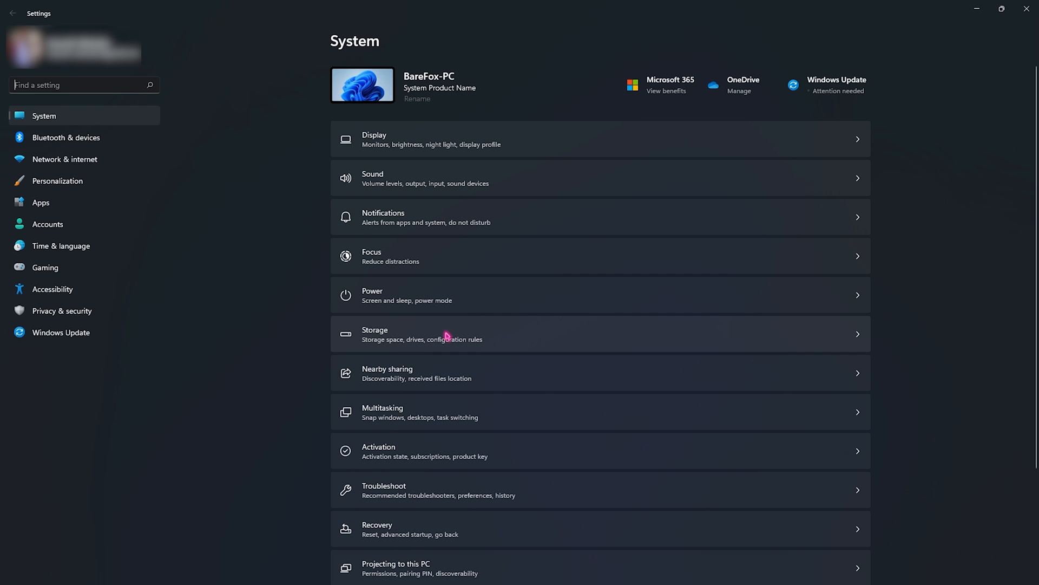
{"action": "left_click", "coordinate": [45, 266]}
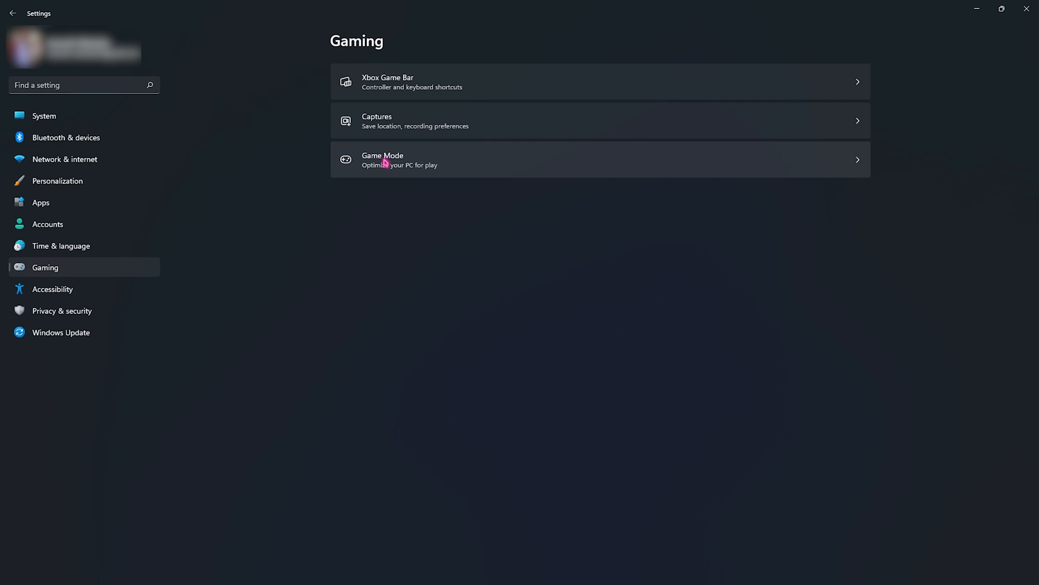
{"action": "mouse_move", "coordinate": [391, 84]}
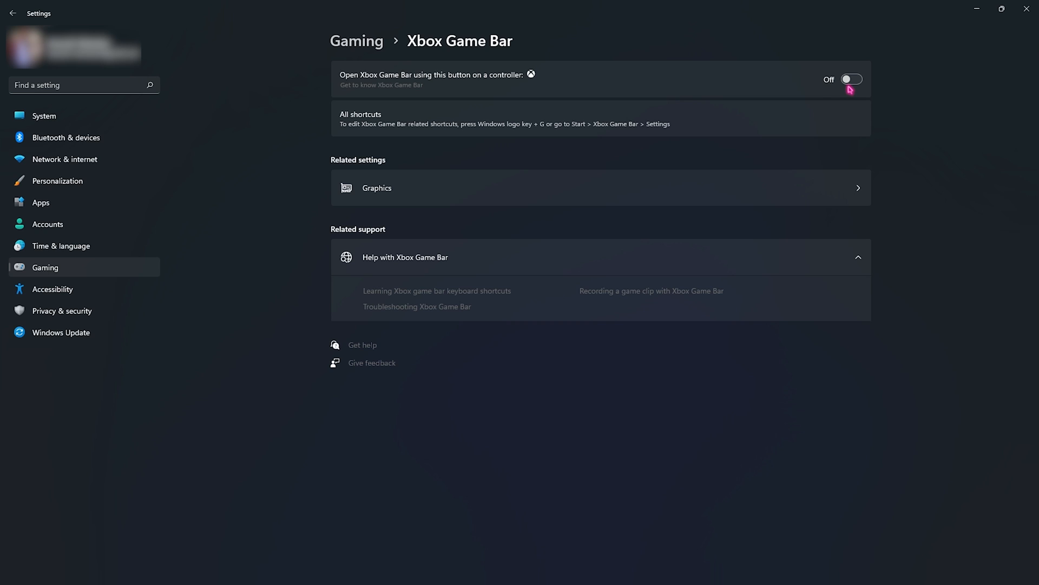
{"action": "mouse_move", "coordinate": [442, 35]}
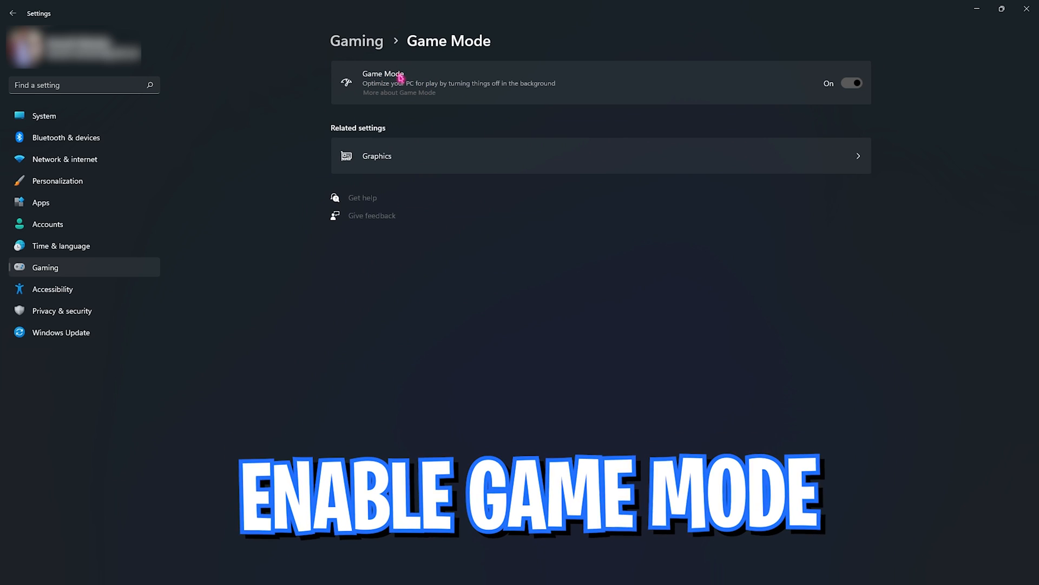
{"action": "mouse_move", "coordinate": [491, 93]}
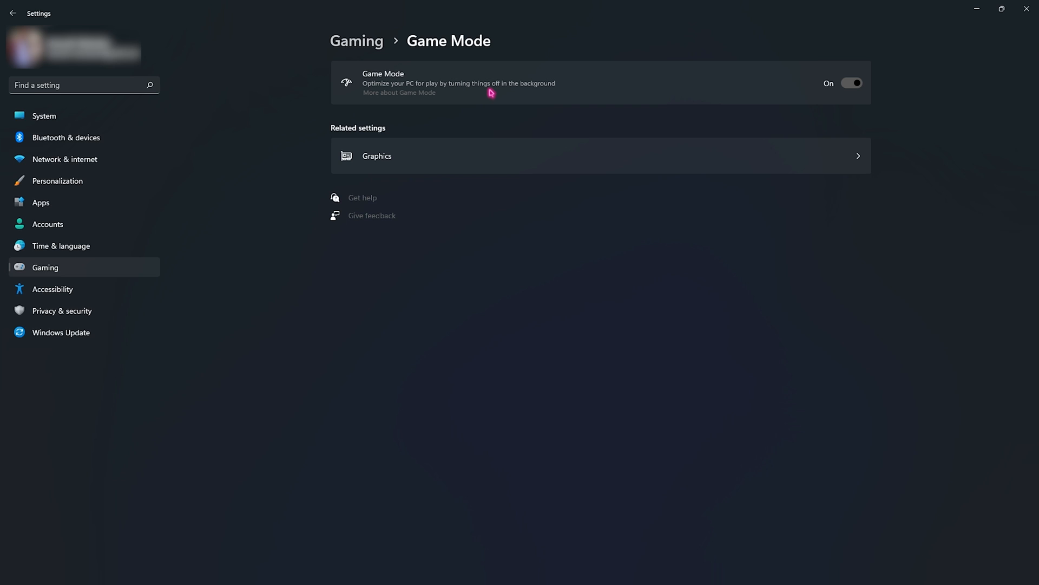
{"action": "mouse_move", "coordinate": [359, 119]}
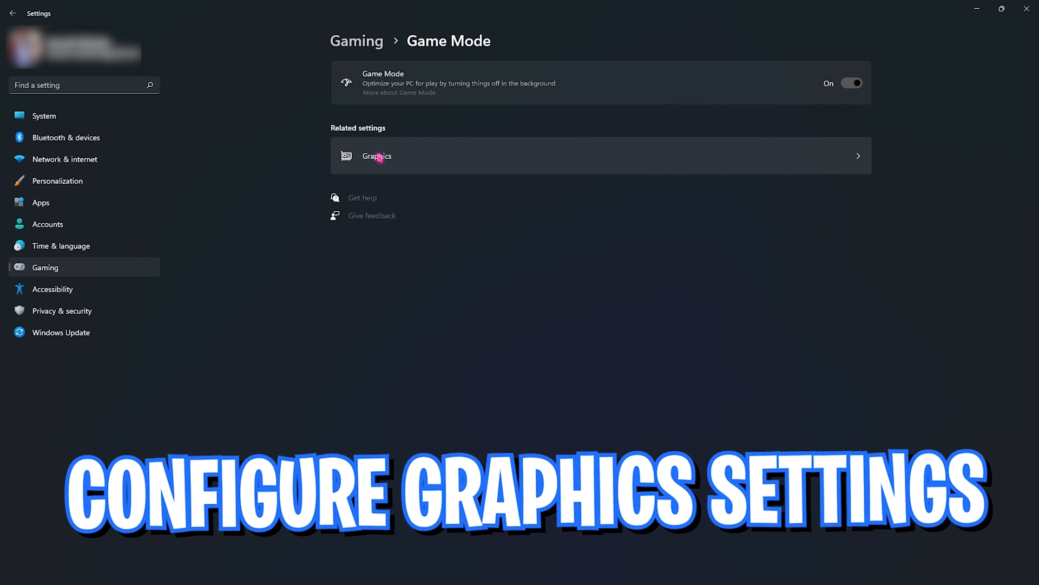
Reach the default graphics settings showing GPU scheduling and windowed-game optimizations on
{"action": "left_click", "coordinate": [375, 156]}
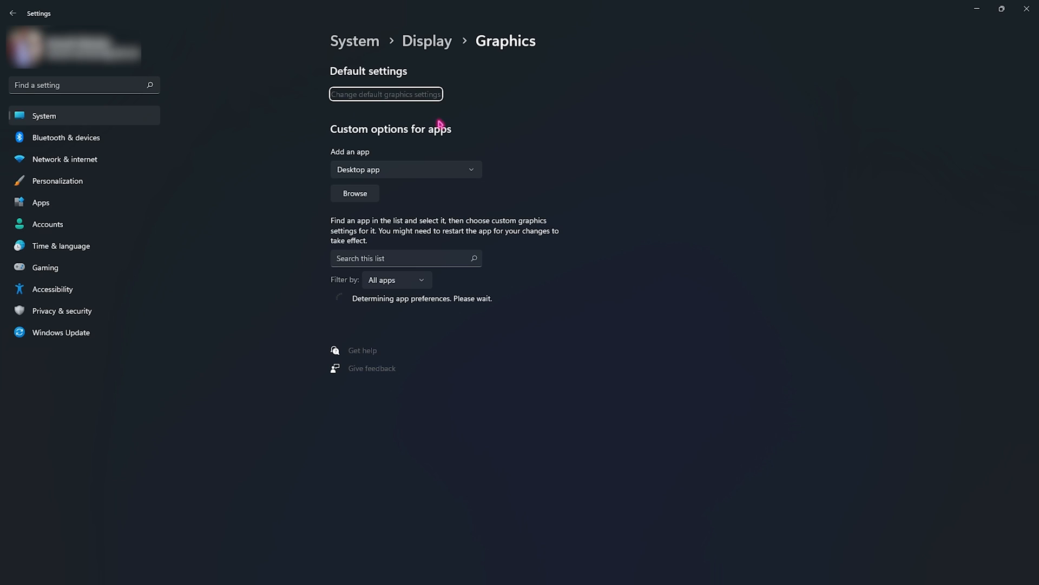
{"action": "mouse_move", "coordinate": [385, 291]}
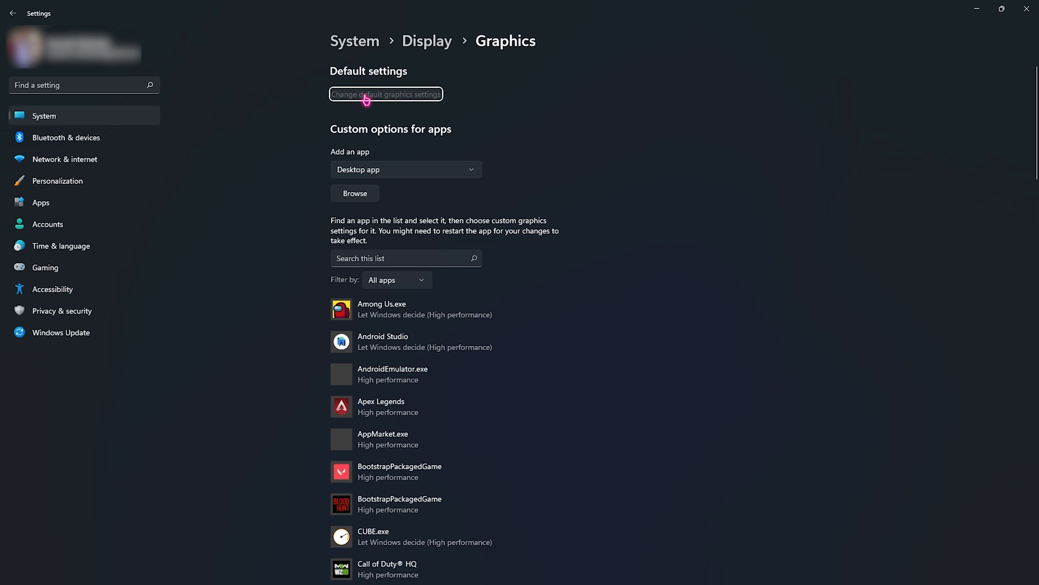
{"action": "left_click", "coordinate": [385, 93]}
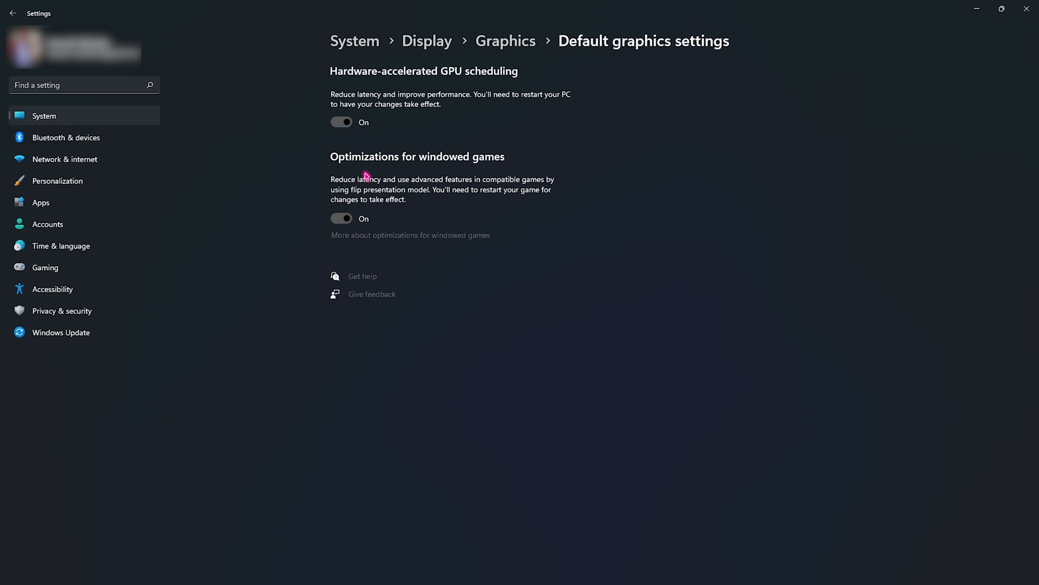
{"action": "mouse_move", "coordinate": [368, 107]}
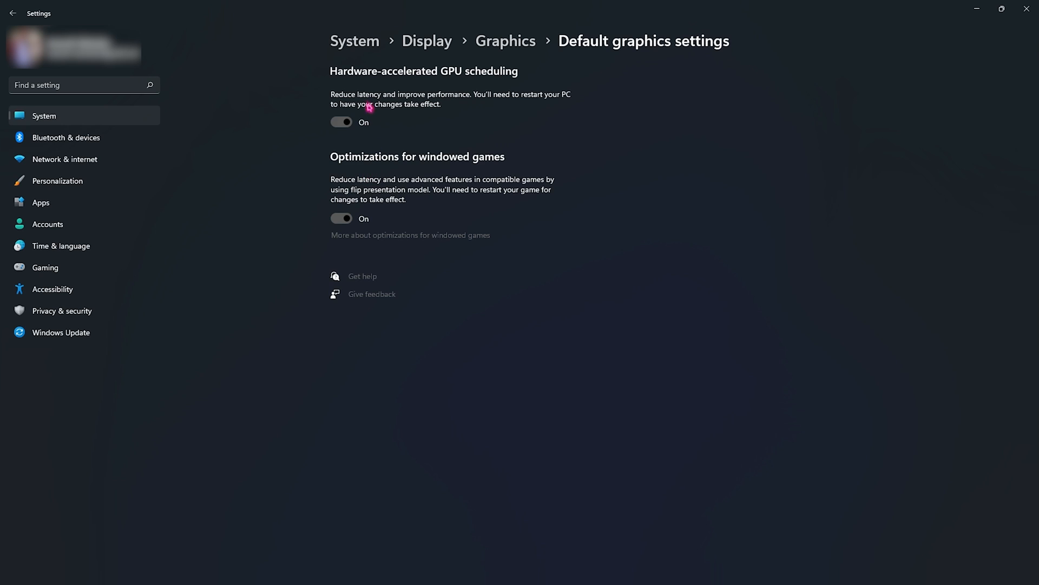
{"action": "mouse_move", "coordinate": [398, 140]}
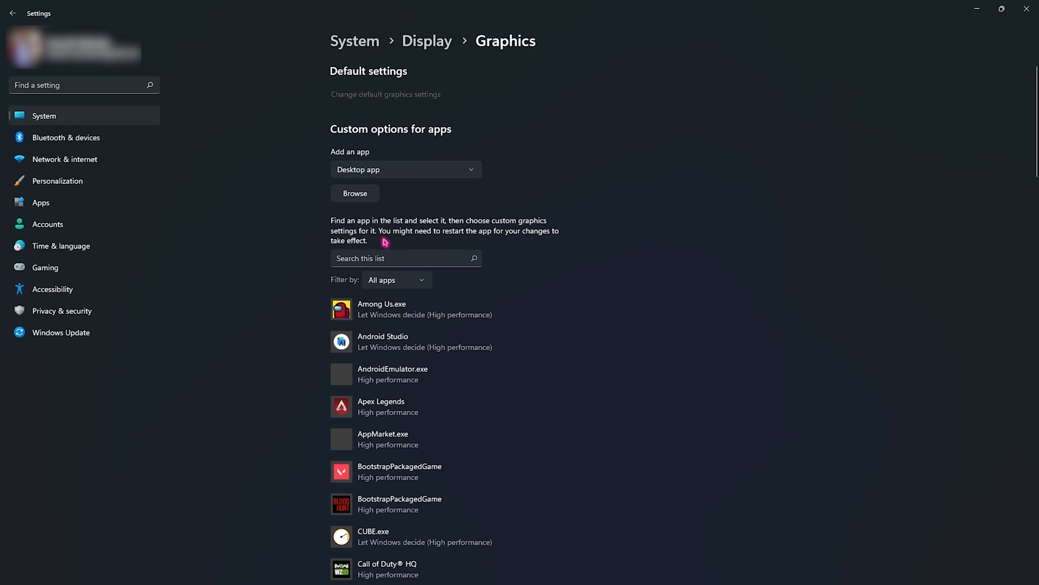
Set Overwatch Application's graphics preference to High performance and save it
{"action": "scroll", "scroll_direction": "down", "scroll_amount": 3}
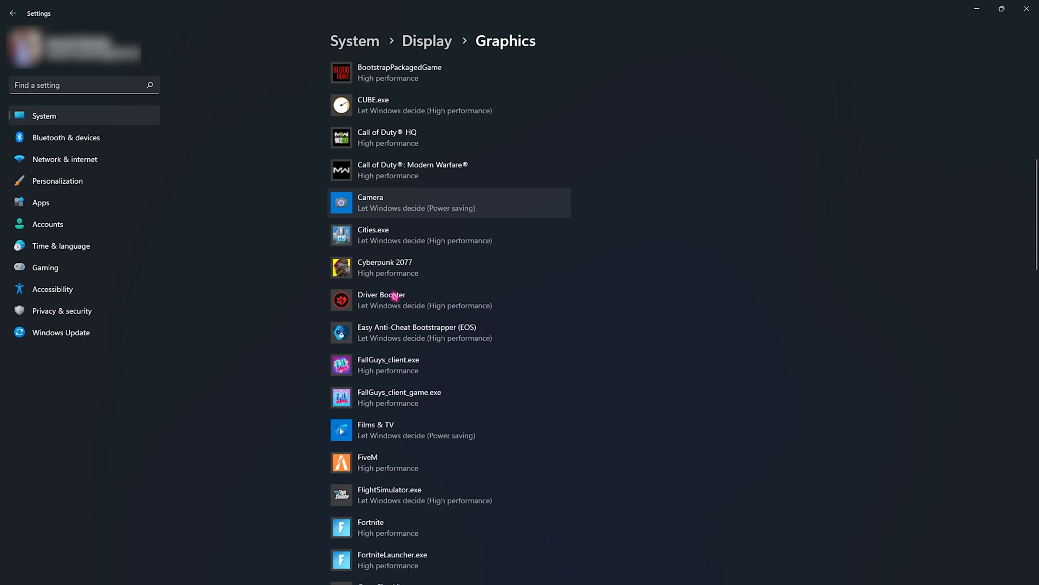
{"action": "scroll", "scroll_direction": "down", "scroll_amount": 3}
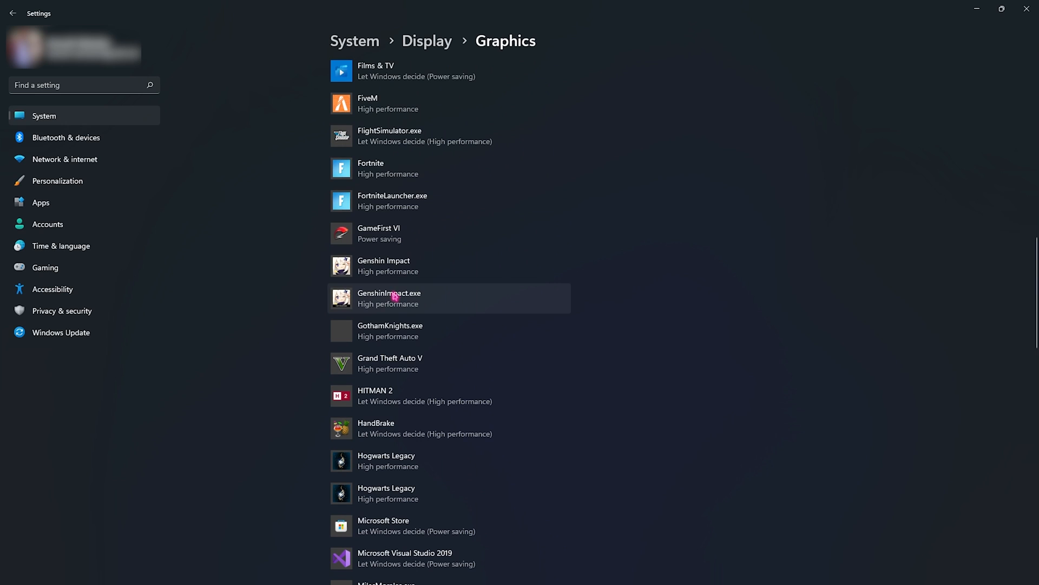
{"action": "scroll", "scroll_direction": "down", "scroll_amount": 3}
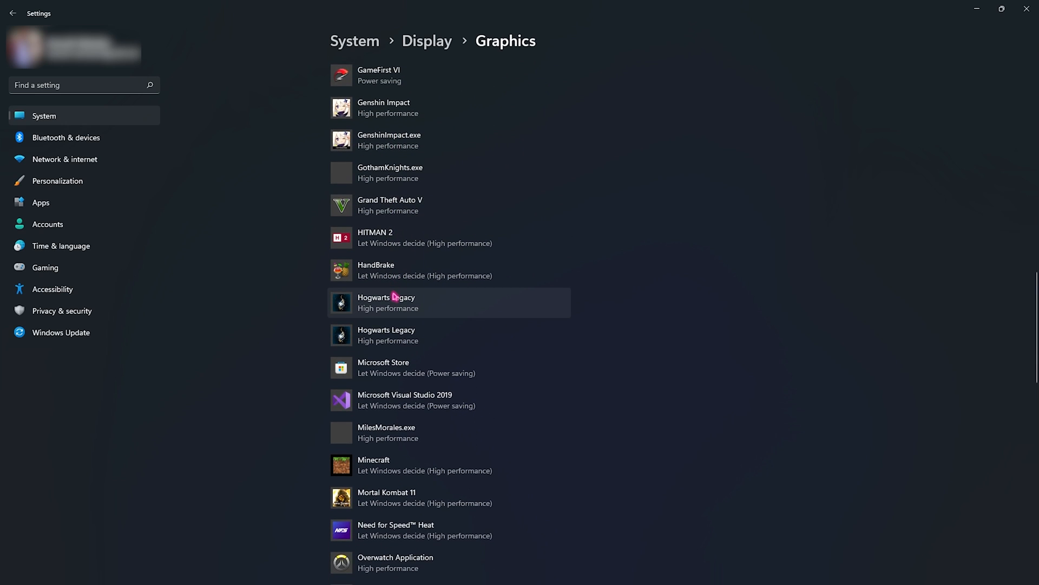
{"action": "scroll", "scroll_direction": "up", "scroll_amount": 3}
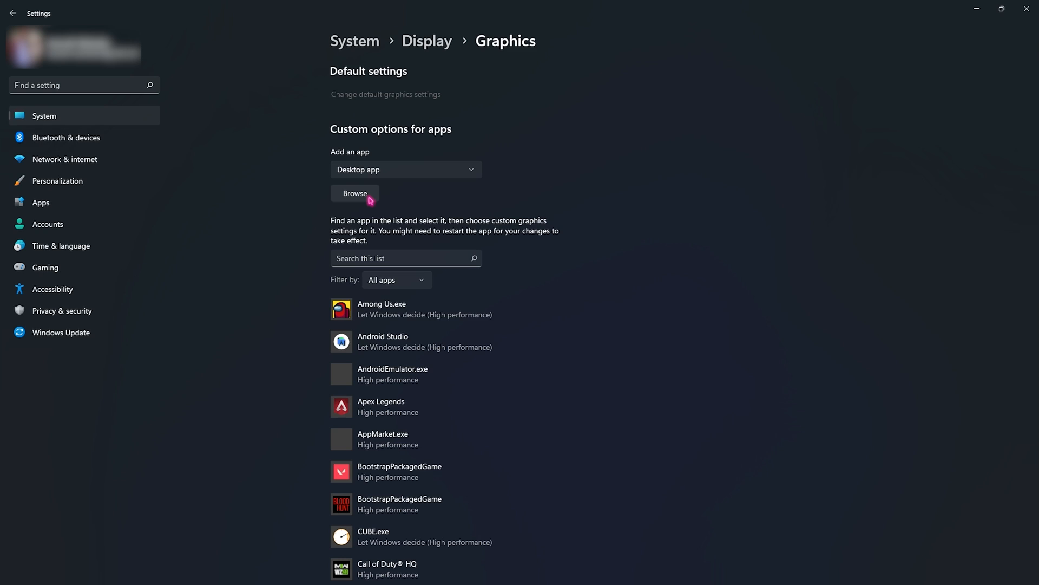
{"action": "scroll", "scroll_direction": "down", "scroll_amount": 3}
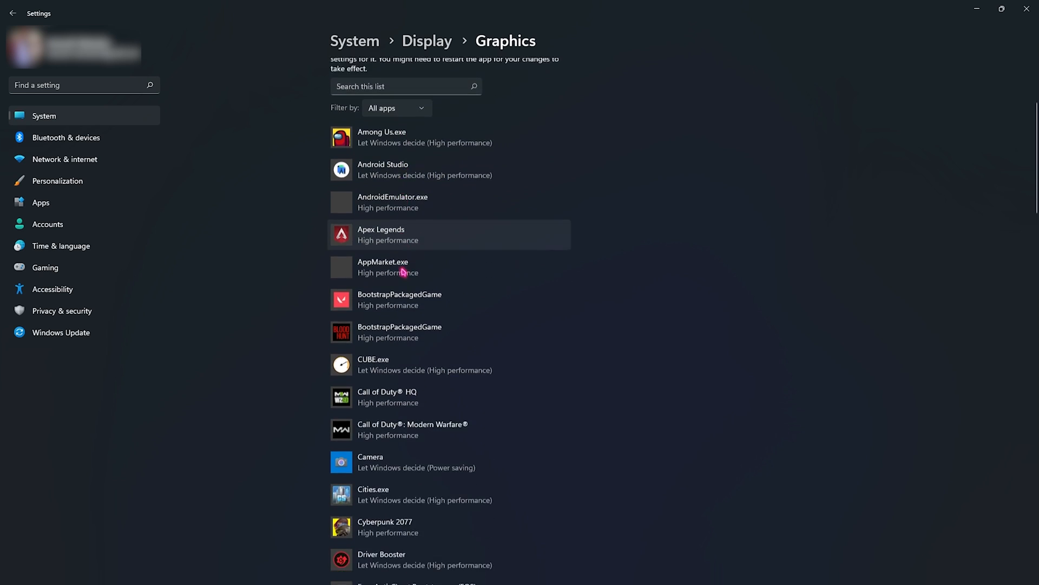
{"action": "scroll", "scroll_direction": "down", "scroll_amount": 3}
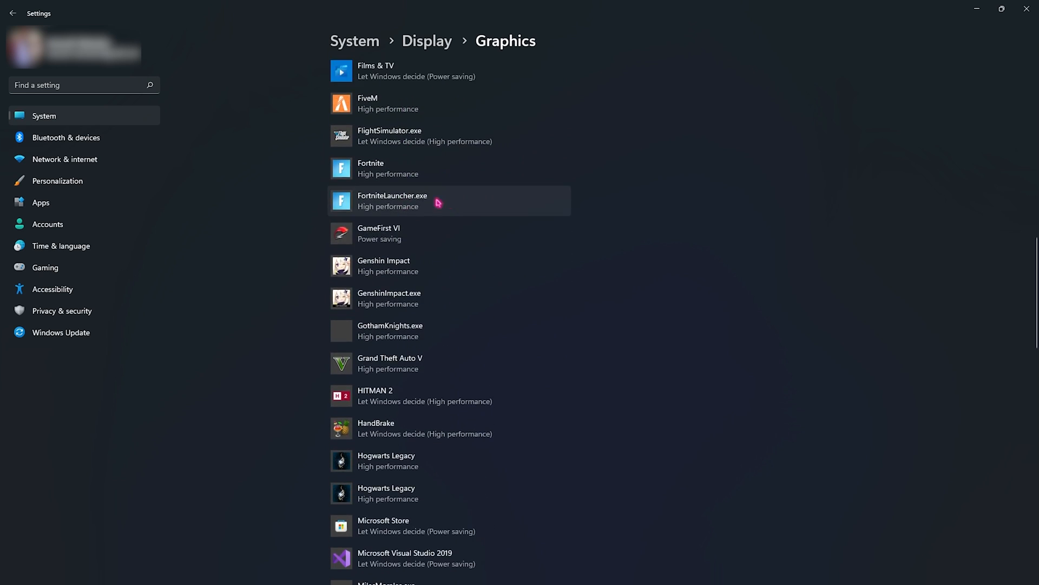
{"action": "scroll", "scroll_direction": "down", "scroll_amount": 3}
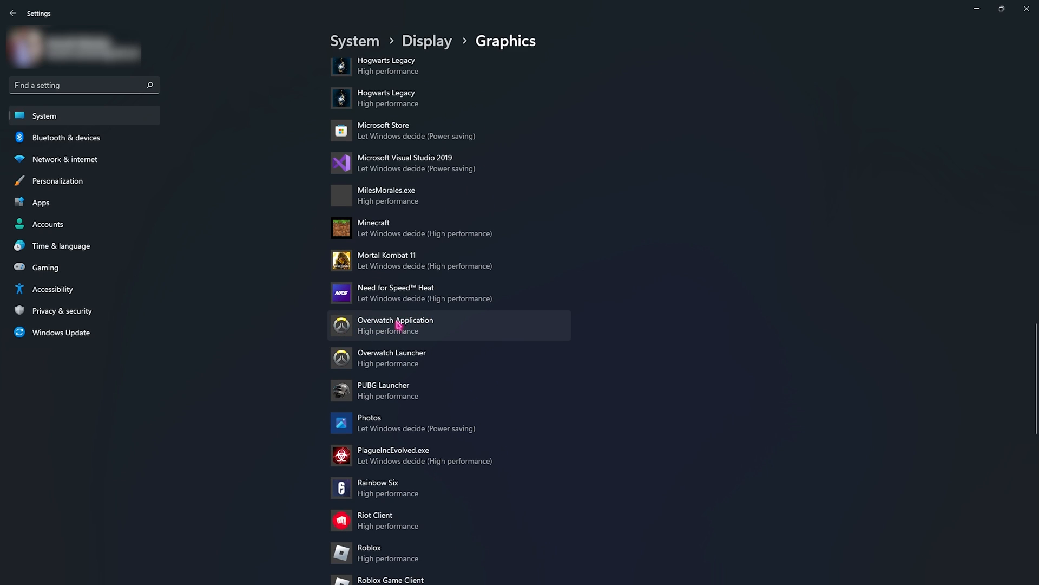
{"action": "mouse_move", "coordinate": [408, 331]}
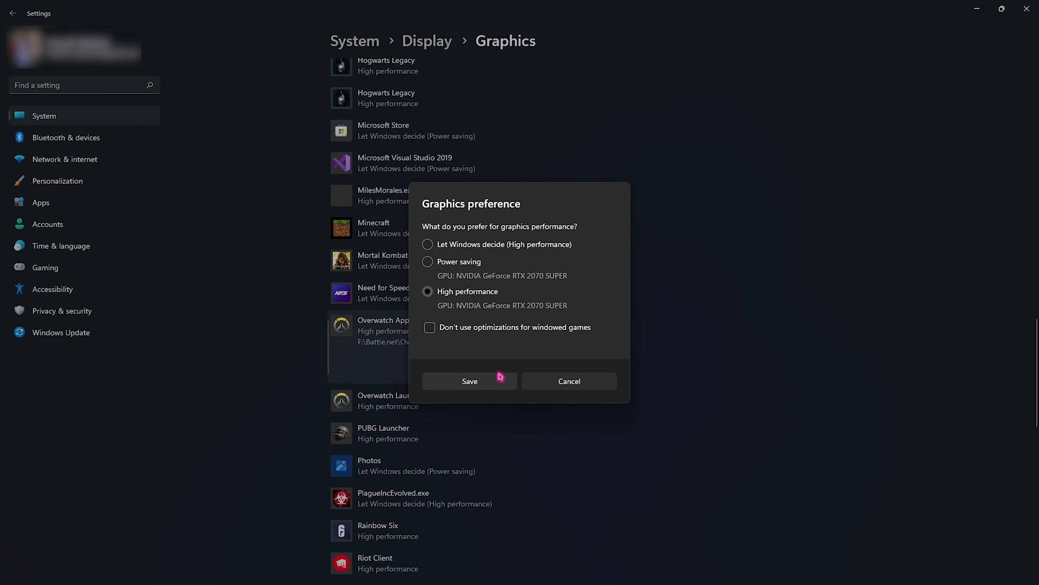
{"action": "left_click", "coordinate": [468, 381]}
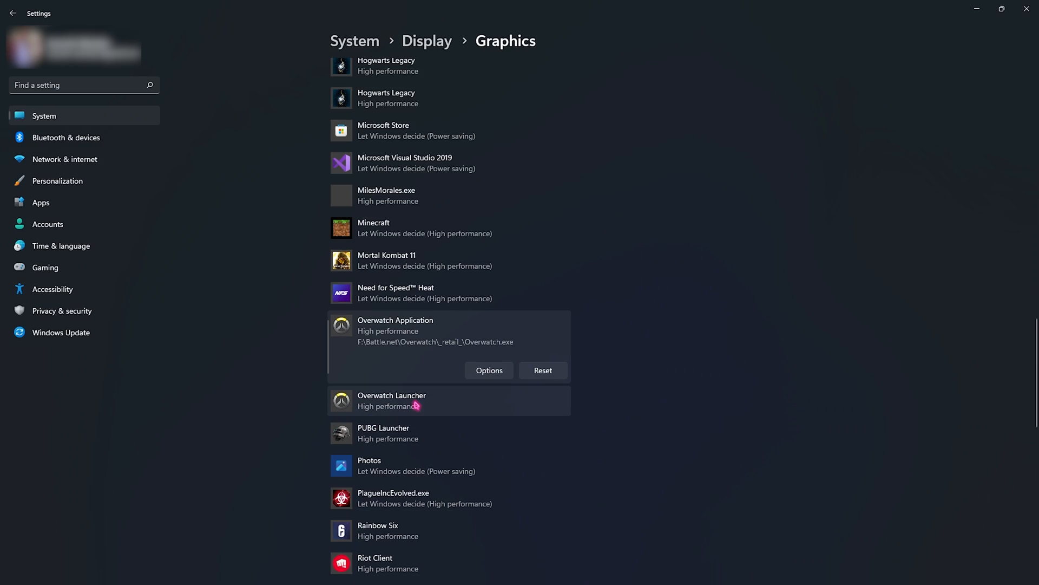
{"action": "left_click", "coordinate": [489, 370]}
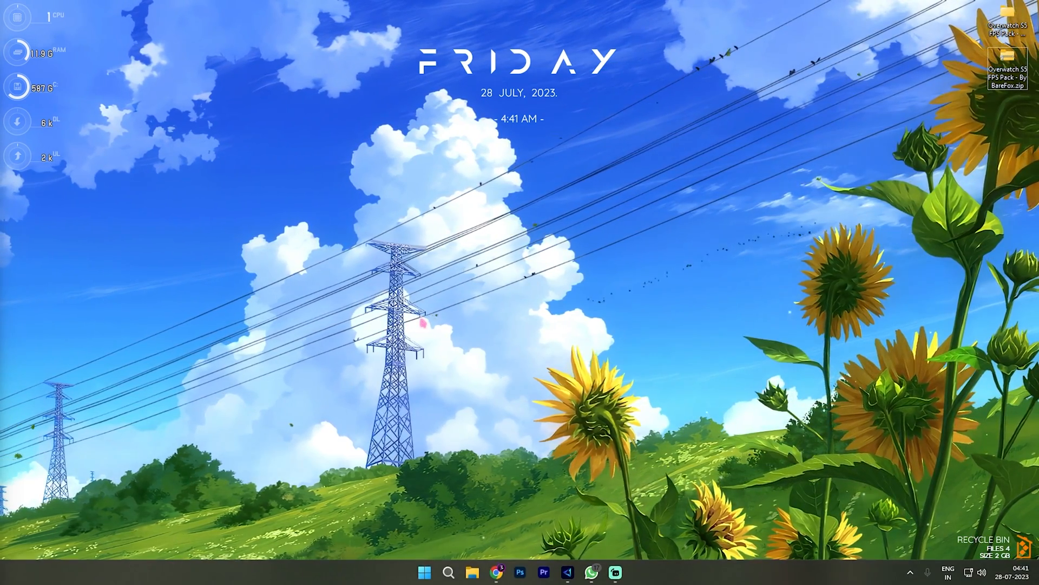
Adjust visual effects for best performance, keeping thumbnails and smooth screen font edges, and confirm
{"action": "left_click", "coordinate": [425, 571]}
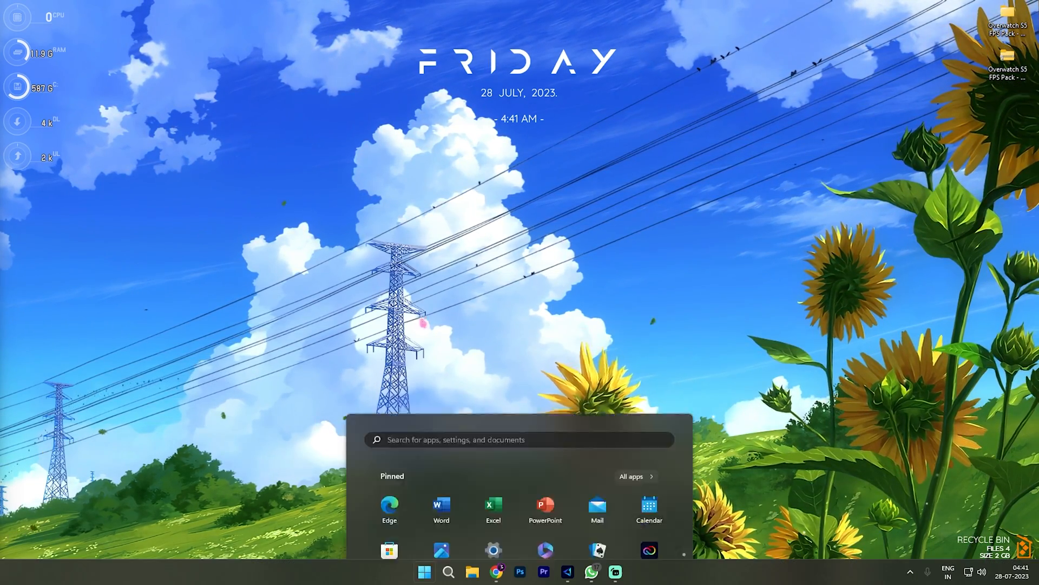
{"action": "type", "text": "adjust the appearance and performance of Windows"}
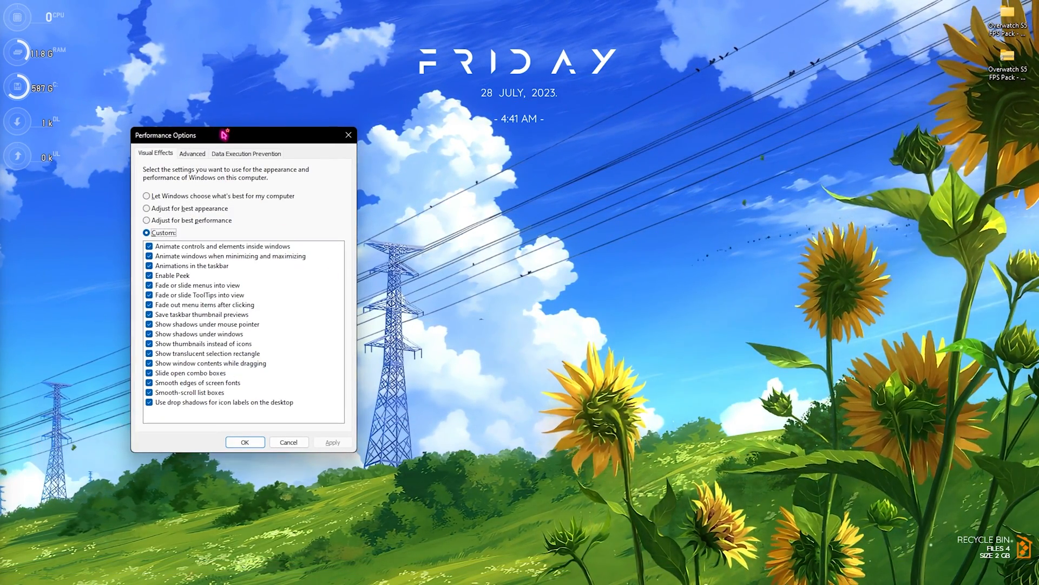
{"action": "left_click", "coordinate": [147, 220]}
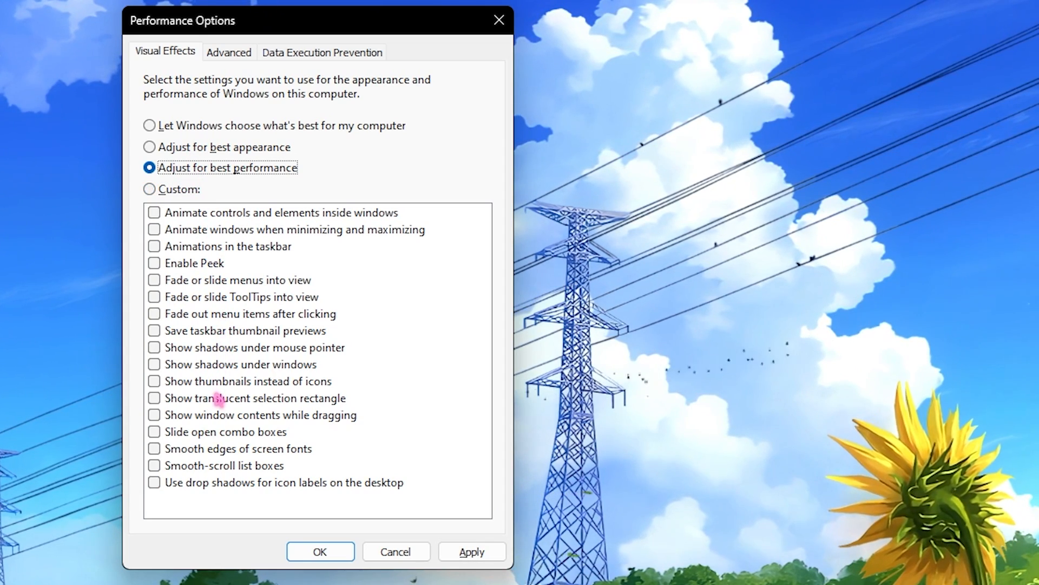
{"action": "left_click", "coordinate": [154, 380]}
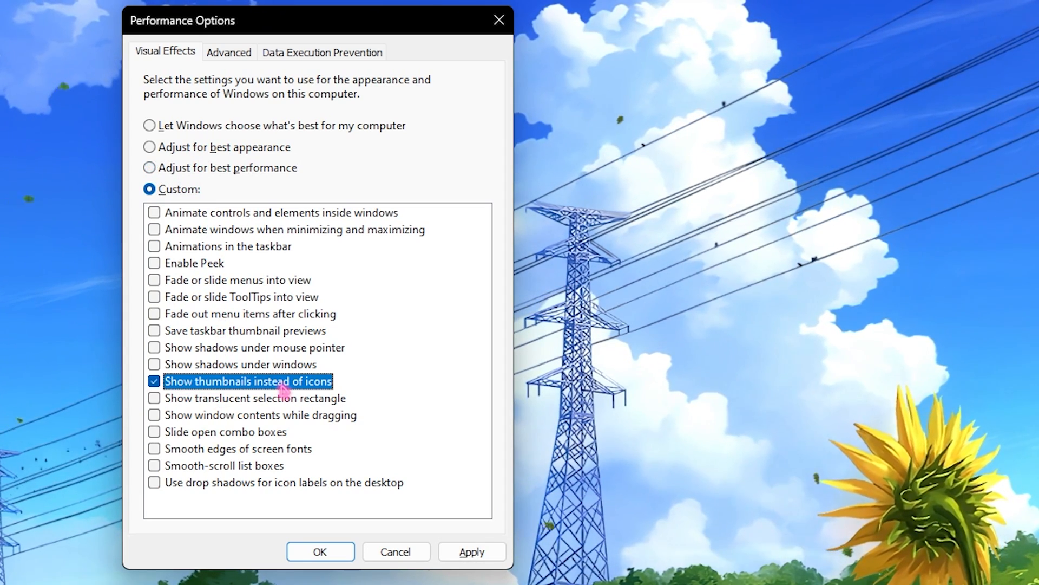
{"action": "left_click", "coordinate": [154, 448]}
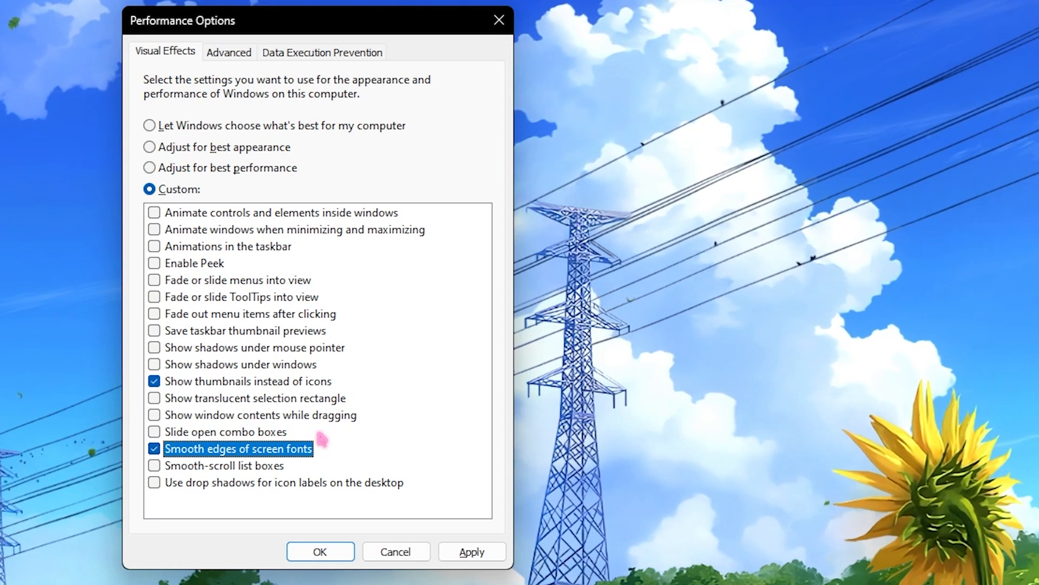
{"action": "left_click", "coordinate": [229, 52]}
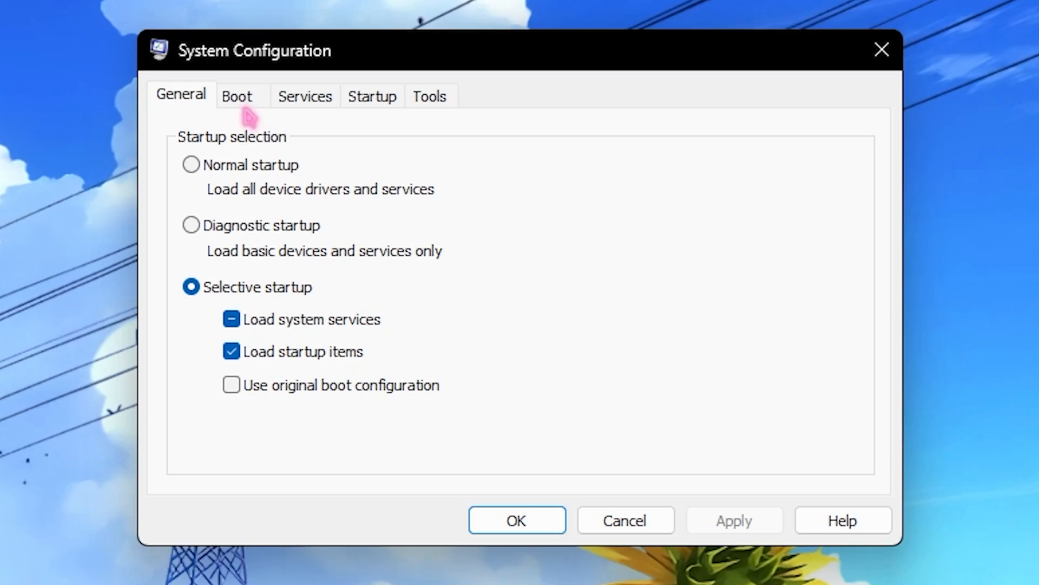
Enable Number of processors in the Boot advanced options and set it to 24
{"action": "left_click", "coordinate": [237, 97]}
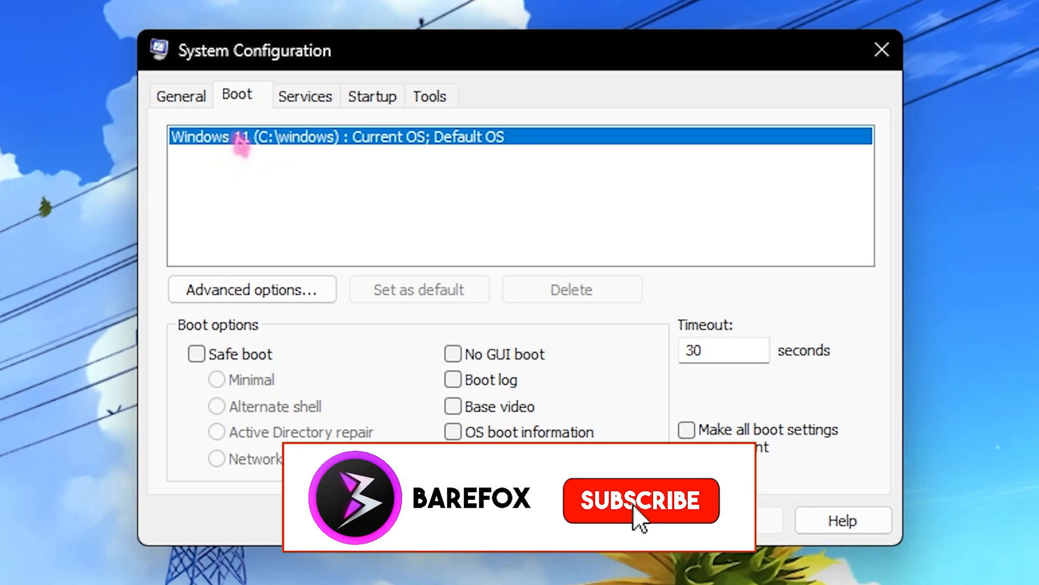
{"action": "left_click", "coordinate": [640, 500]}
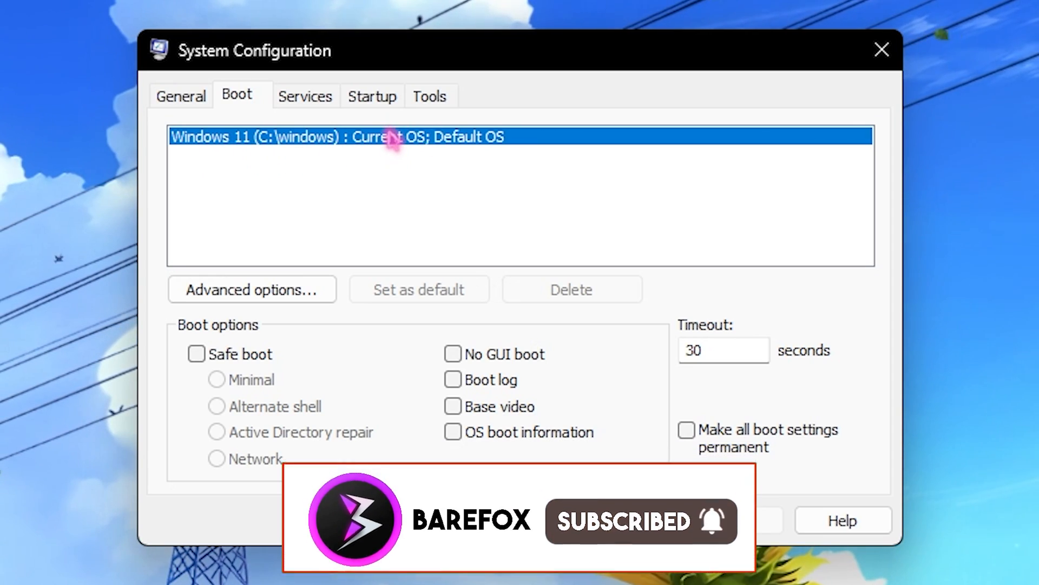
{"action": "left_click", "coordinate": [250, 289]}
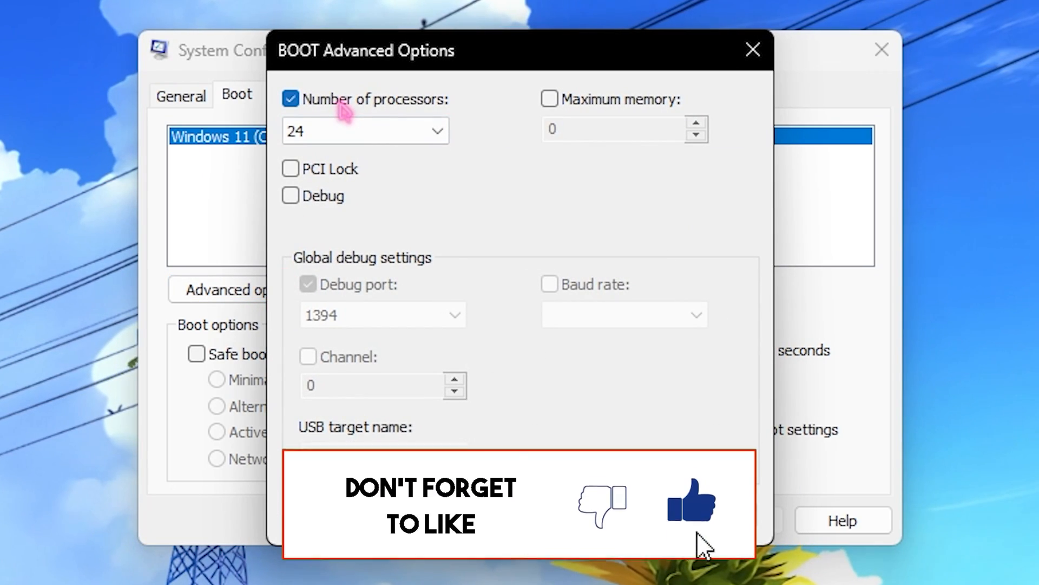
{"action": "left_click", "coordinate": [364, 129]}
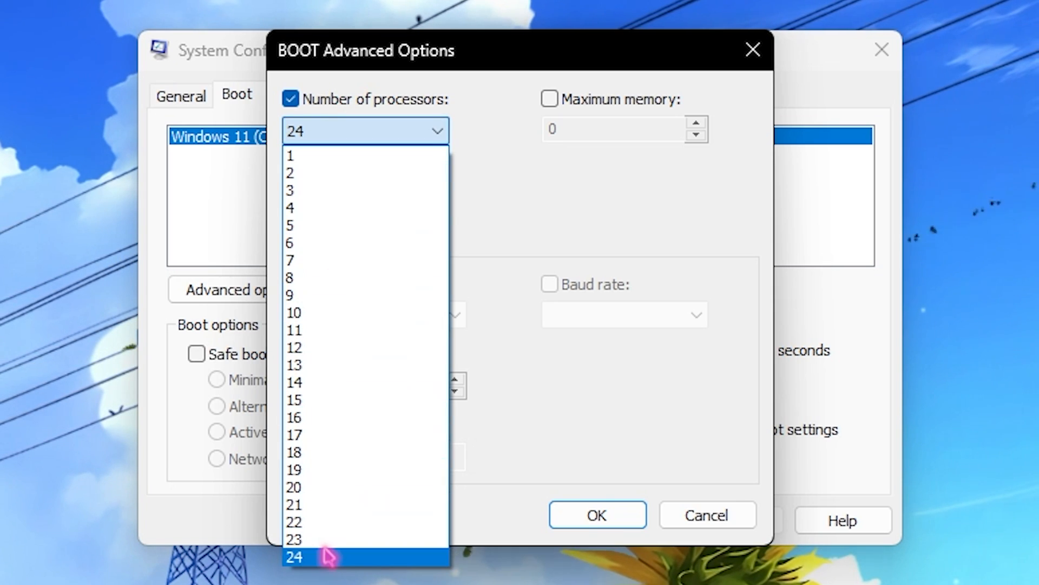
{"action": "left_click", "coordinate": [294, 557]}
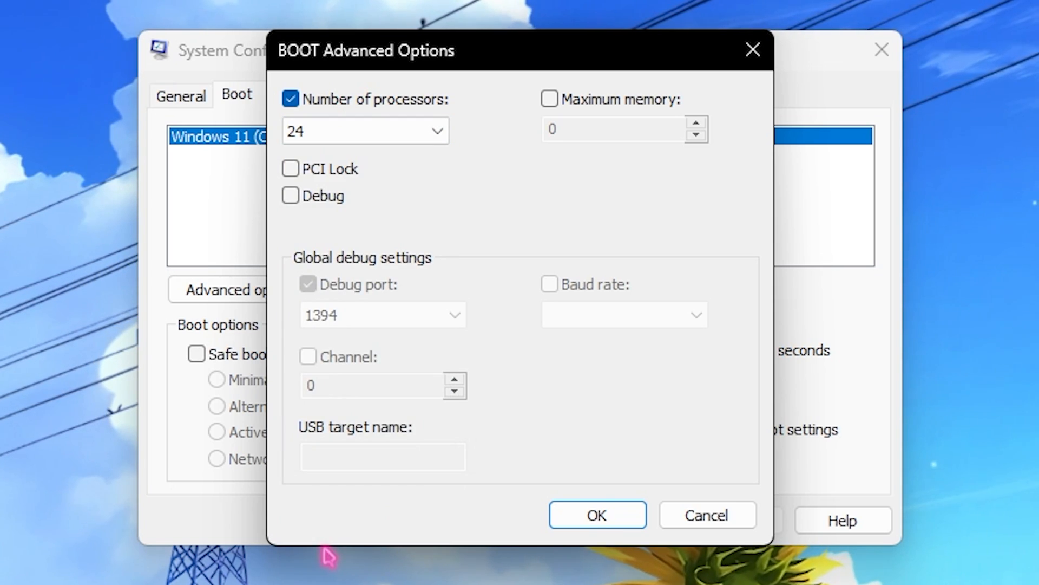
{"action": "mouse_move", "coordinate": [324, 282]}
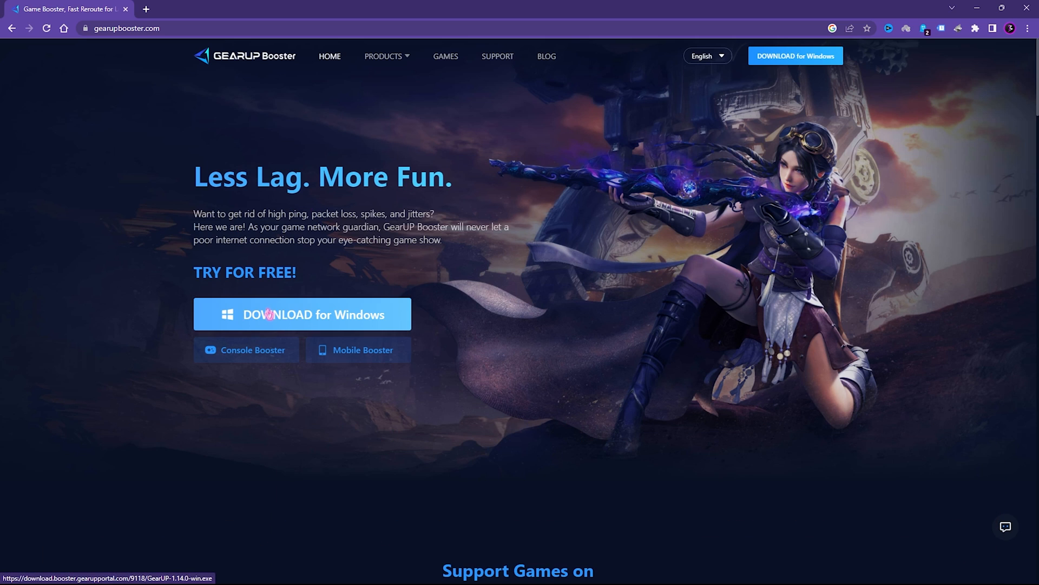
Download the GearUP Booster installer for Windows
{"action": "left_click", "coordinate": [302, 314]}
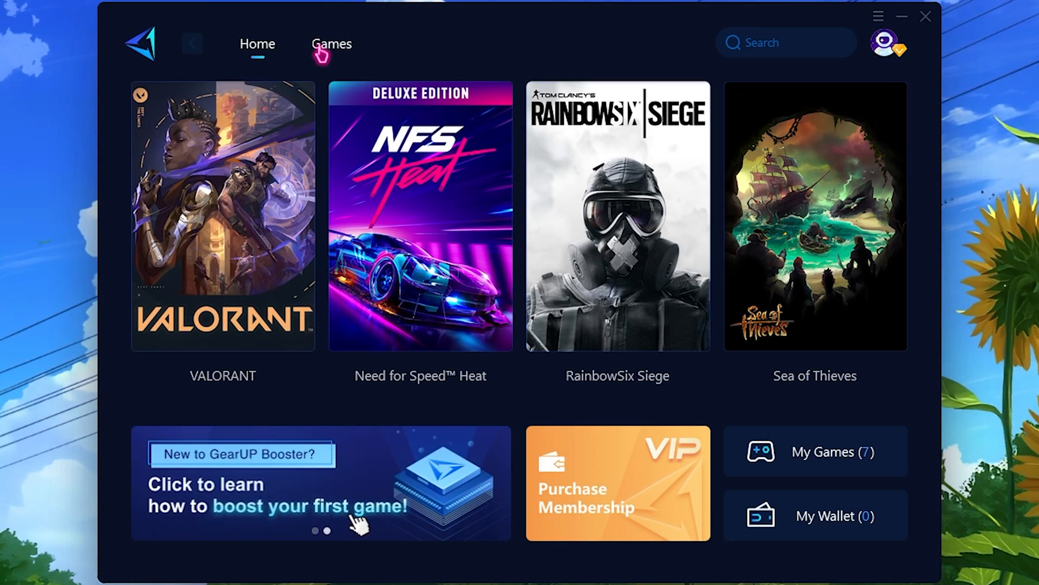
Find Overwatch 2 in the games catalogue, choose the Asia region and open its boosting dashboard
{"action": "left_click", "coordinate": [331, 43]}
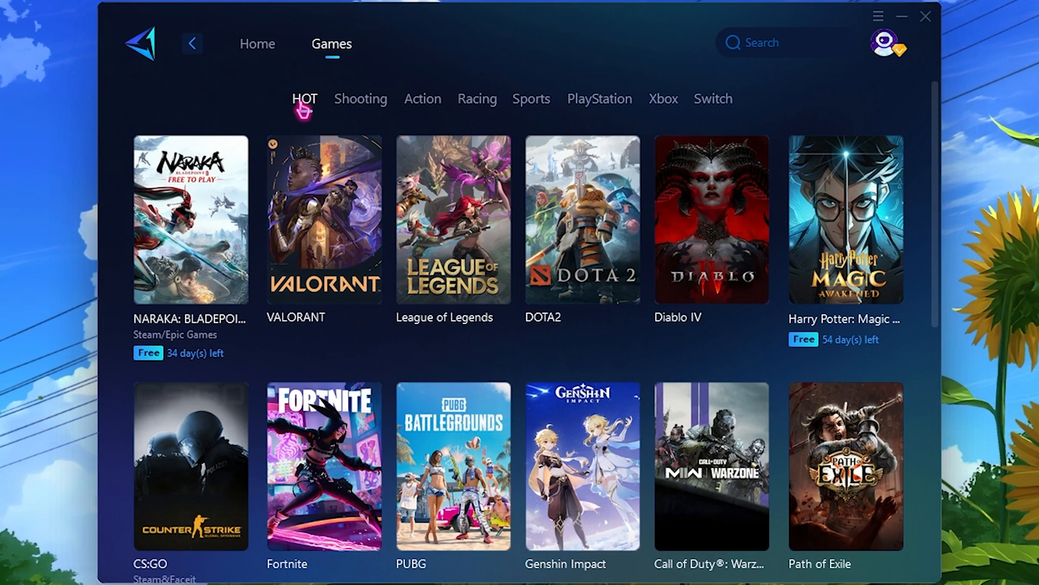
{"action": "left_click", "coordinate": [782, 42]}
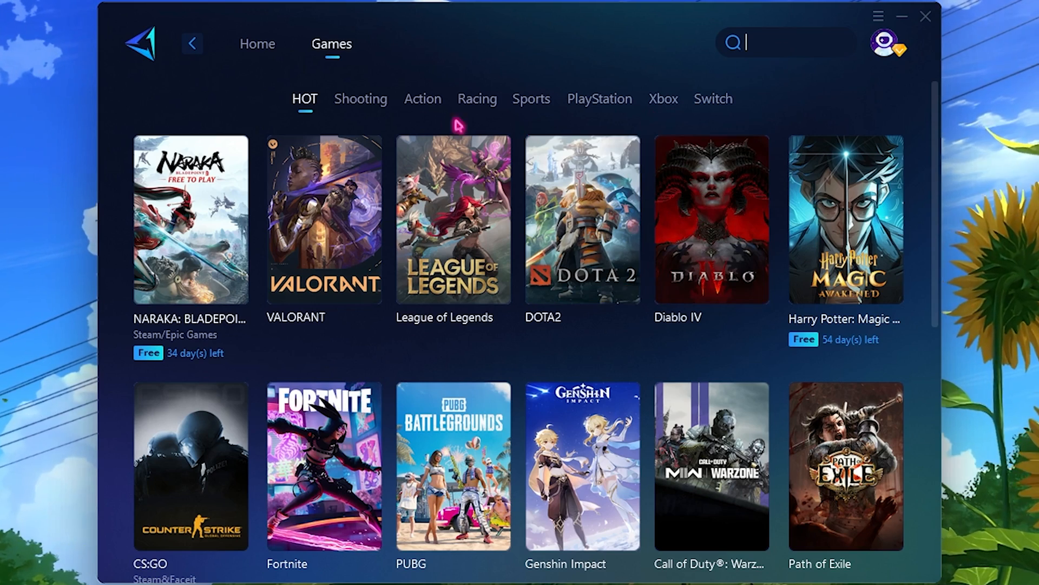
{"action": "scroll", "scroll_direction": "down", "scroll_amount": 3}
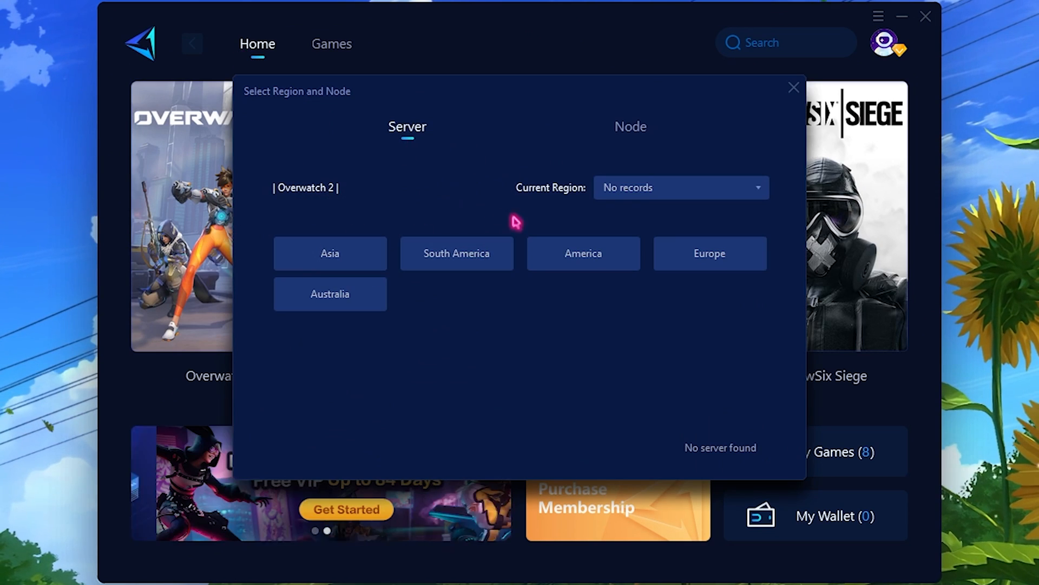
{"action": "mouse_move", "coordinate": [330, 252]}
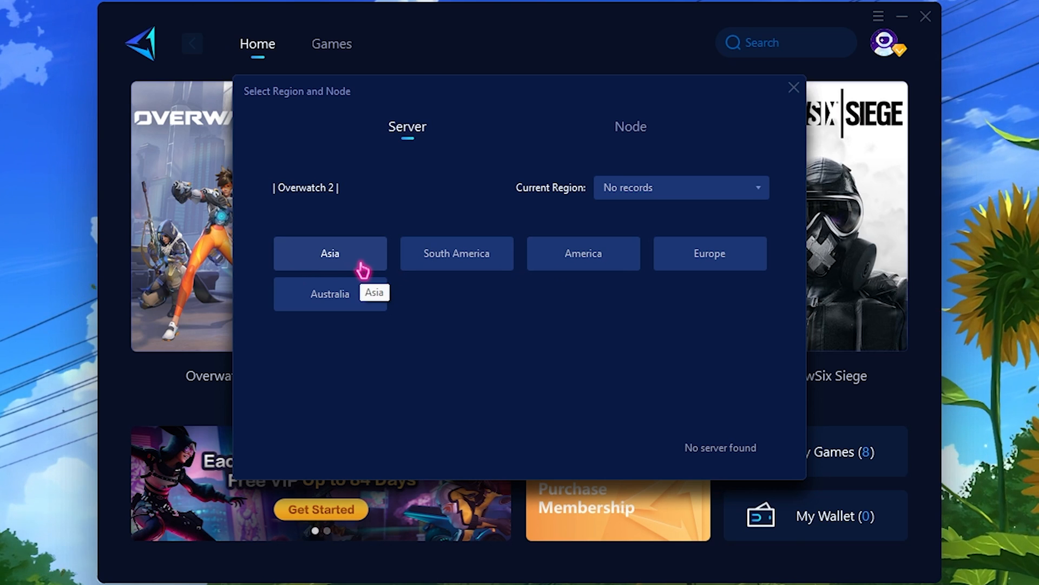
{"action": "left_click", "coordinate": [329, 253]}
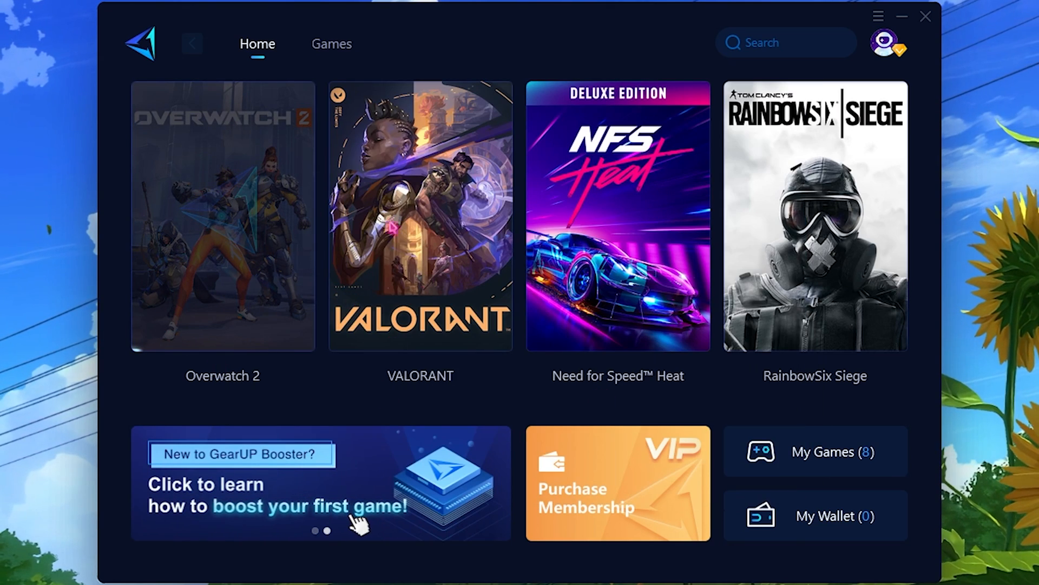
{"action": "mouse_move", "coordinate": [242, 328]}
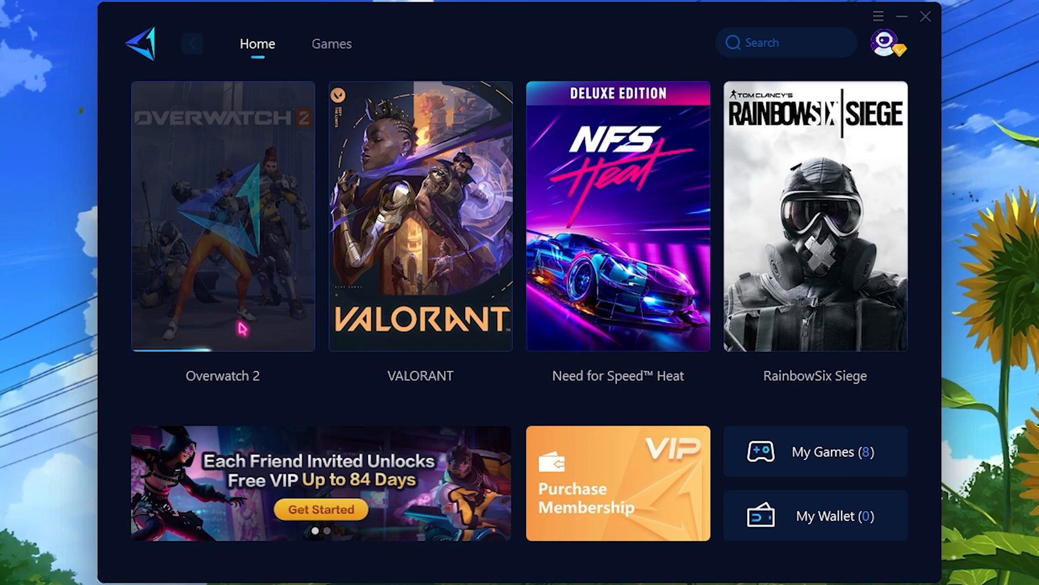
{"action": "left_click", "coordinate": [222, 217]}
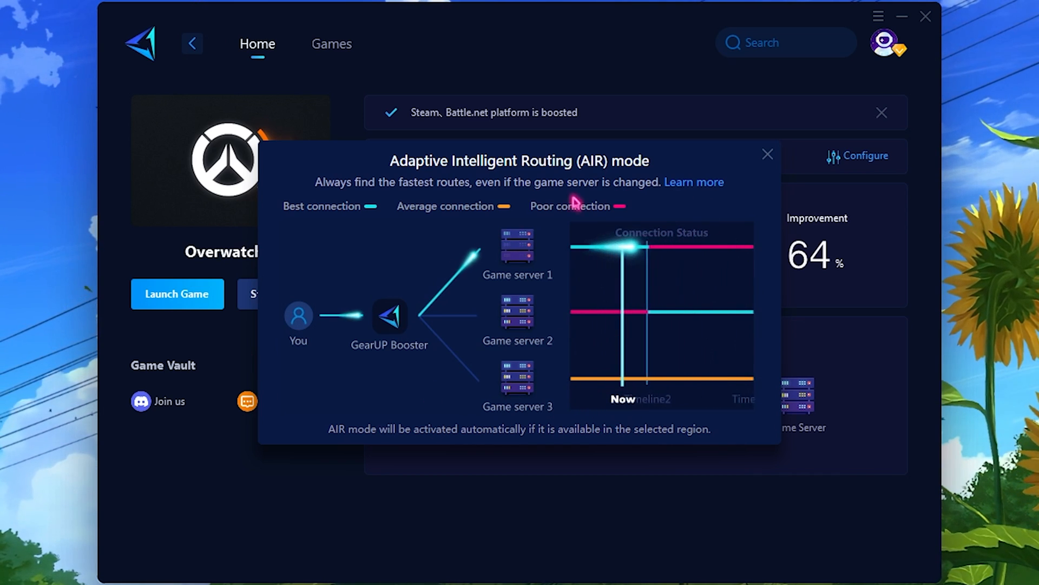
Dismiss the AIR mode explanation and cancel choosing an Overwatch 2 launch file
{"action": "left_click", "coordinate": [767, 154]}
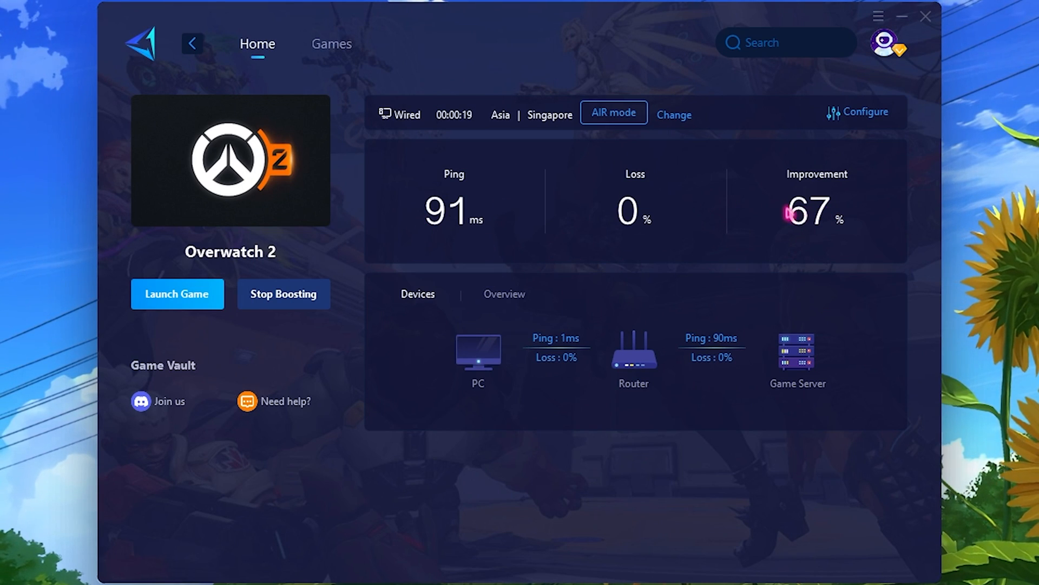
{"action": "mouse_move", "coordinate": [865, 213]}
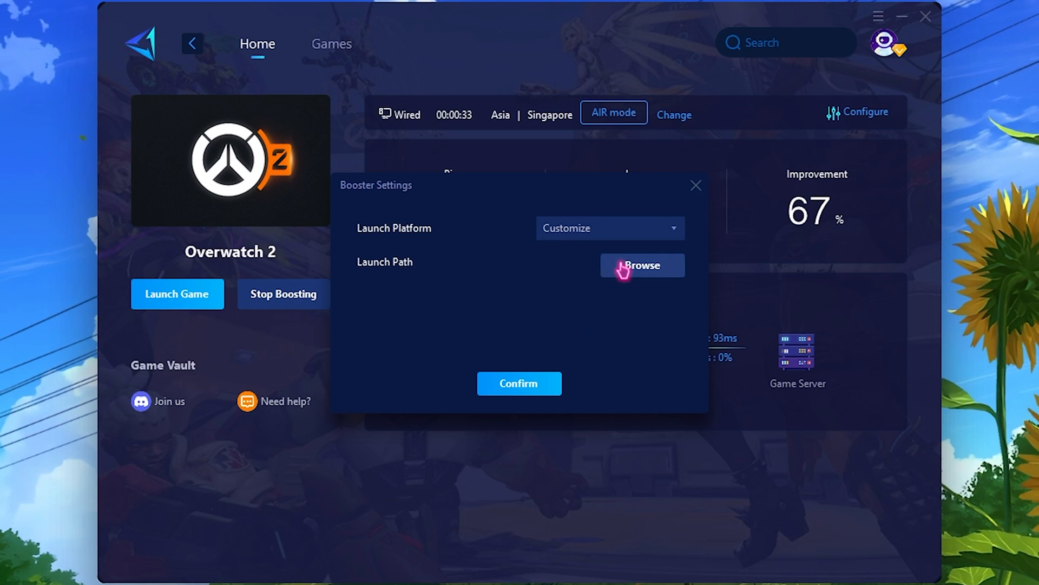
{"action": "left_click", "coordinate": [640, 265]}
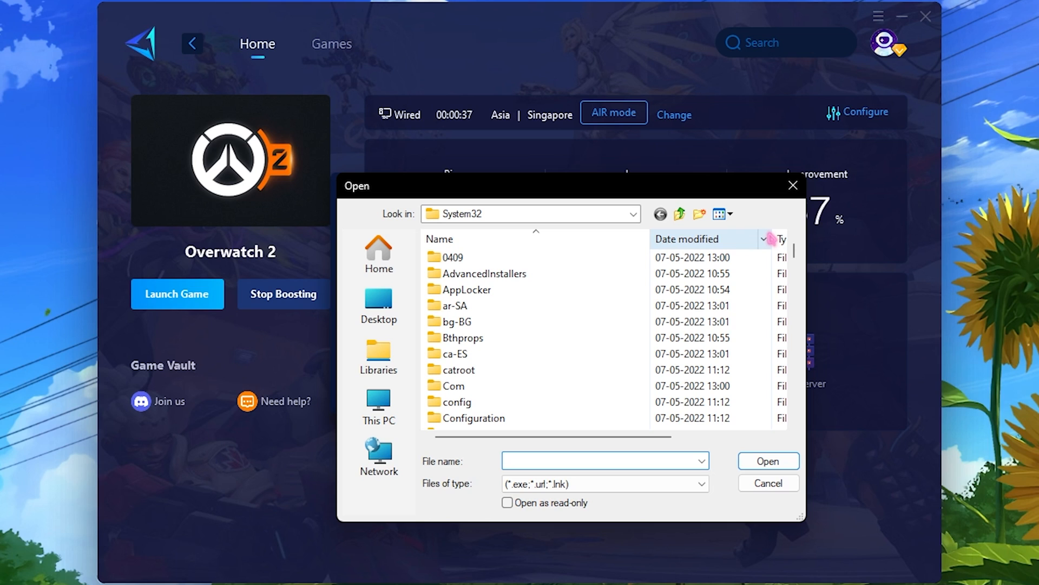
{"action": "left_click", "coordinate": [767, 483]}
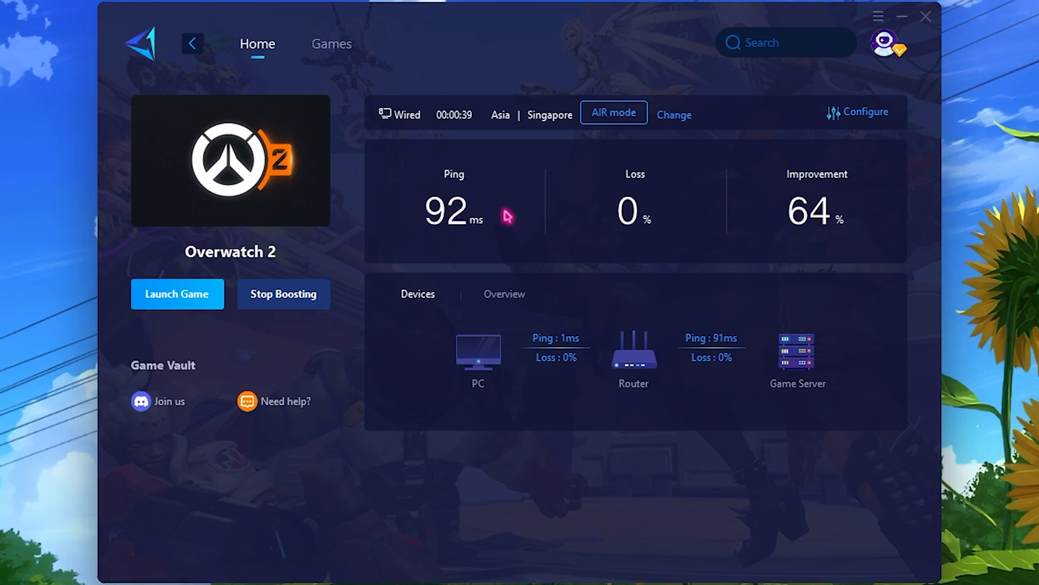
{"action": "mouse_move", "coordinate": [875, 25]}
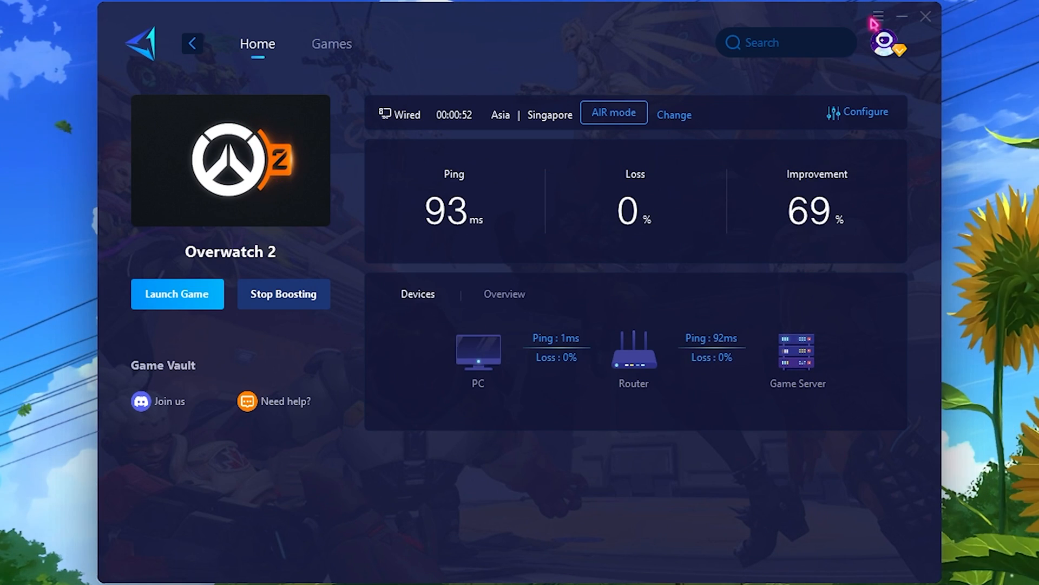
{"action": "left_click", "coordinate": [888, 40]}
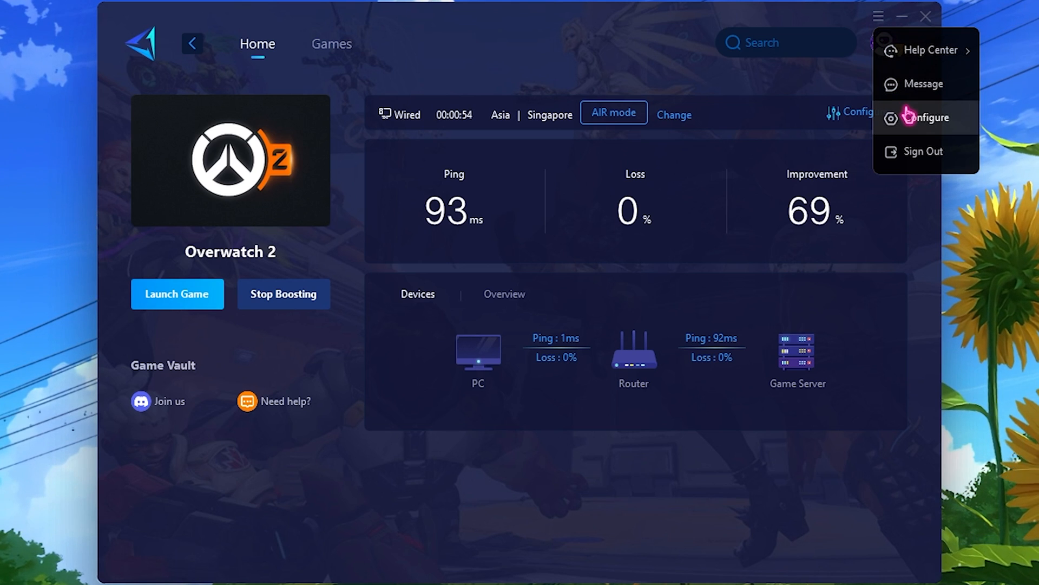
In Configure, enable Start boosting on startup and Run on startup
{"action": "left_click", "coordinate": [924, 117]}
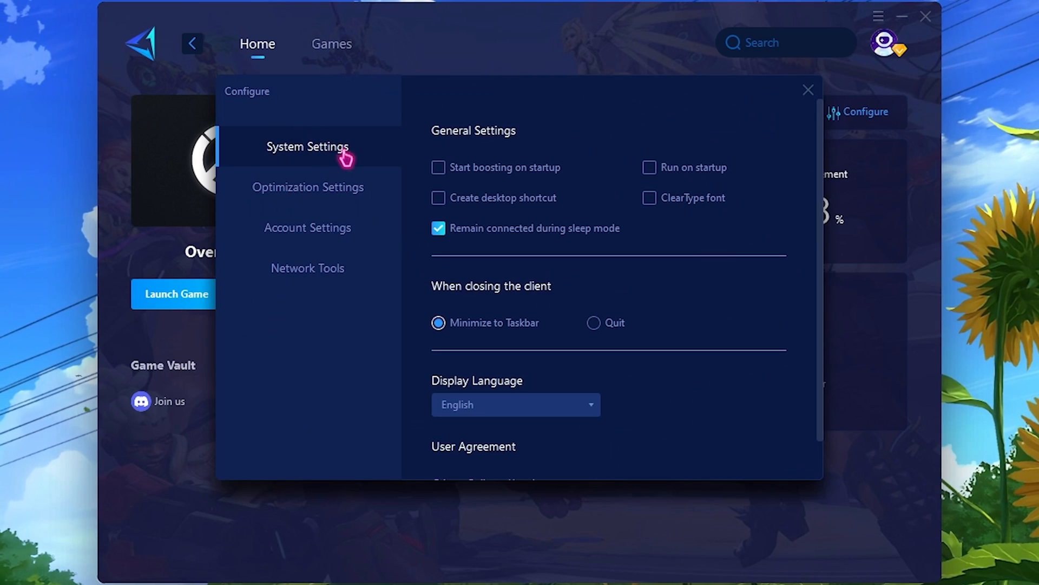
{"action": "mouse_move", "coordinate": [521, 176]}
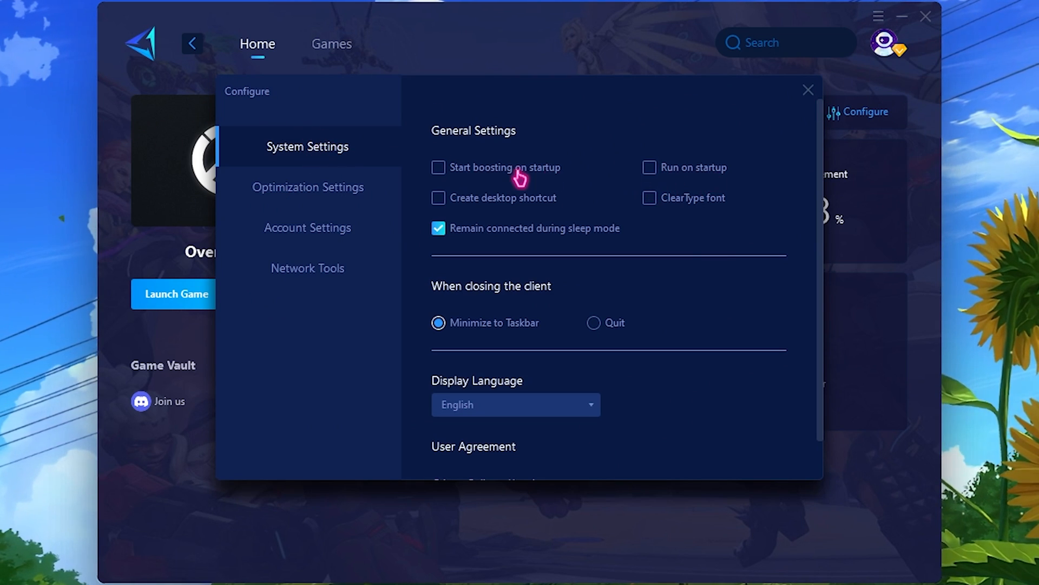
{"action": "left_click", "coordinate": [437, 167]}
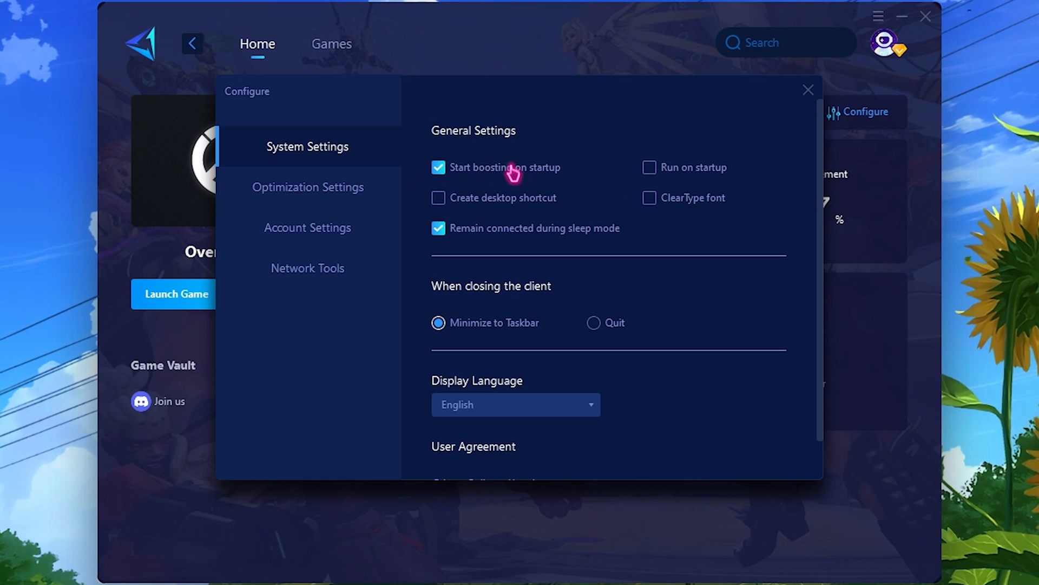
{"action": "left_click", "coordinate": [649, 167]}
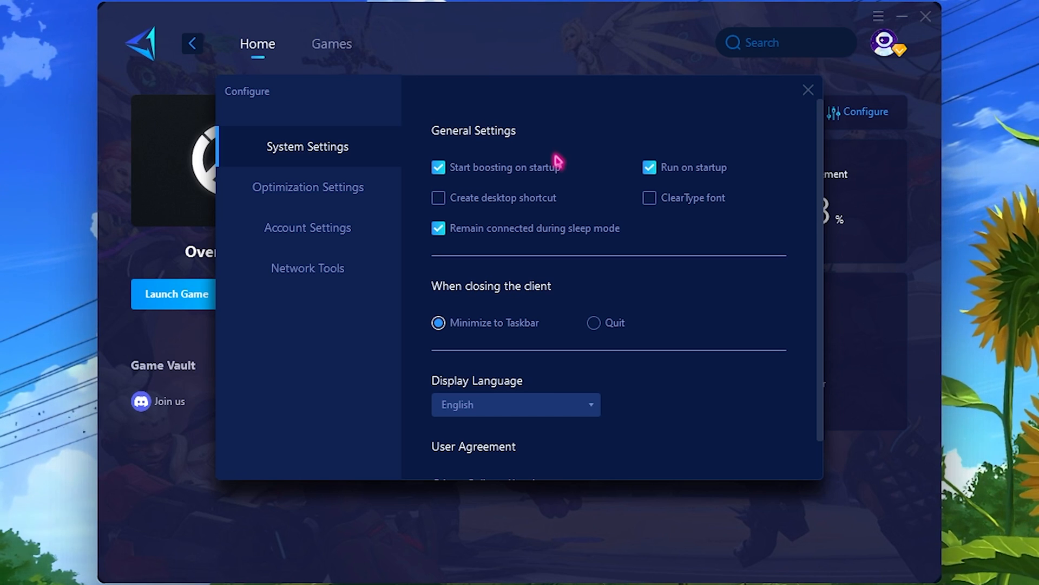
Enable Optimize RAM, Console ICMP Speed Test and Local DNS, keeping node selection by speed
{"action": "left_click", "coordinate": [308, 187]}
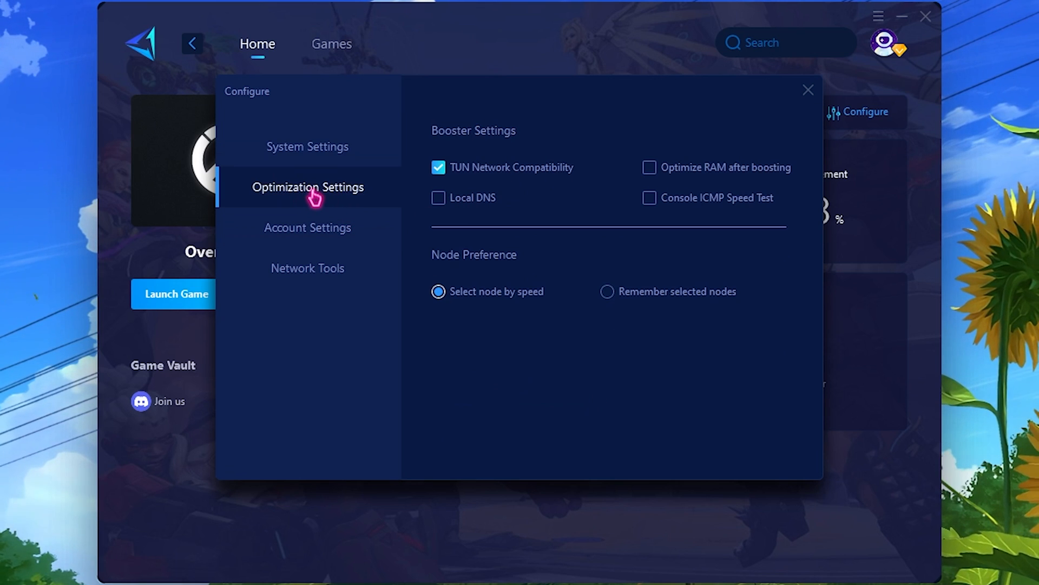
{"action": "mouse_move", "coordinate": [686, 179]}
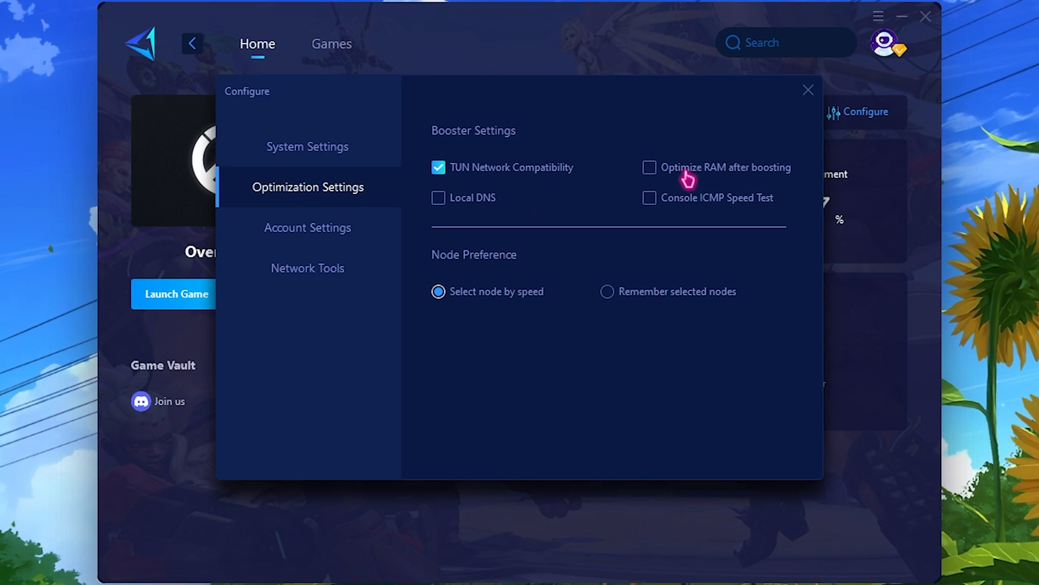
{"action": "left_click", "coordinate": [650, 167]}
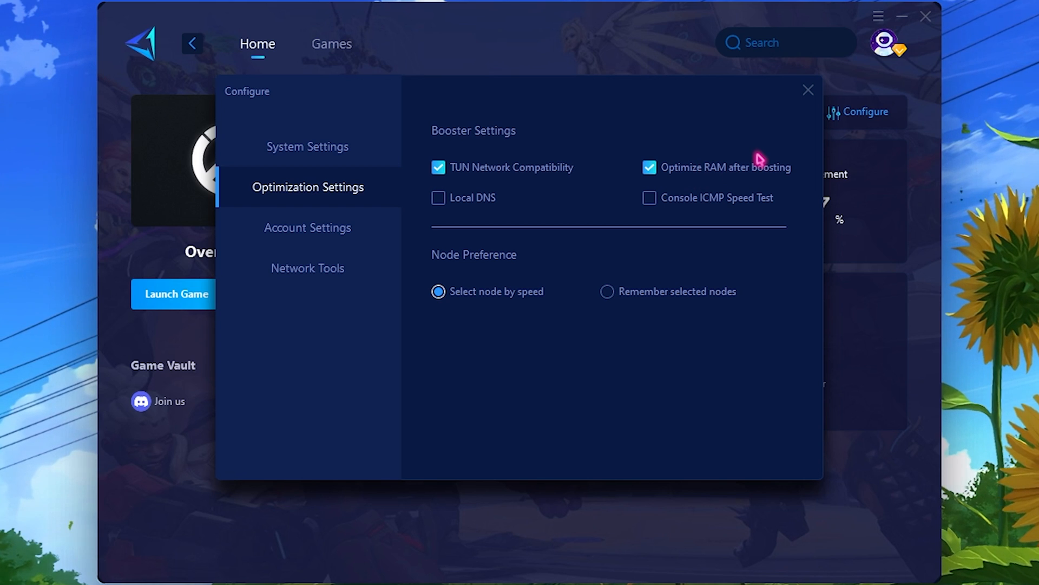
{"action": "left_click", "coordinate": [648, 197]}
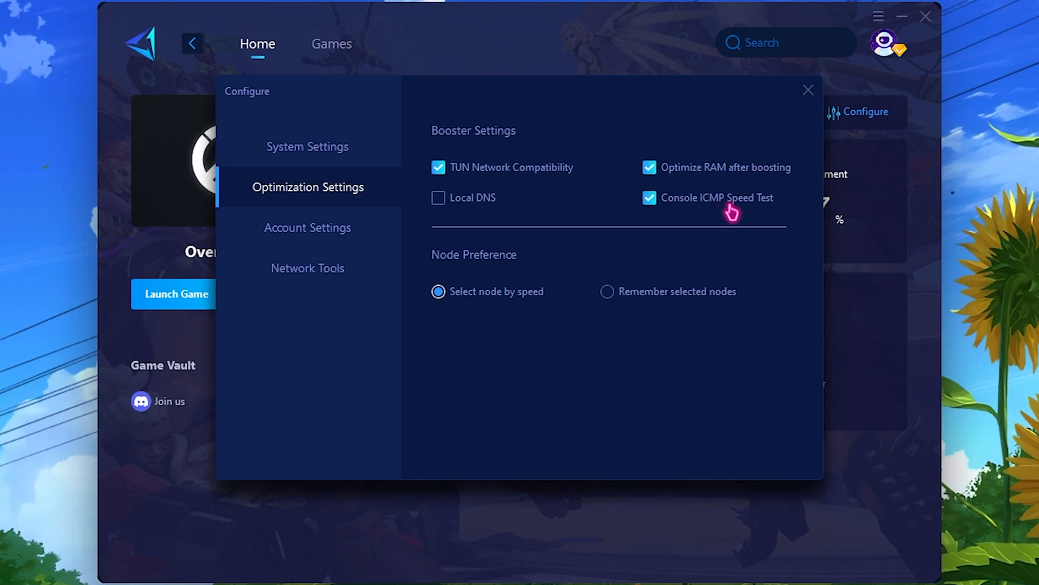
{"action": "left_click", "coordinate": [439, 197]}
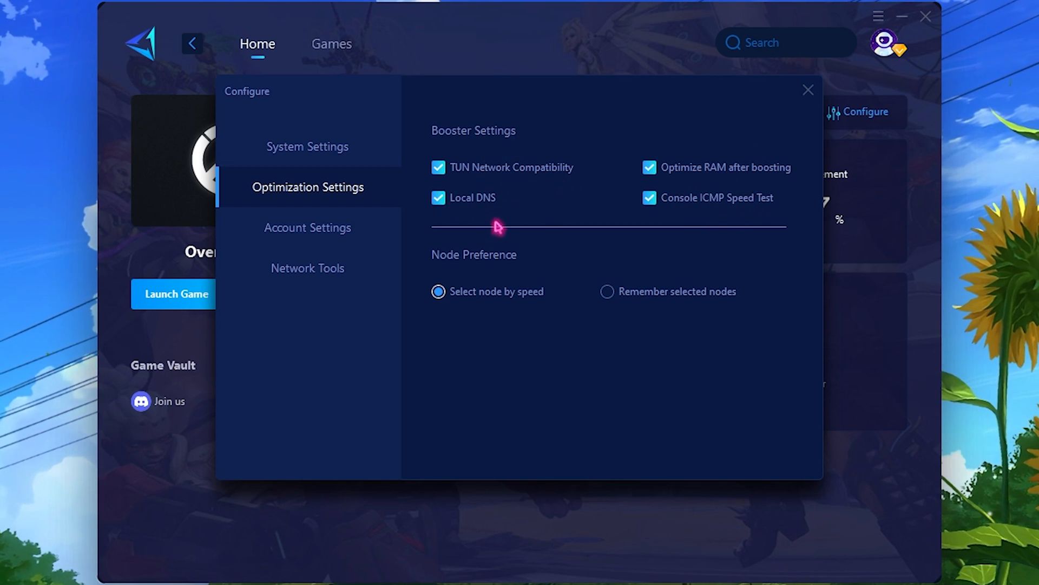
{"action": "mouse_move", "coordinate": [521, 302]}
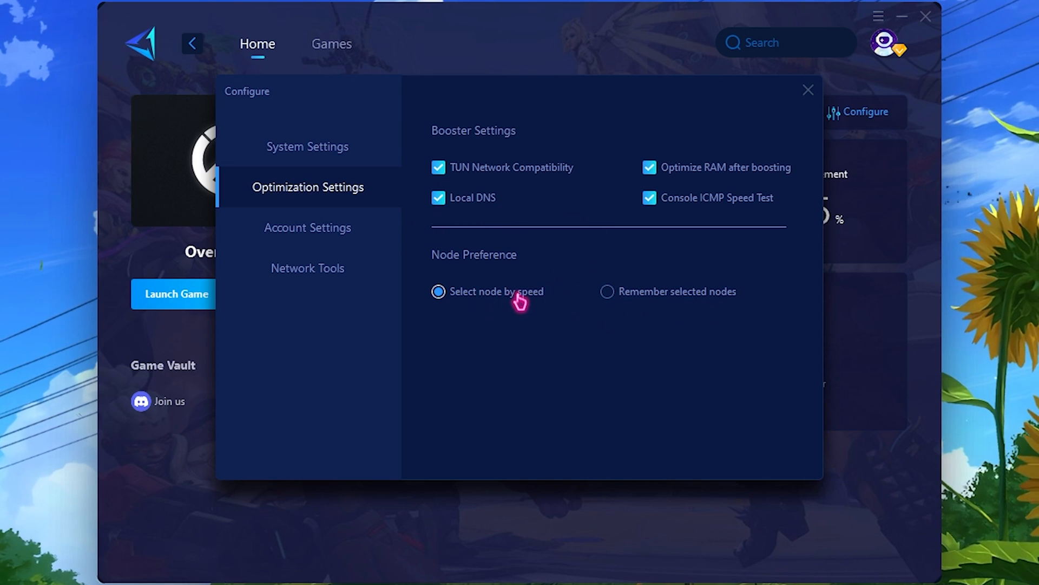
{"action": "left_click", "coordinate": [807, 90]}
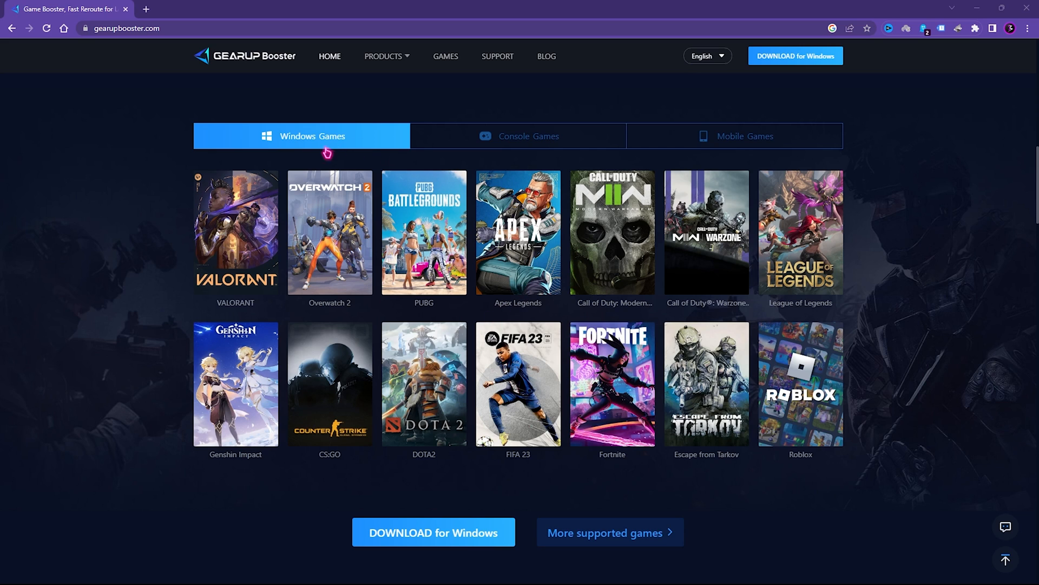
Browse the mobile games and membership plans, then return to the Windows download page
{"action": "left_click", "coordinate": [734, 137]}
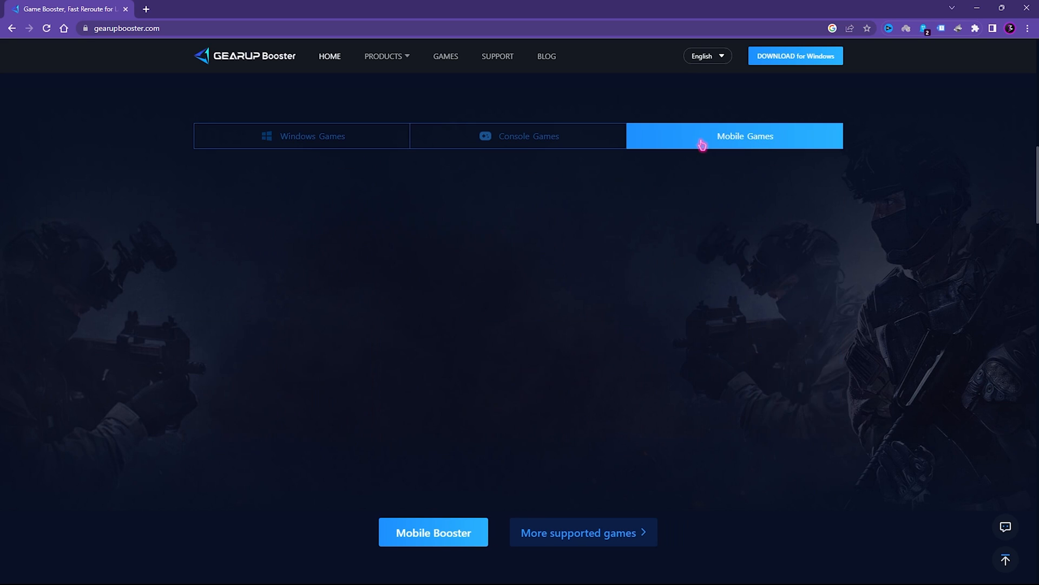
{"action": "left_click", "coordinate": [745, 136]}
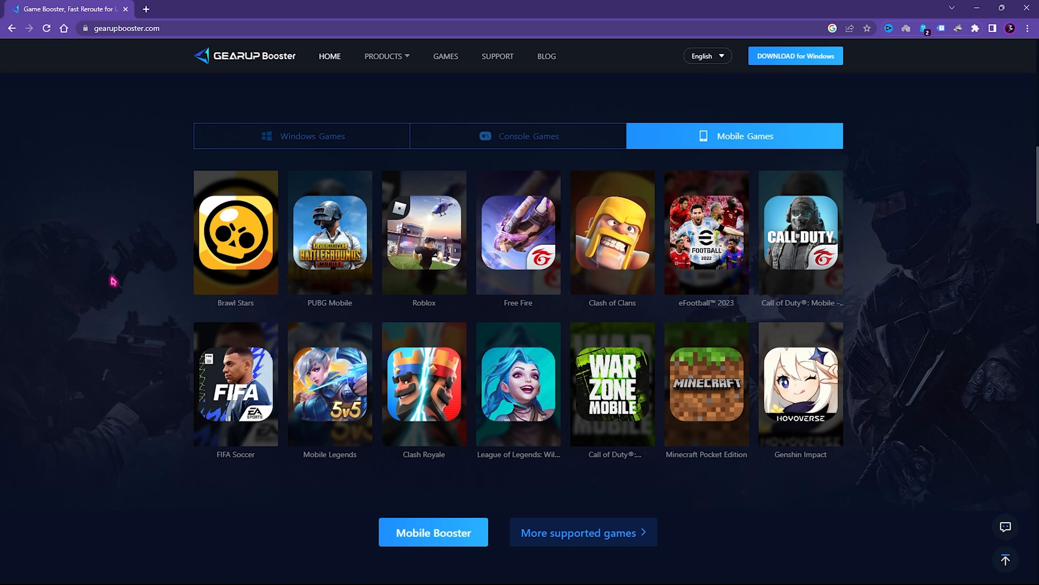
{"action": "scroll", "scroll_direction": "up", "scroll_amount": 3}
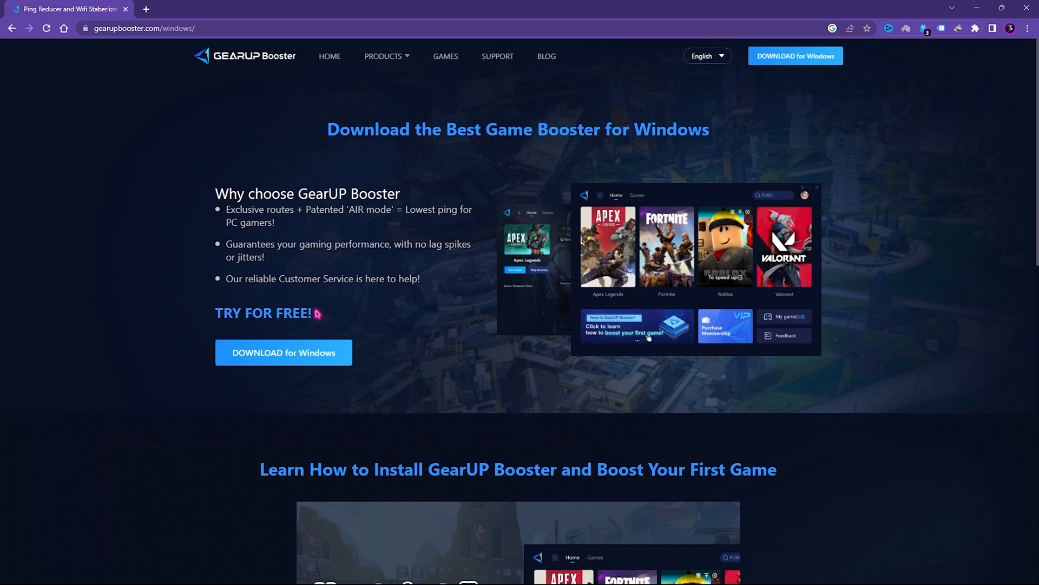
{"action": "double_click", "coordinate": [262, 313]}
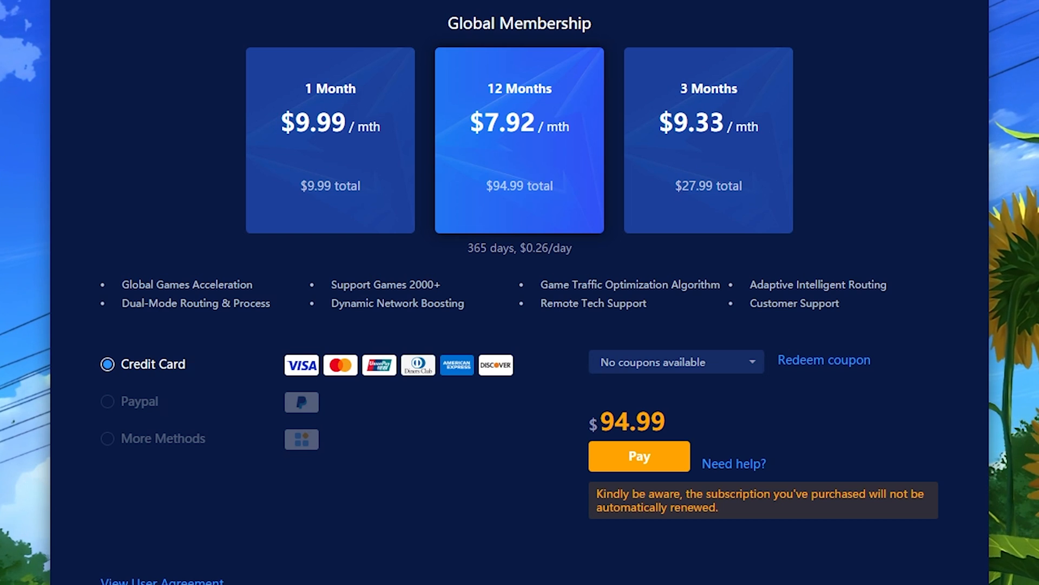
{"action": "mouse_move", "coordinate": [510, 40]}
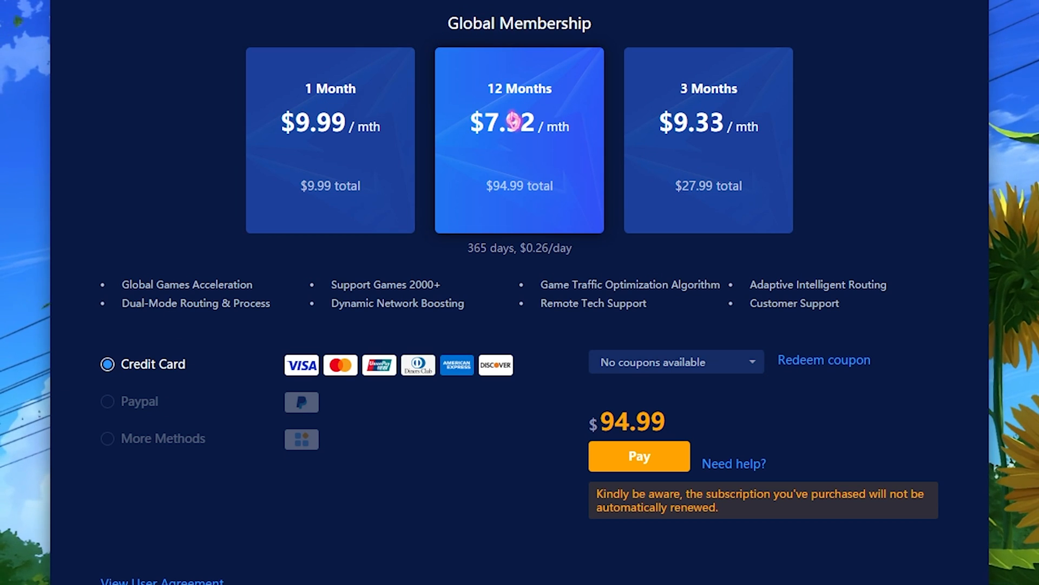
{"action": "mouse_move", "coordinate": [722, 107]}
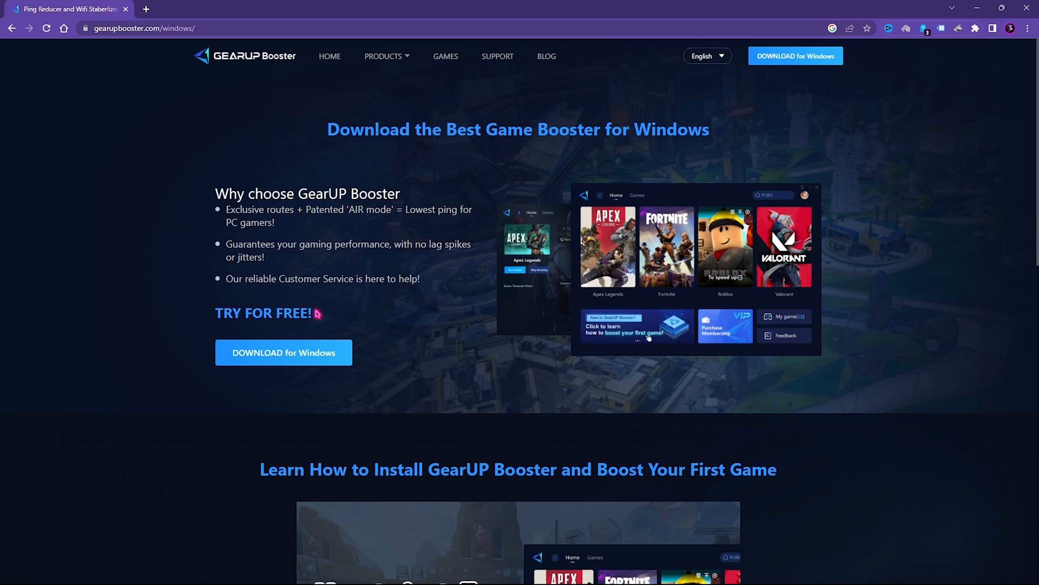
{"action": "double_click", "coordinate": [262, 312]}
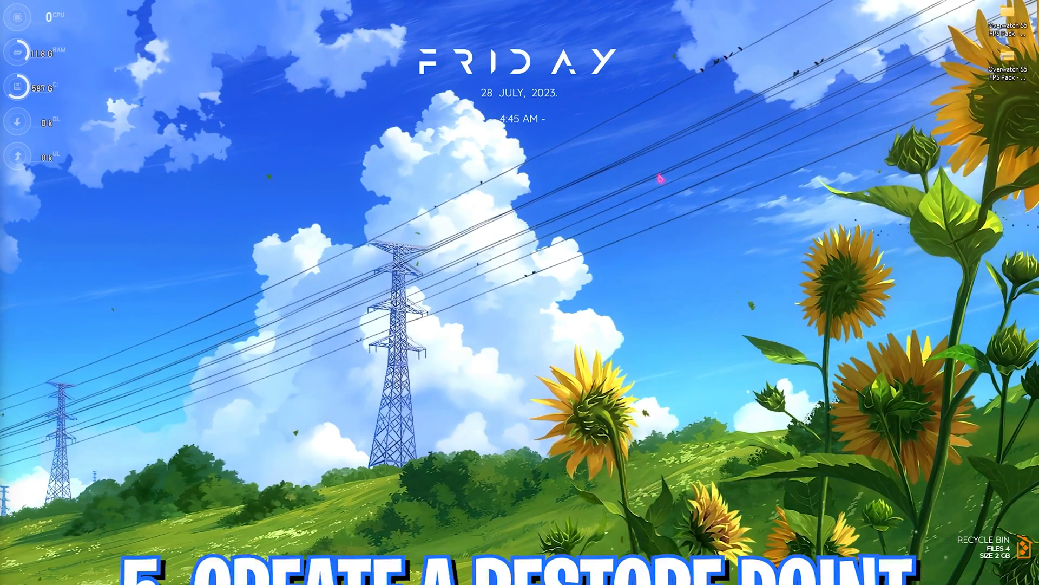
Create a described restore point for the protected Local Disk (C:)
{"action": "type", "text": "creat"}
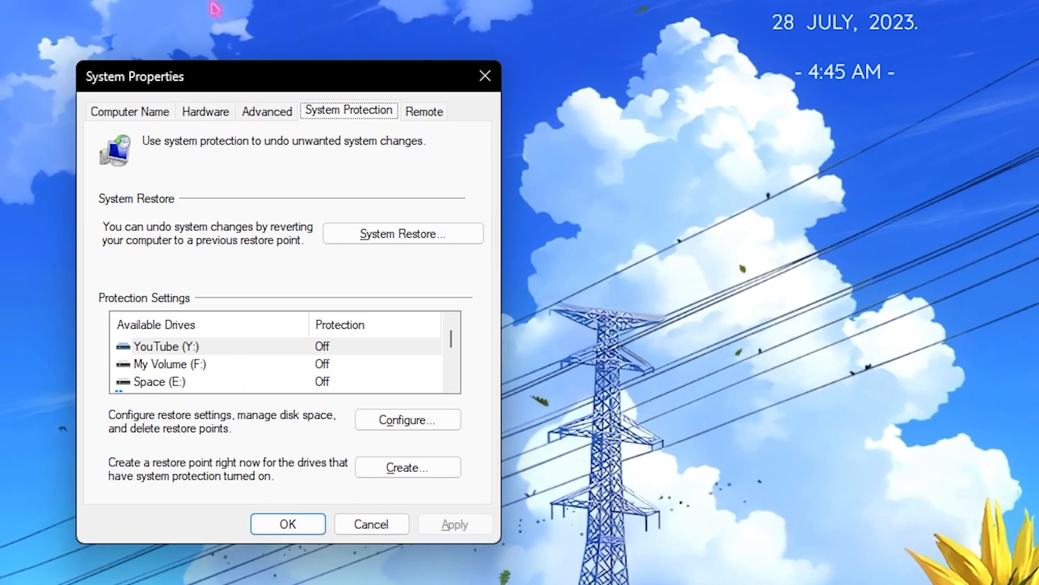
{"action": "left_click", "coordinate": [193, 364]}
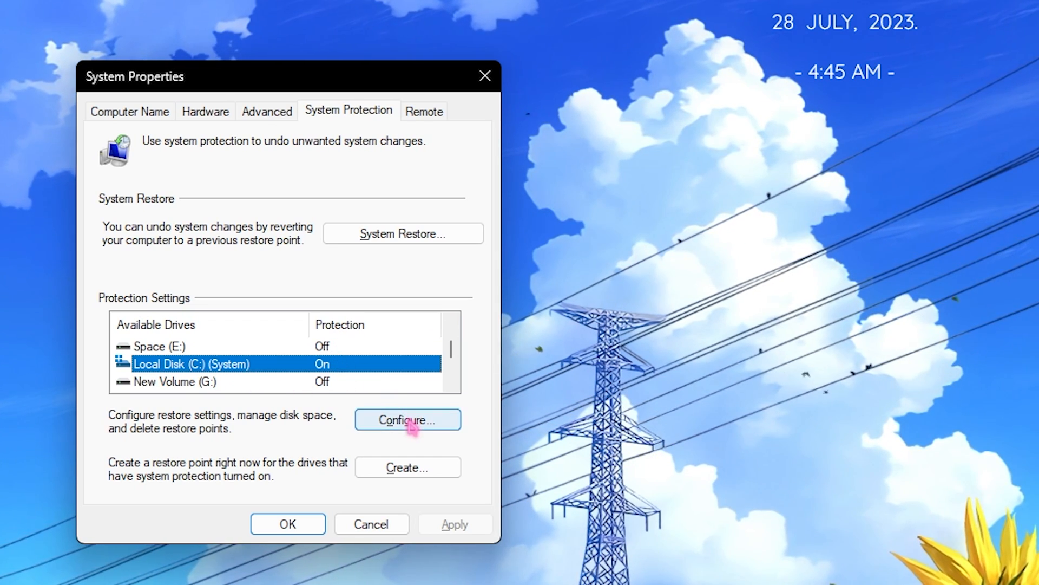
{"action": "left_click", "coordinate": [407, 420]}
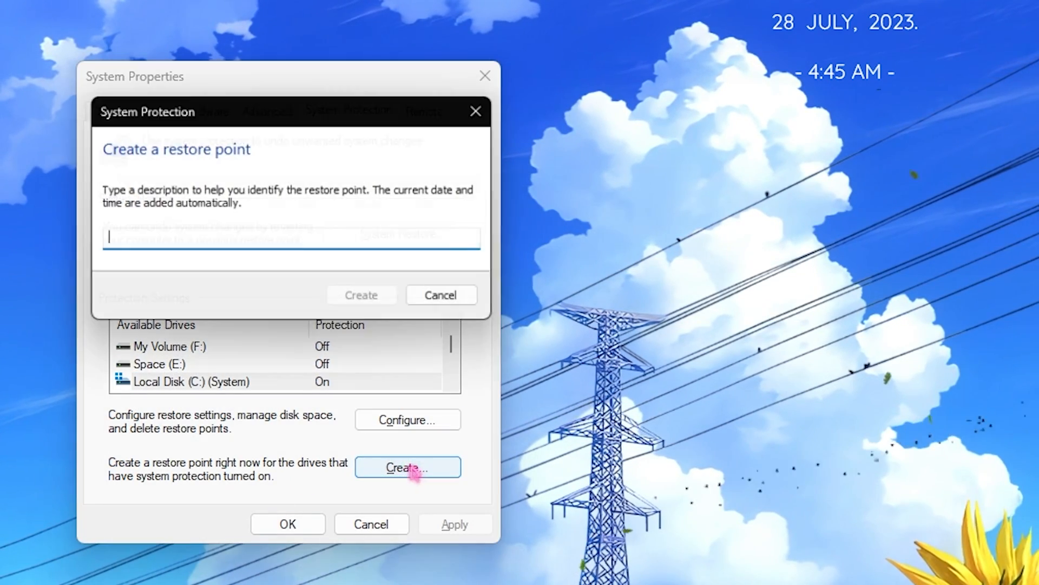
{"action": "type", "text": "O"}
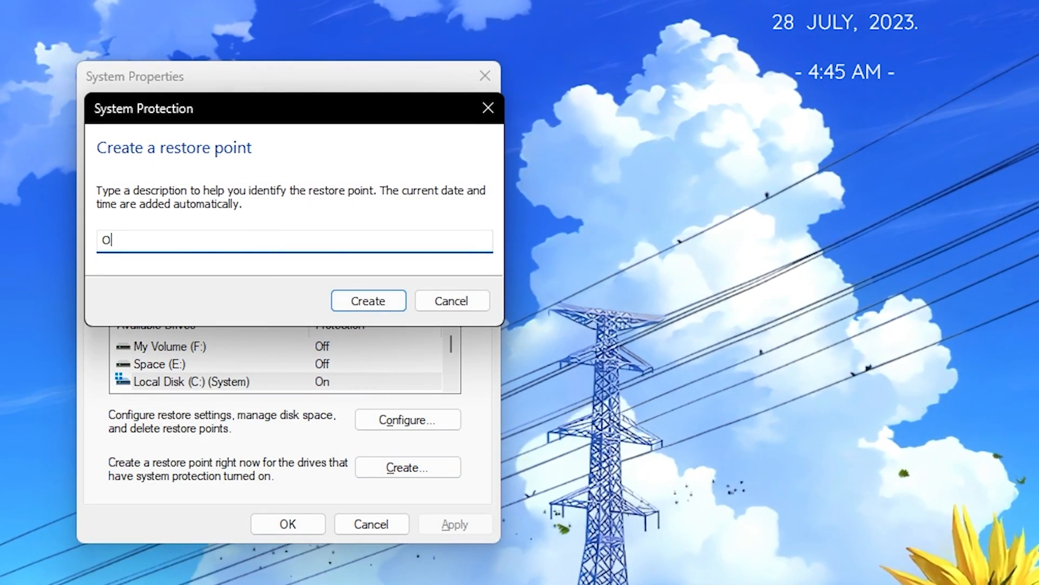
{"action": "left_click", "coordinate": [368, 300]}
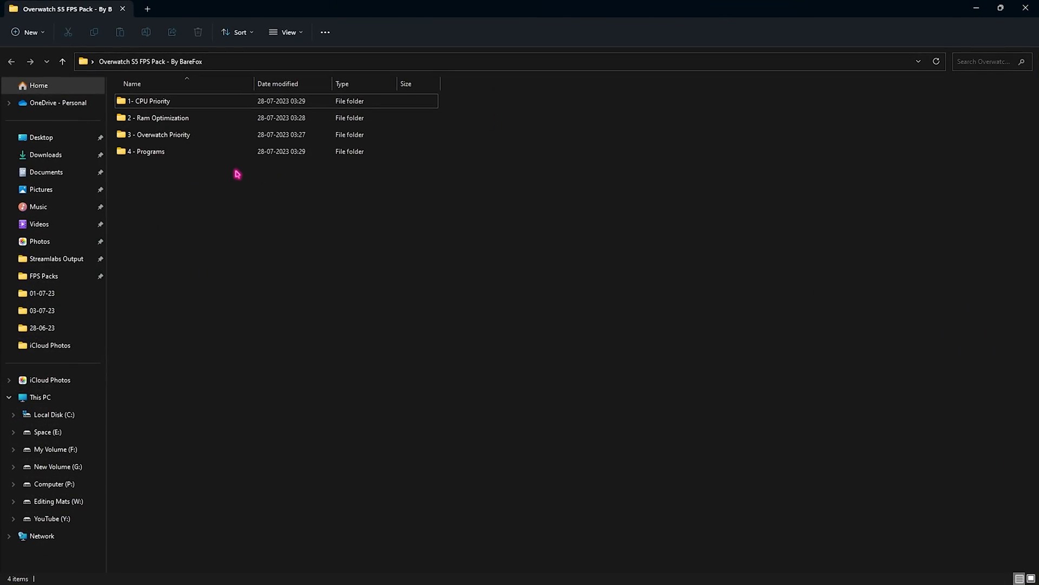
{"action": "mouse_move", "coordinate": [178, 106]}
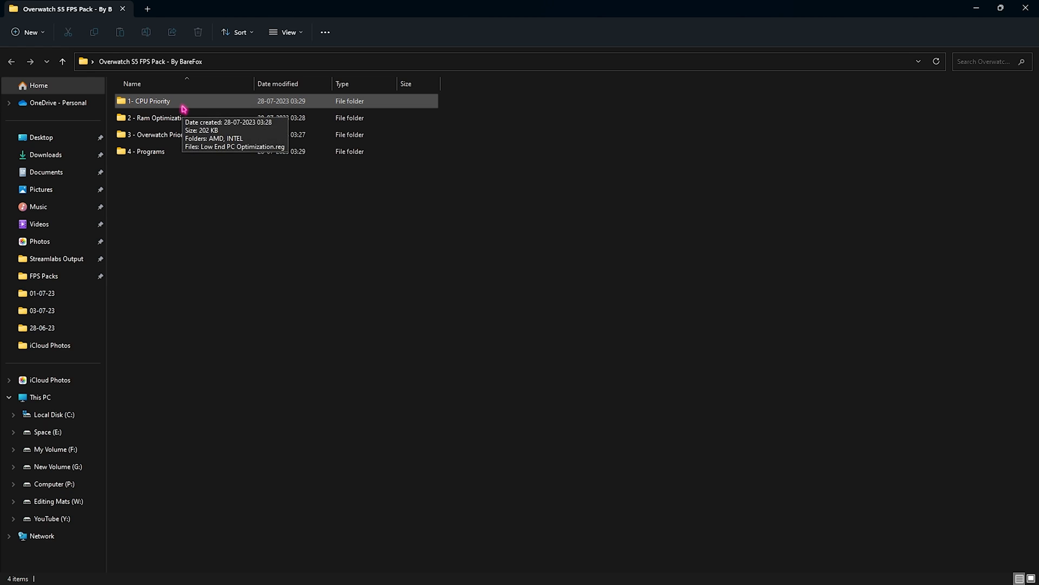
Look over the pack's folders and enter the 1- CPU Priority folder listing AMD, INTEL and a registry file
{"action": "left_click", "coordinate": [159, 117]}
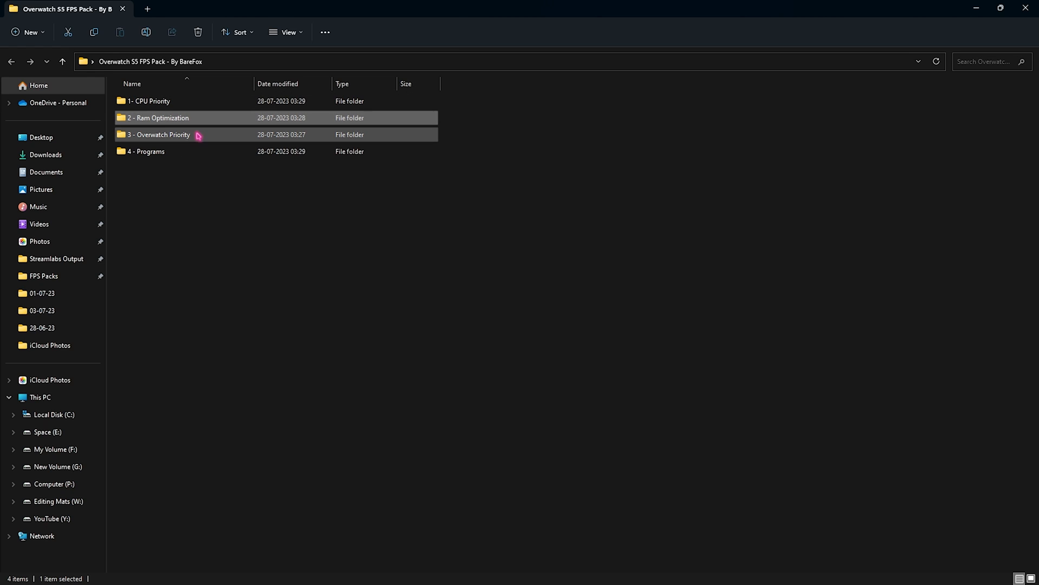
{"action": "left_click", "coordinate": [159, 135]}
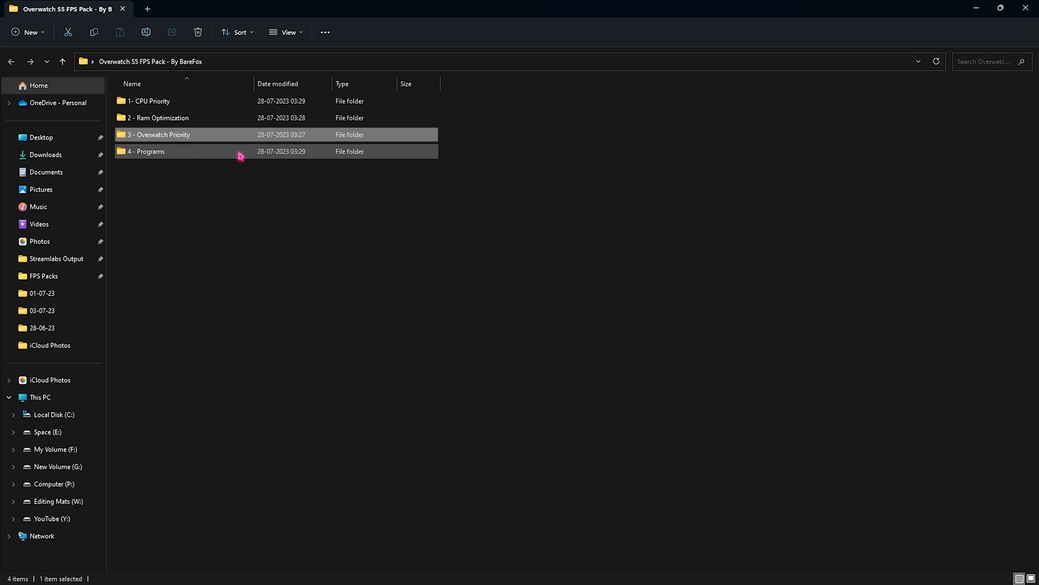
{"action": "left_click", "coordinate": [148, 151]}
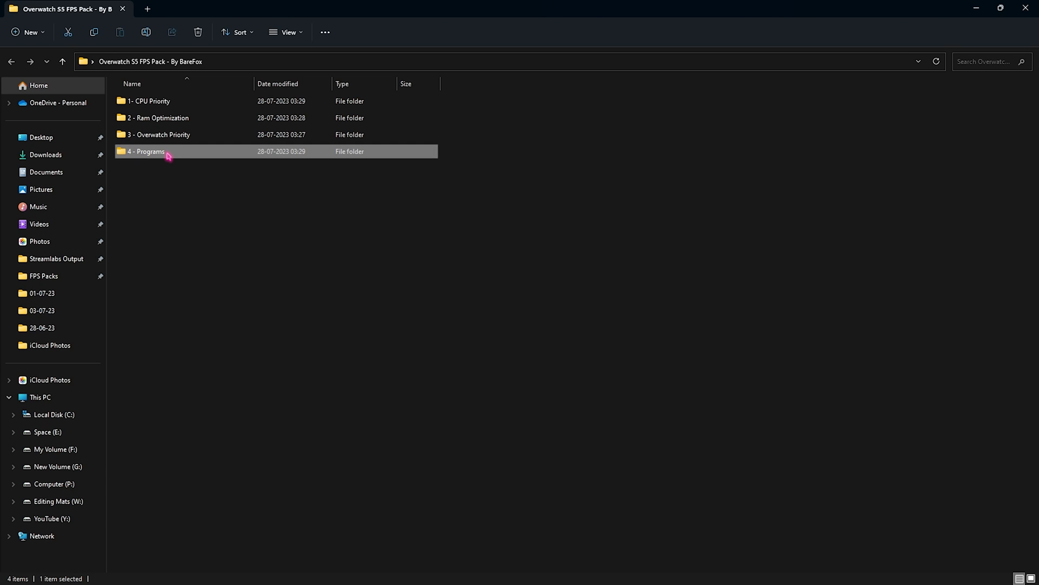
{"action": "double_click", "coordinate": [146, 100]}
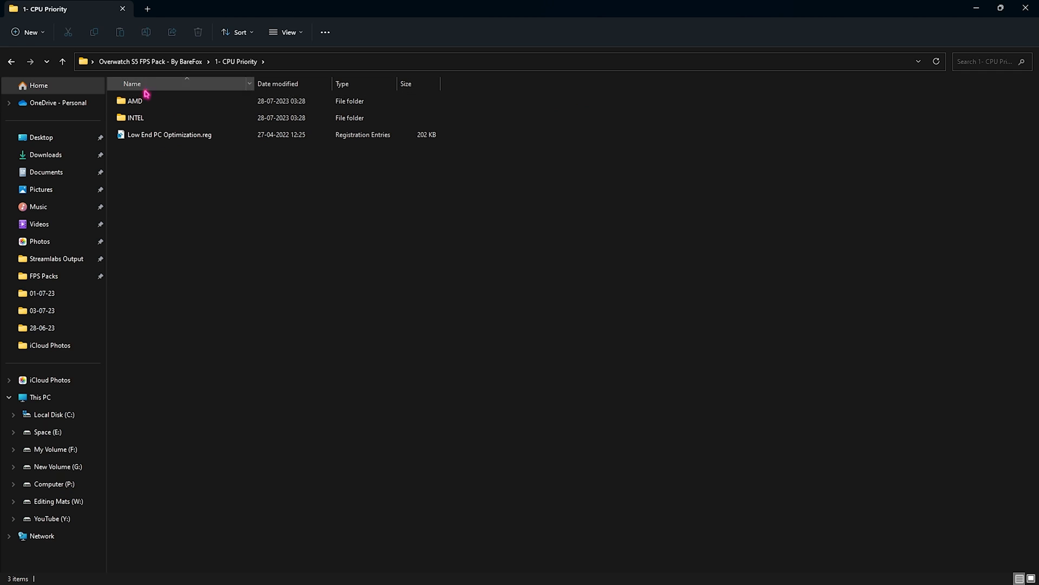
{"action": "left_click", "coordinate": [158, 100]}
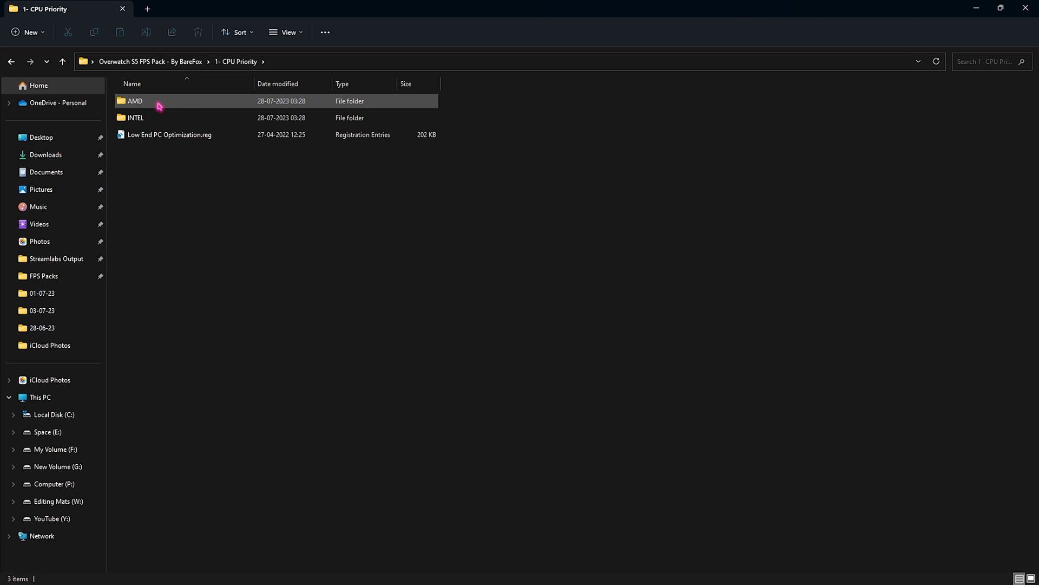
{"action": "mouse_move", "coordinate": [159, 105]}
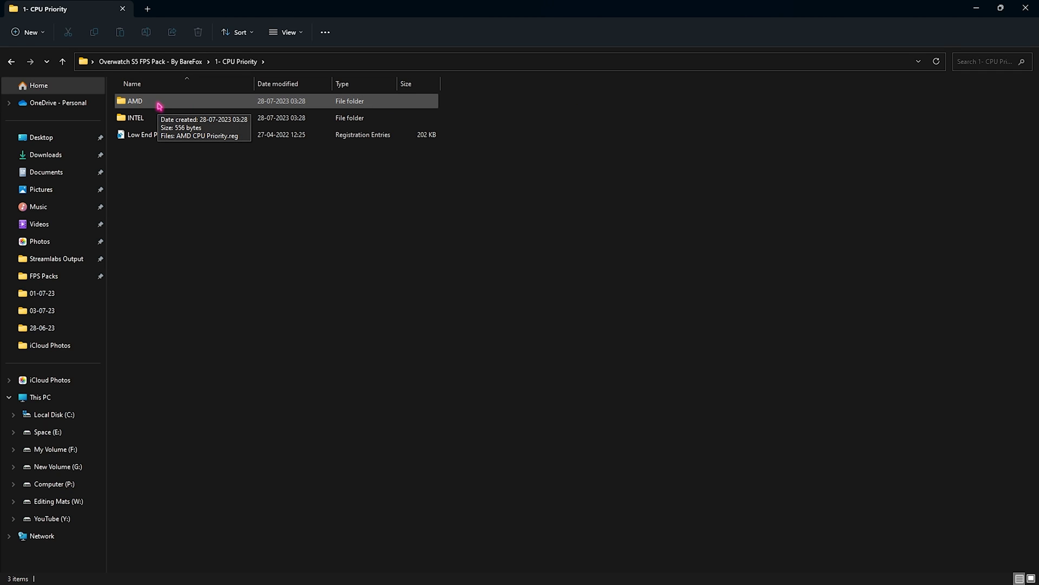
{"action": "mouse_move", "coordinate": [268, 200]}
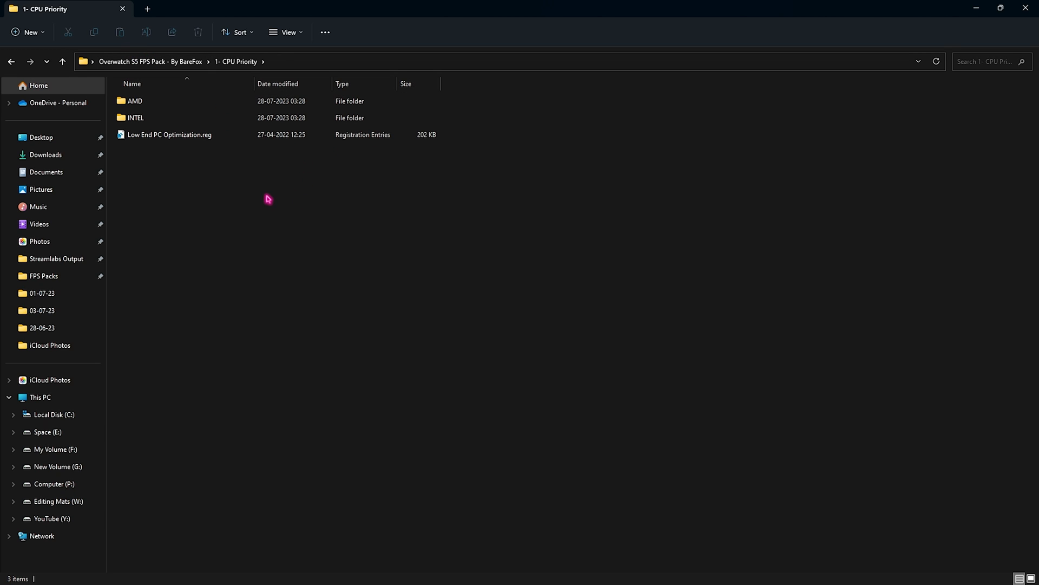
{"action": "left_click", "coordinate": [423, 572]}
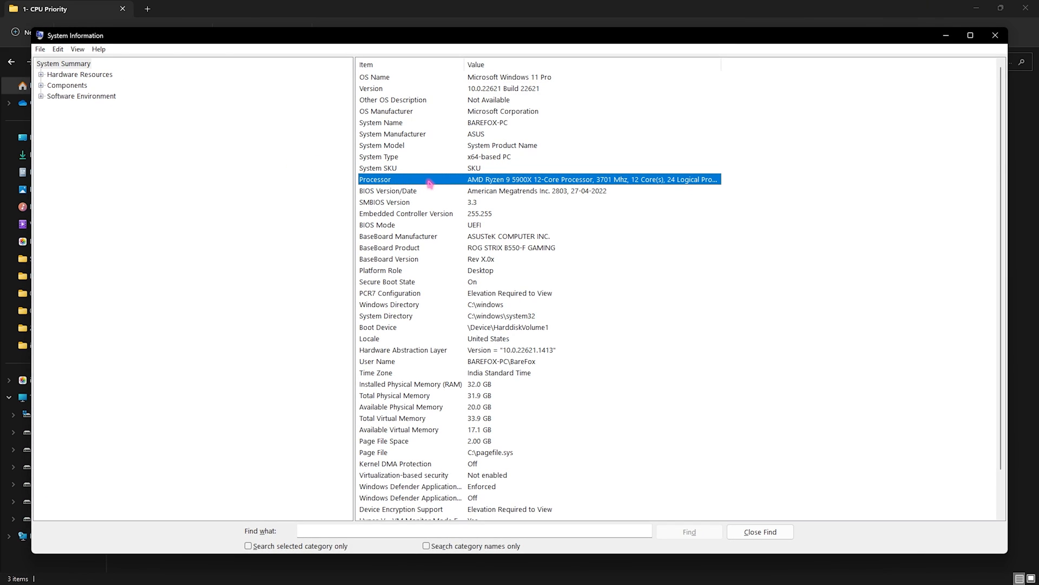
{"action": "mouse_move", "coordinate": [484, 179]}
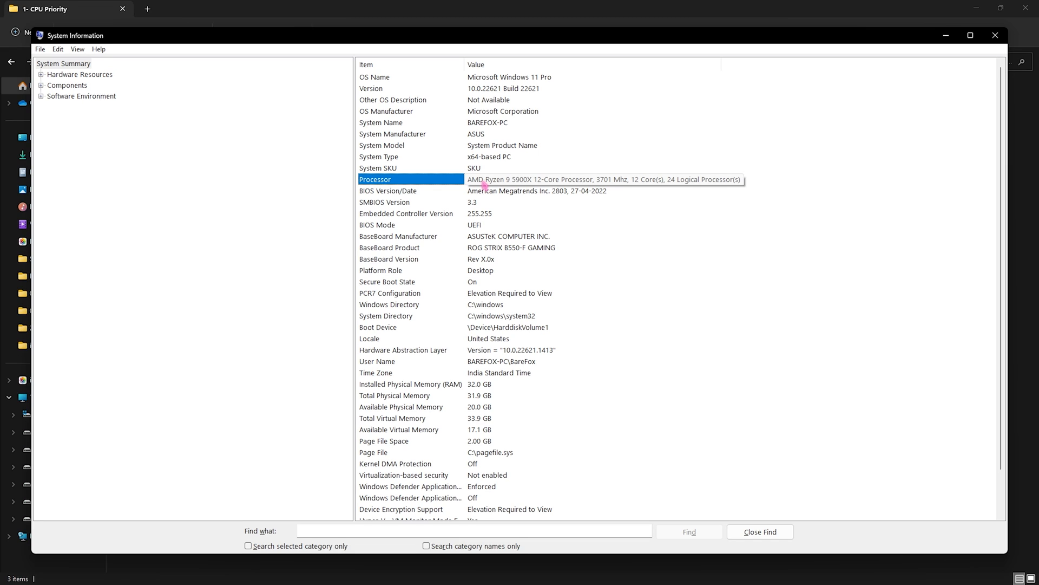
Confirm the AMD Ryzen 9 5900X processor and 32.0 GB RAM in System Information, then close it
{"action": "left_click", "coordinate": [410, 383]}
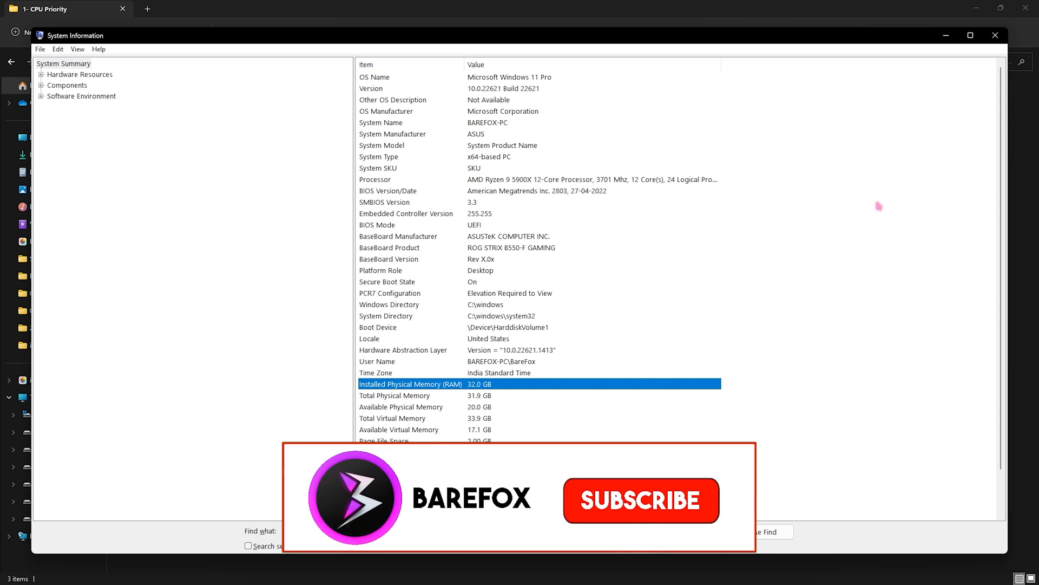
{"action": "left_click", "coordinate": [994, 35]}
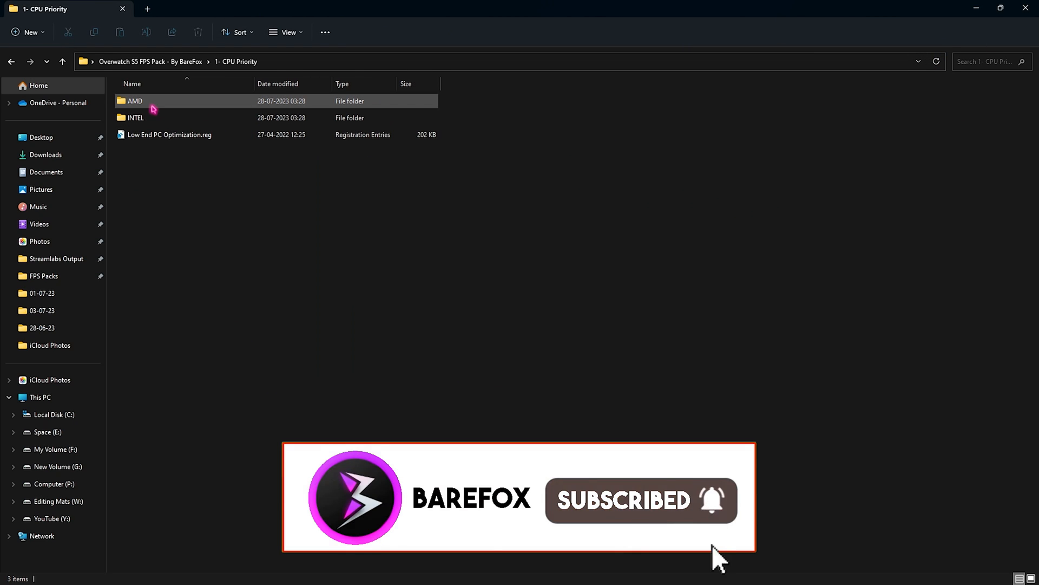
{"action": "double_click", "coordinate": [135, 101]}
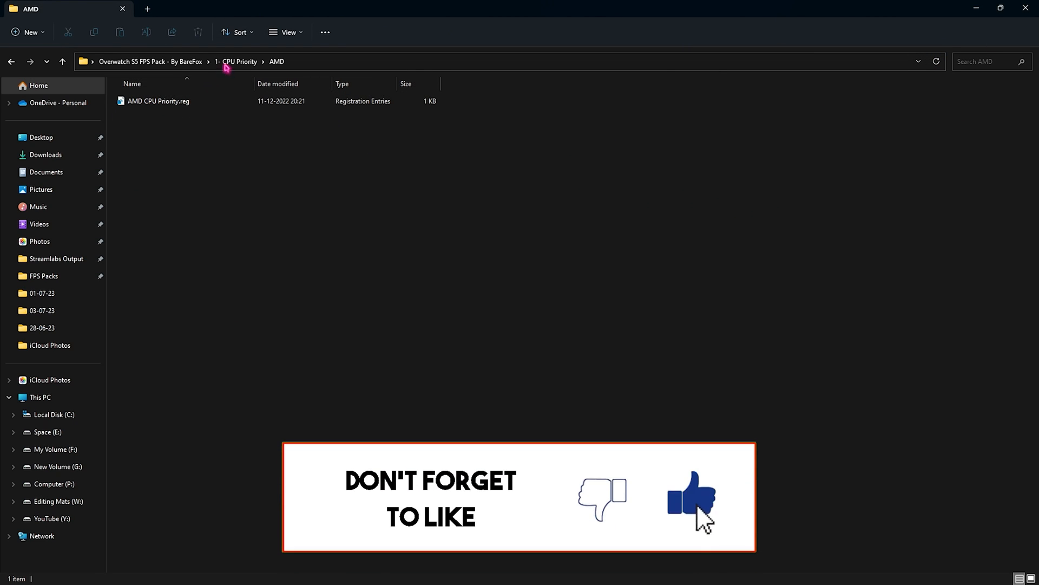
{"action": "left_click", "coordinate": [11, 60]}
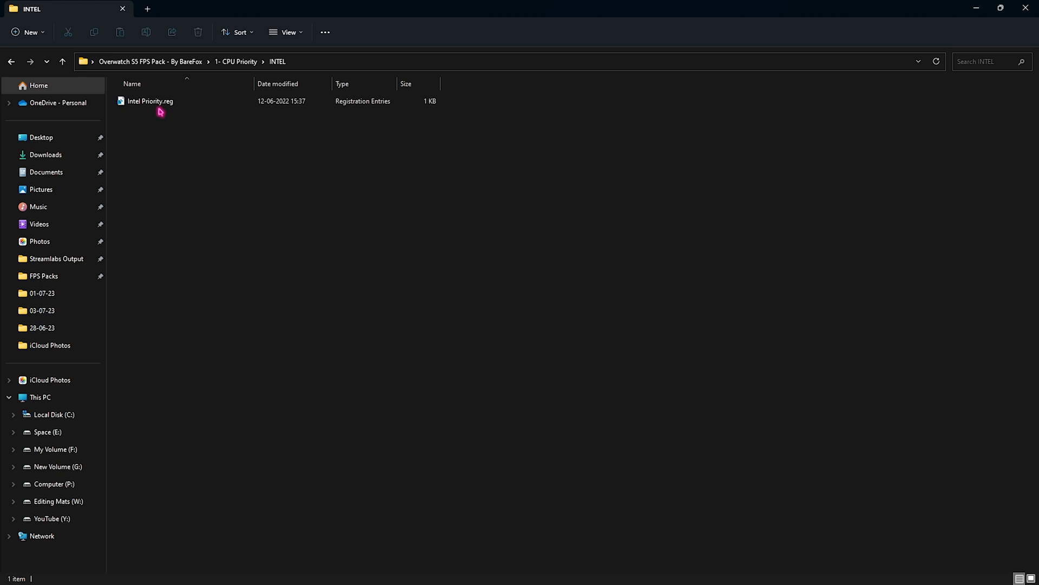
{"action": "left_click", "coordinate": [62, 61]}
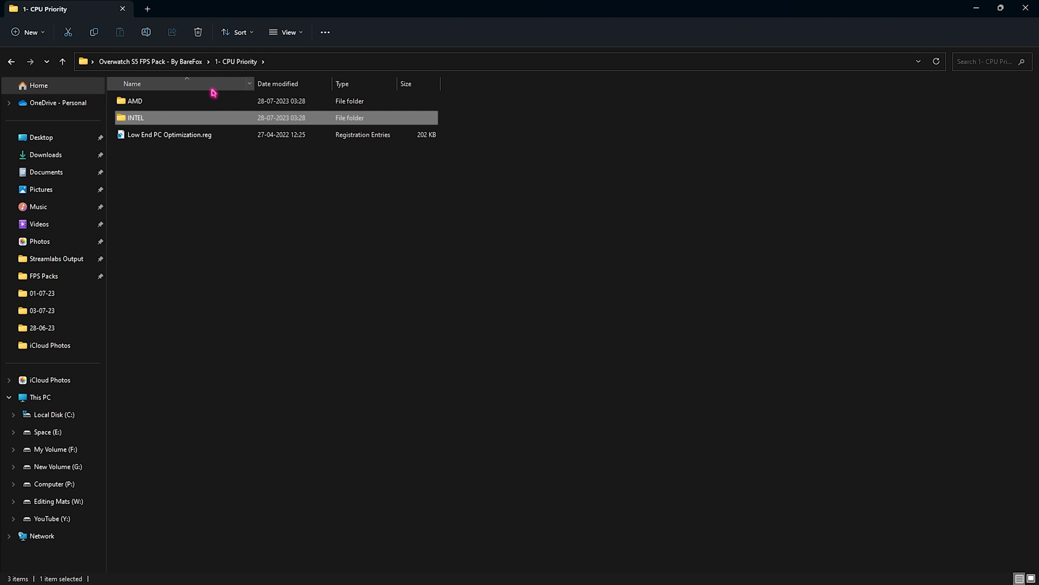
{"action": "mouse_move", "coordinate": [162, 184]}
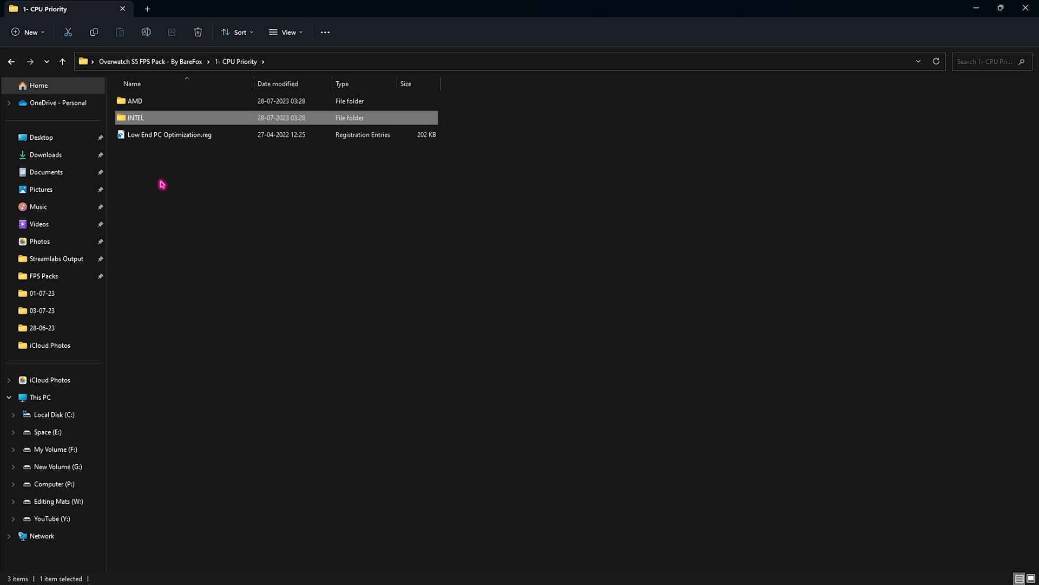
{"action": "left_click", "coordinate": [169, 134]}
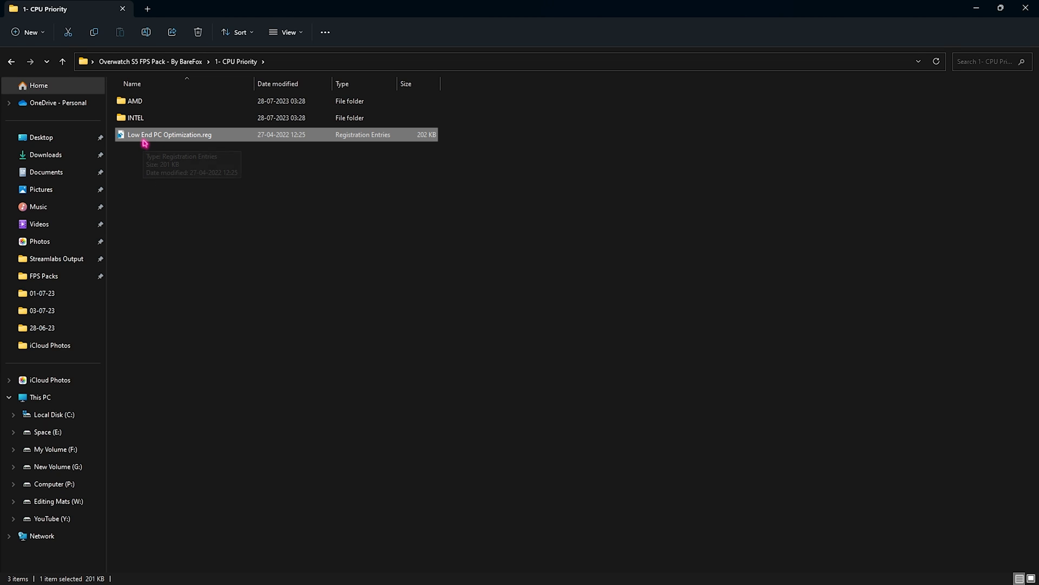
{"action": "mouse_move", "coordinate": [169, 134]}
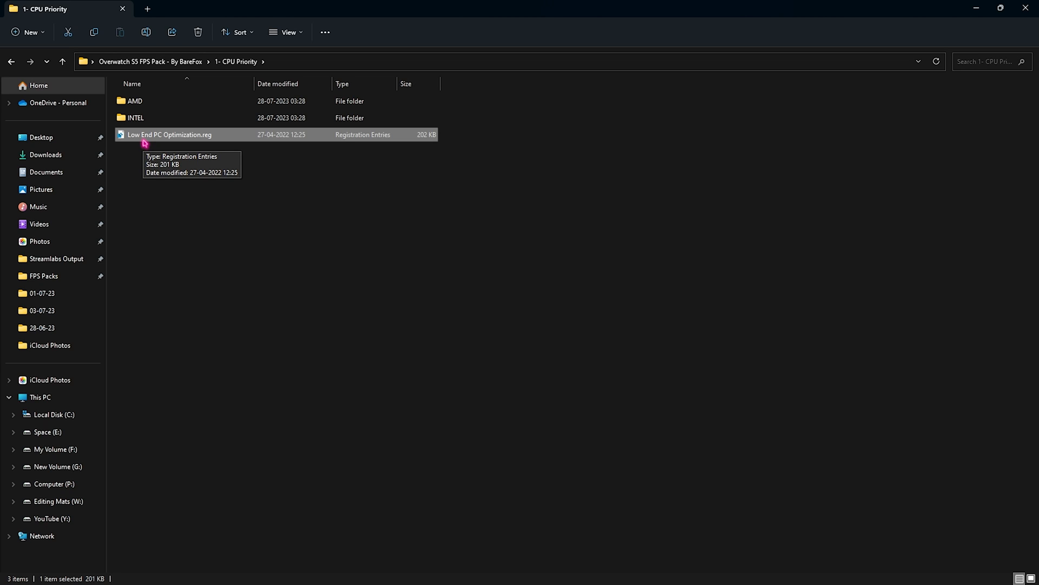
{"action": "mouse_move", "coordinate": [151, 61]}
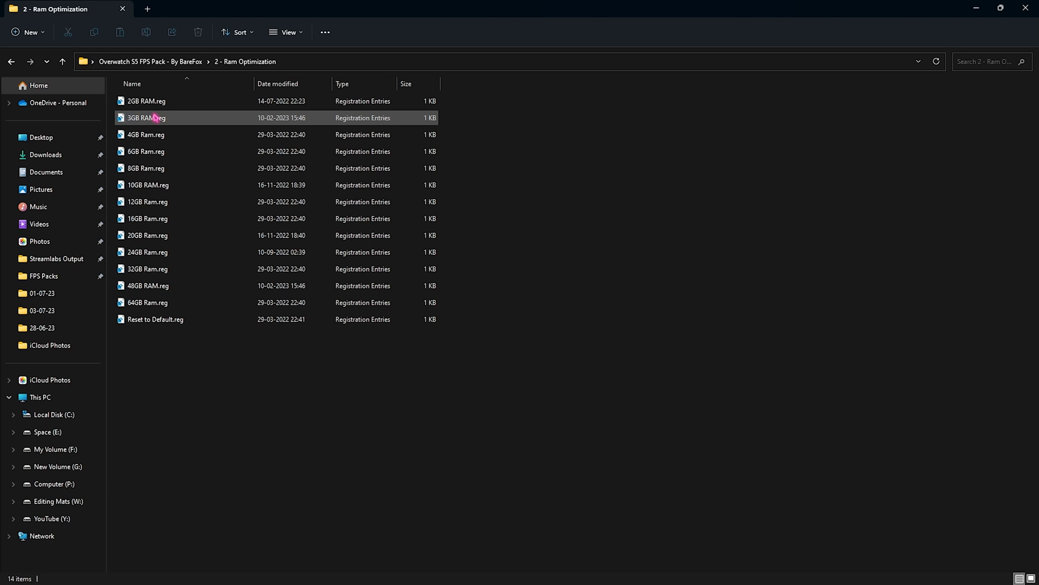
Go through the Ram Optimization .reg files to Reset to Default.reg and return to the pack's top folder
{"action": "left_click", "coordinate": [147, 269]}
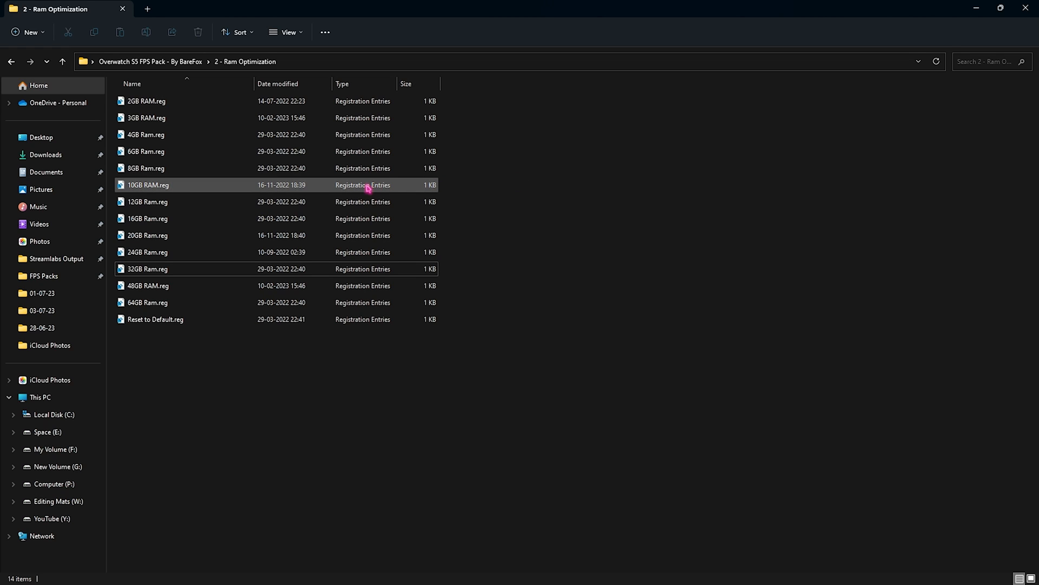
{"action": "left_click", "coordinate": [154, 319]}
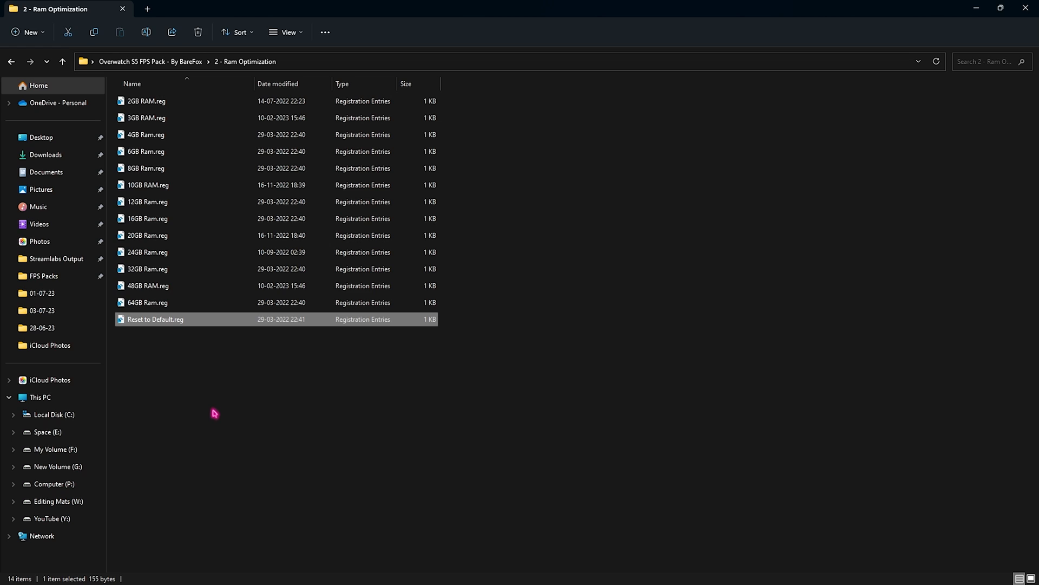
{"action": "left_click", "coordinate": [63, 61]}
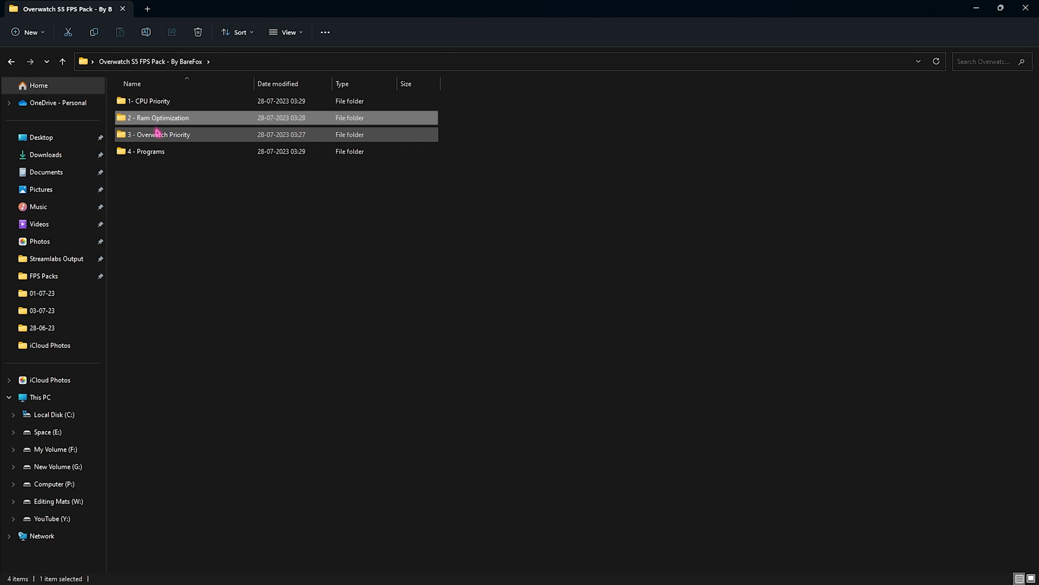
Enter the 3 - Overwatch Priority folder with its High and Medium Priority registry files
{"action": "double_click", "coordinate": [160, 134]}
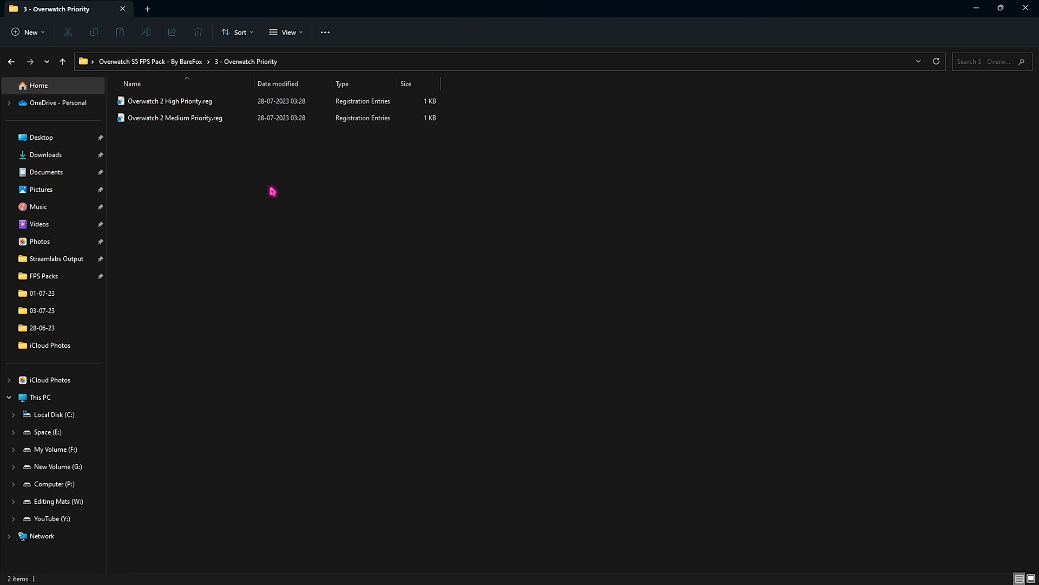
{"action": "mouse_move", "coordinate": [213, 207]}
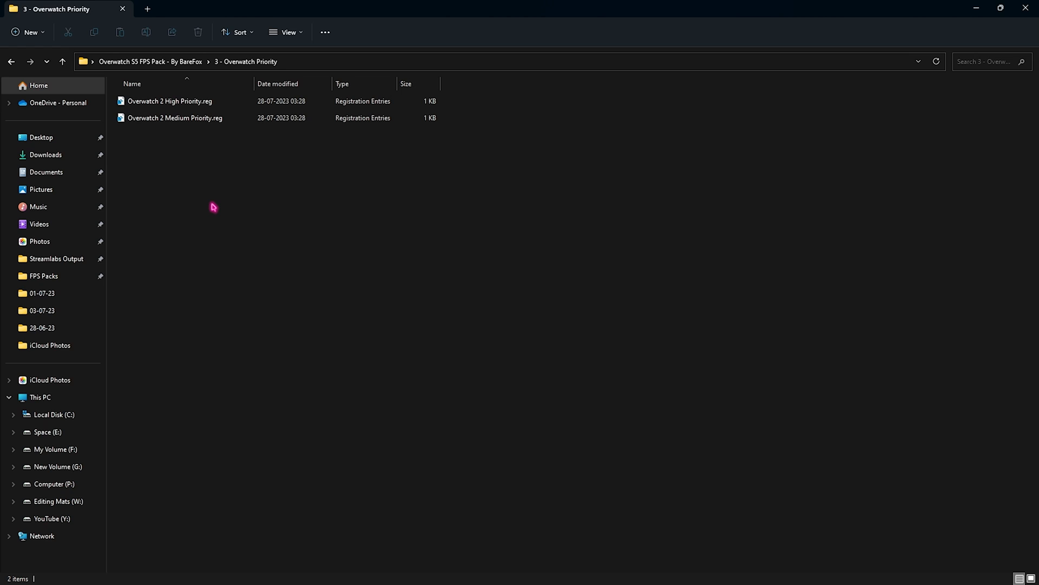
{"action": "mouse_move", "coordinate": [186, 176]}
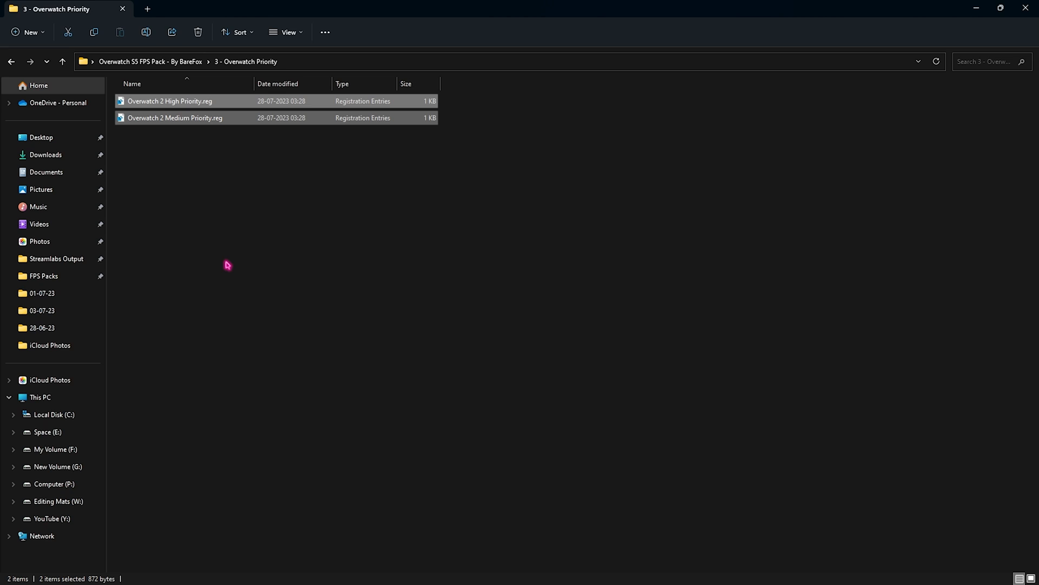
{"action": "mouse_move", "coordinate": [151, 61]}
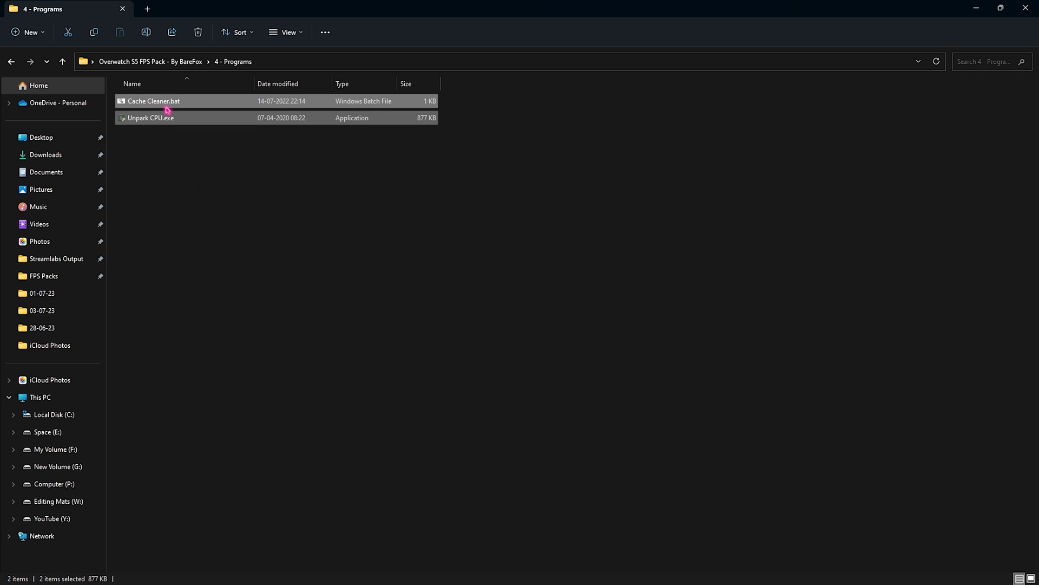
Run Cache Cleaner.bat as administrator so it clears the Windows event logs
{"action": "left_click", "coordinate": [152, 100]}
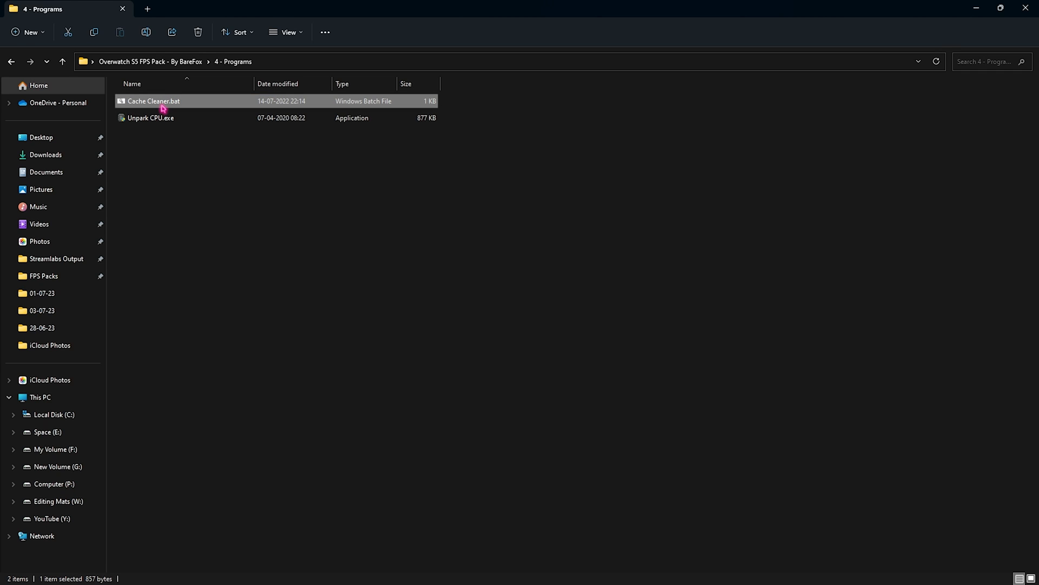
{"action": "right_click", "coordinate": [153, 101]}
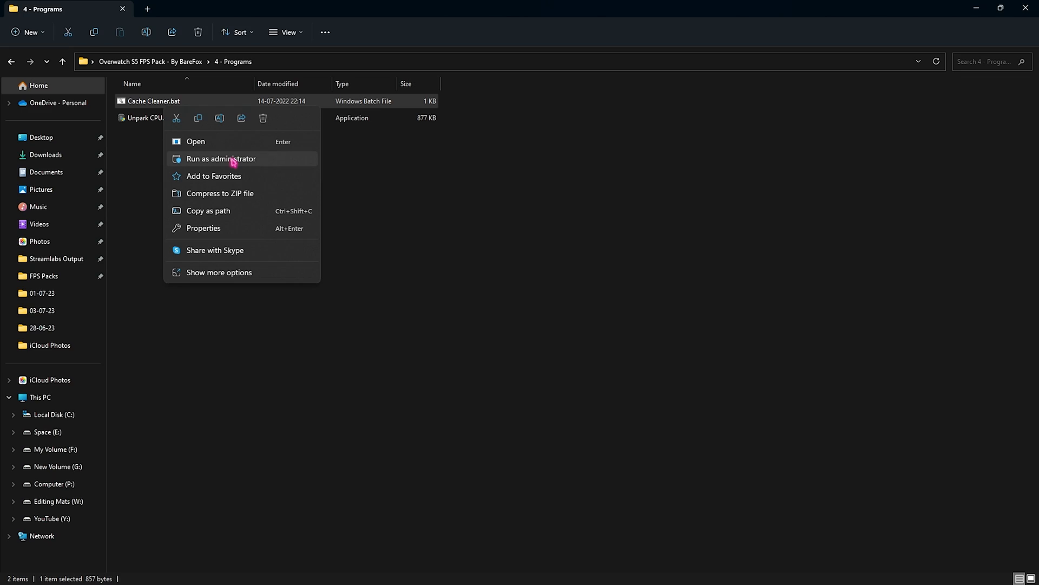
{"action": "left_click", "coordinate": [221, 159]}
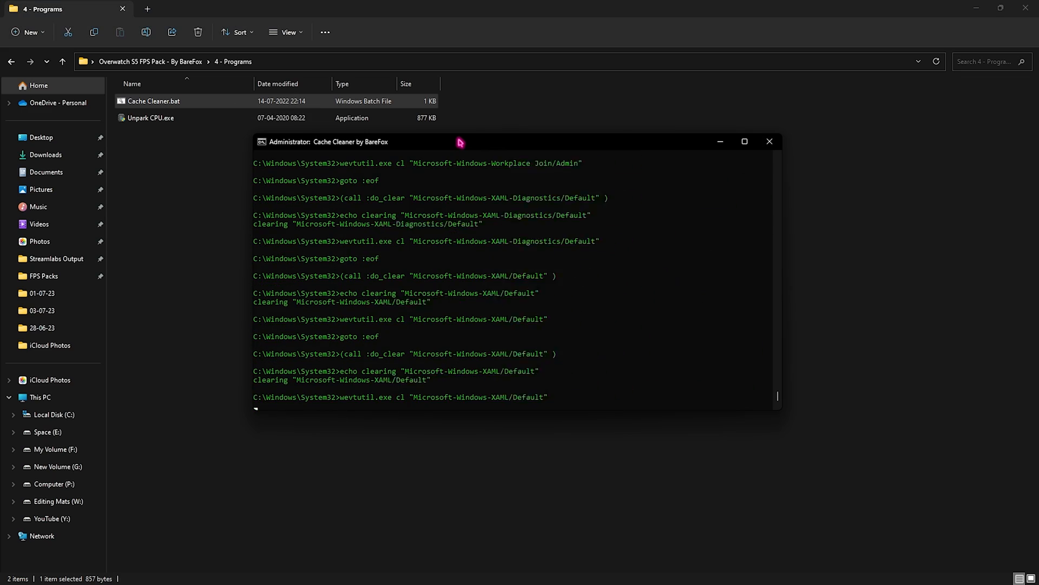
{"action": "left_click", "coordinate": [769, 141]}
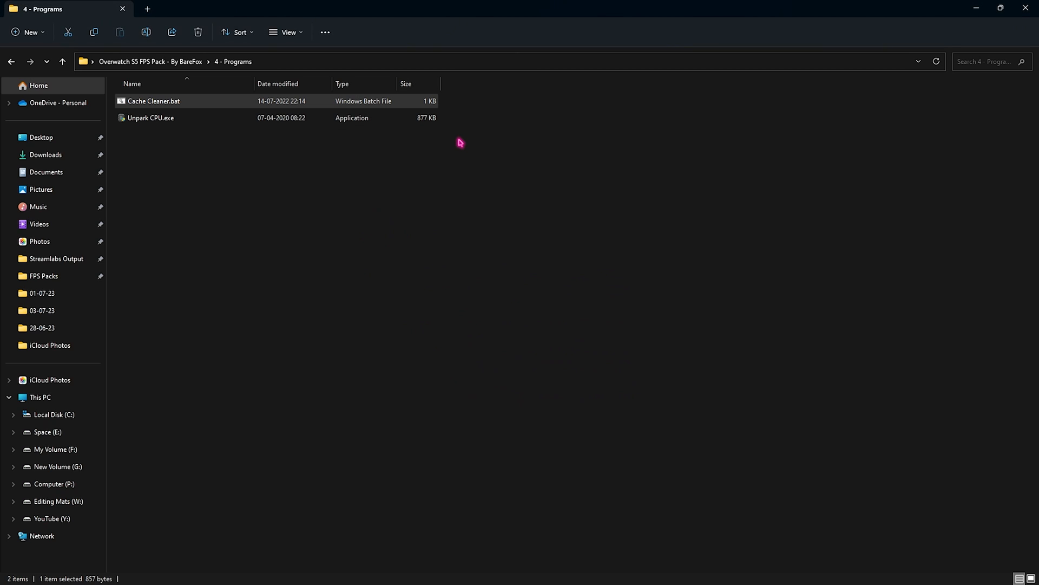
{"action": "mouse_move", "coordinate": [201, 137]}
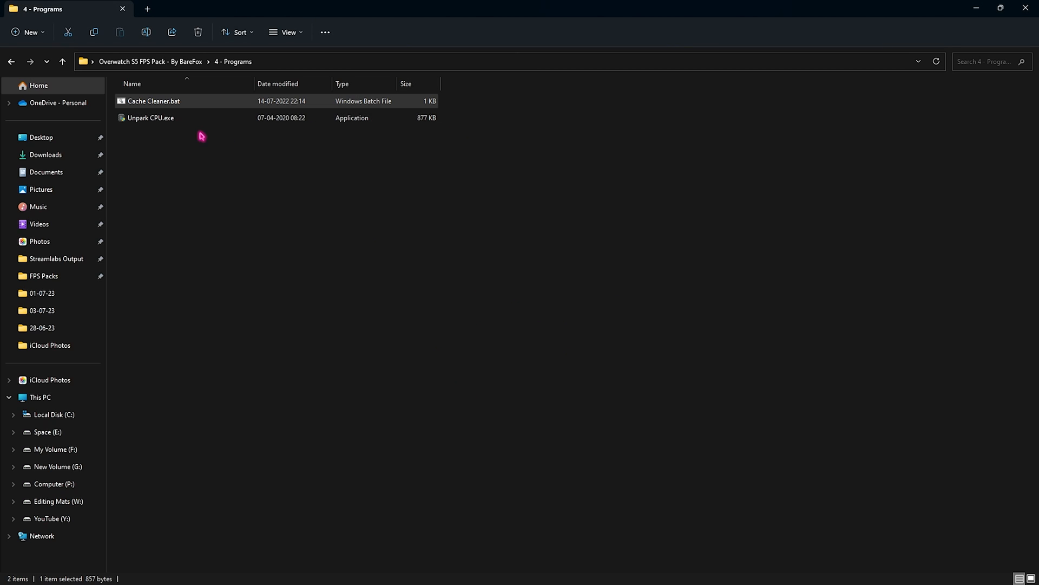
Bring up the run options for Unpark CPU.exe
{"action": "left_click", "coordinate": [149, 117]}
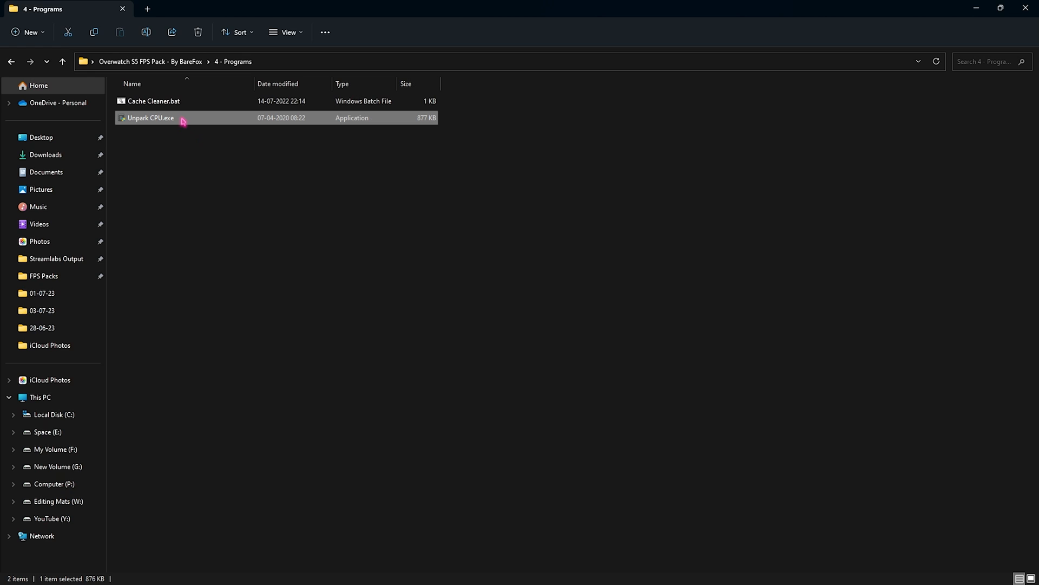
{"action": "right_click", "coordinate": [149, 117]}
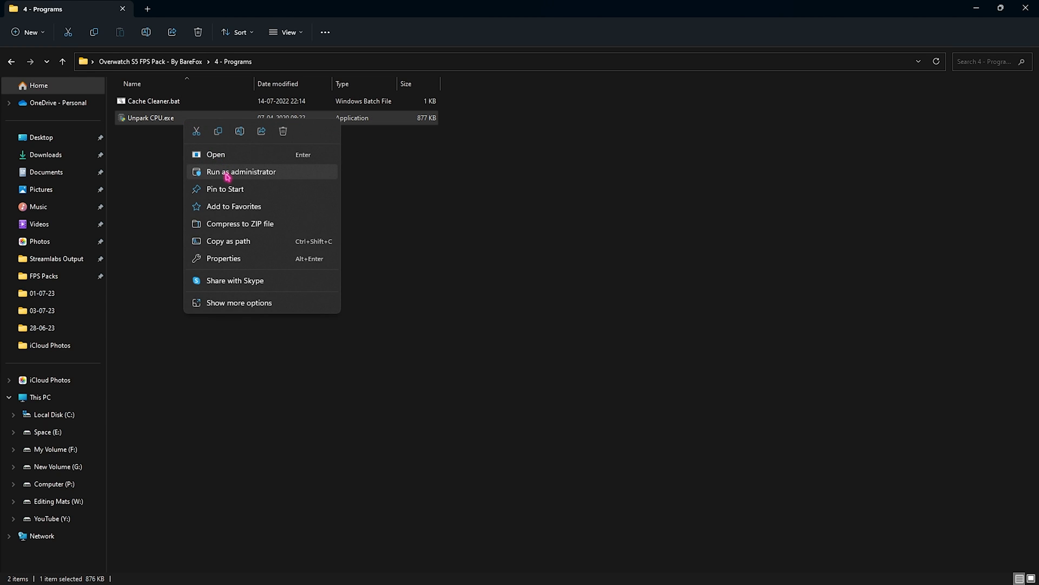
Run Unpark CPU as administrator, choose Ultimate Performance, apply it to unpark all 24 cores and confirm
{"action": "left_click", "coordinate": [241, 172]}
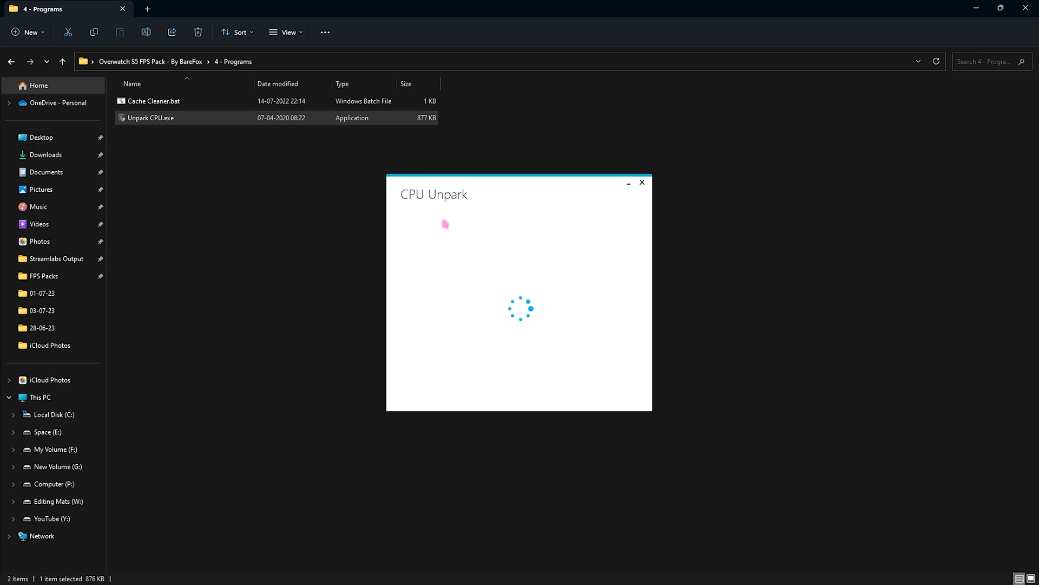
{"action": "mouse_move", "coordinate": [427, 178]}
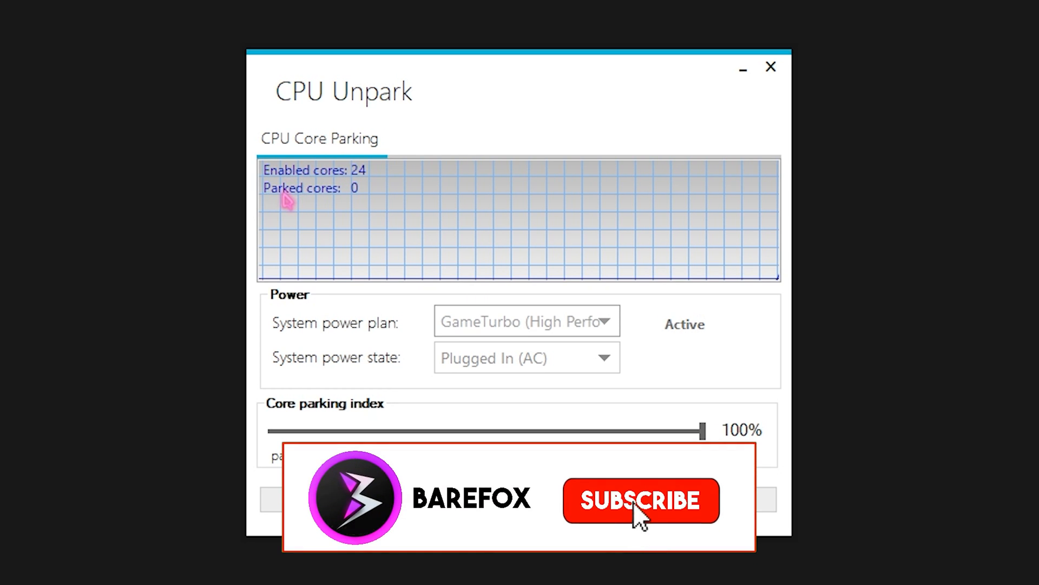
{"action": "left_click", "coordinate": [640, 500]}
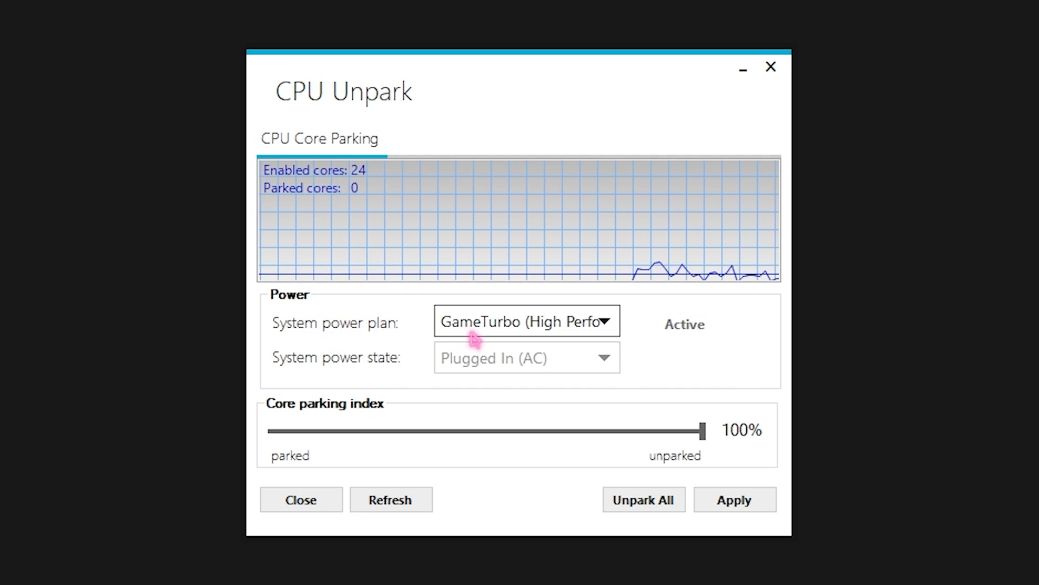
{"action": "left_click", "coordinate": [527, 320]}
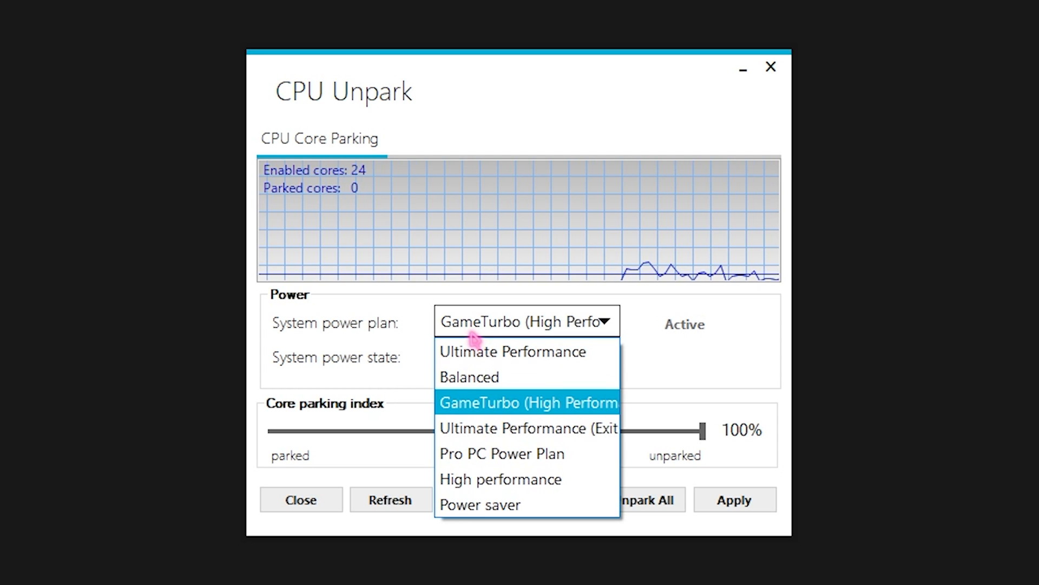
{"action": "mouse_move", "coordinate": [468, 377]}
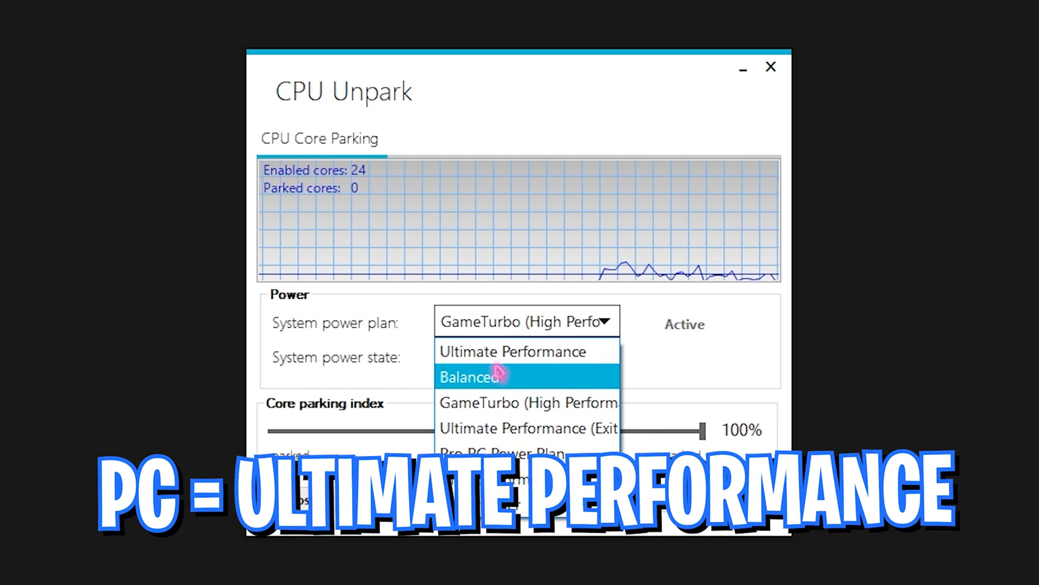
{"action": "left_click", "coordinate": [512, 350]}
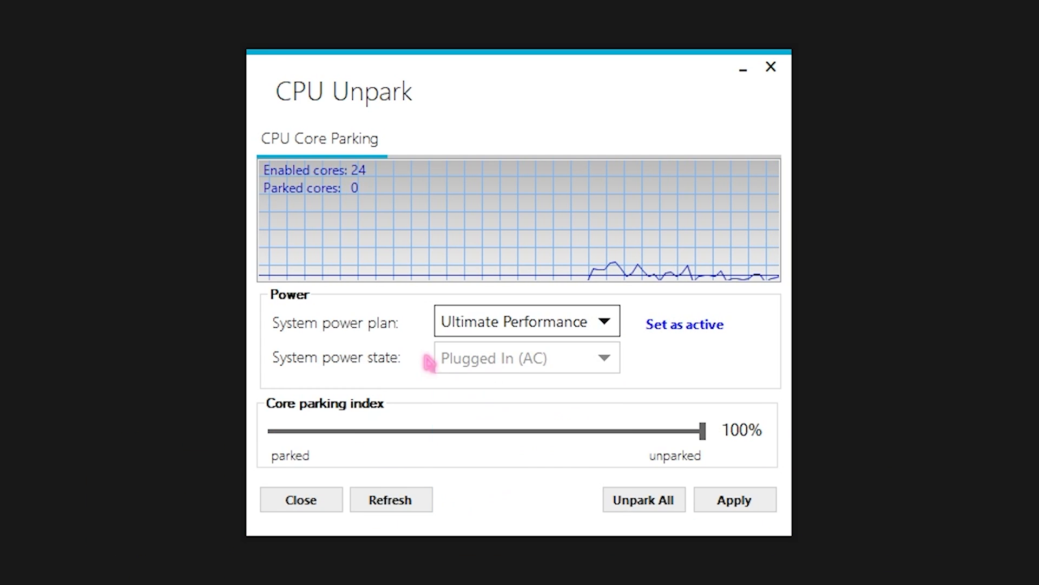
{"action": "mouse_move", "coordinate": [272, 418]}
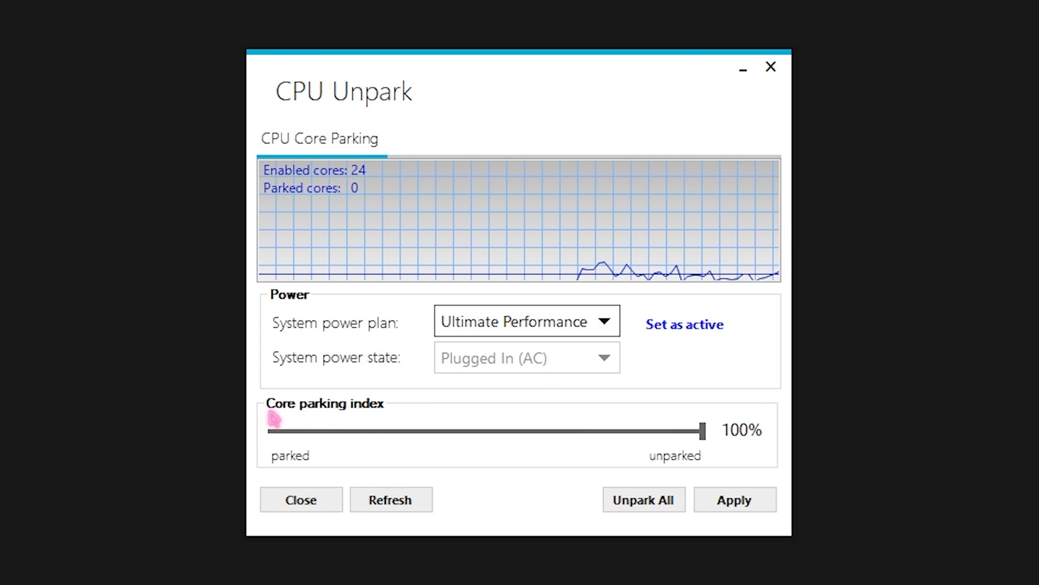
{"action": "mouse_move", "coordinate": [369, 416]}
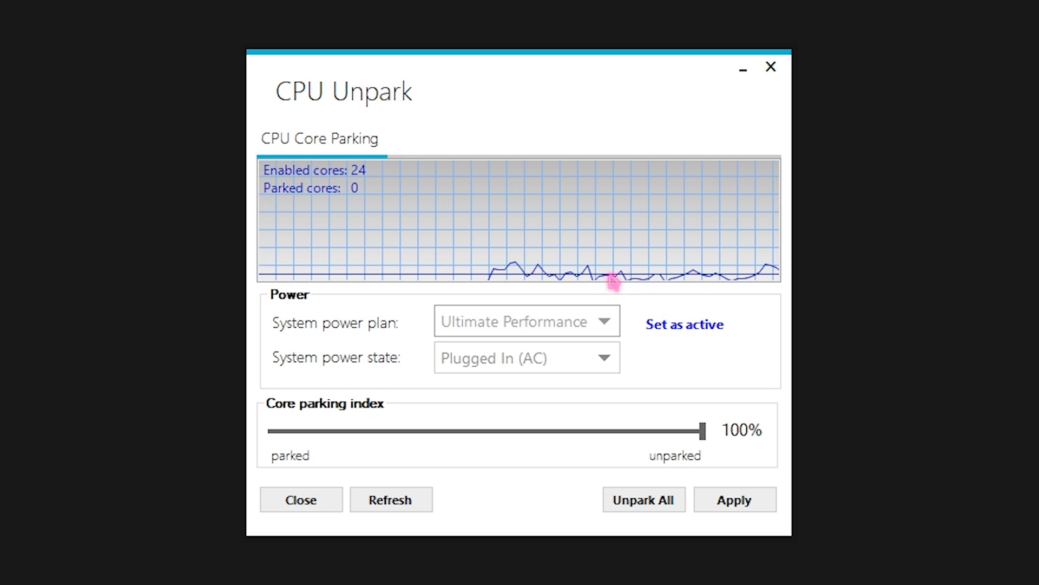
{"action": "left_click", "coordinate": [734, 499]}
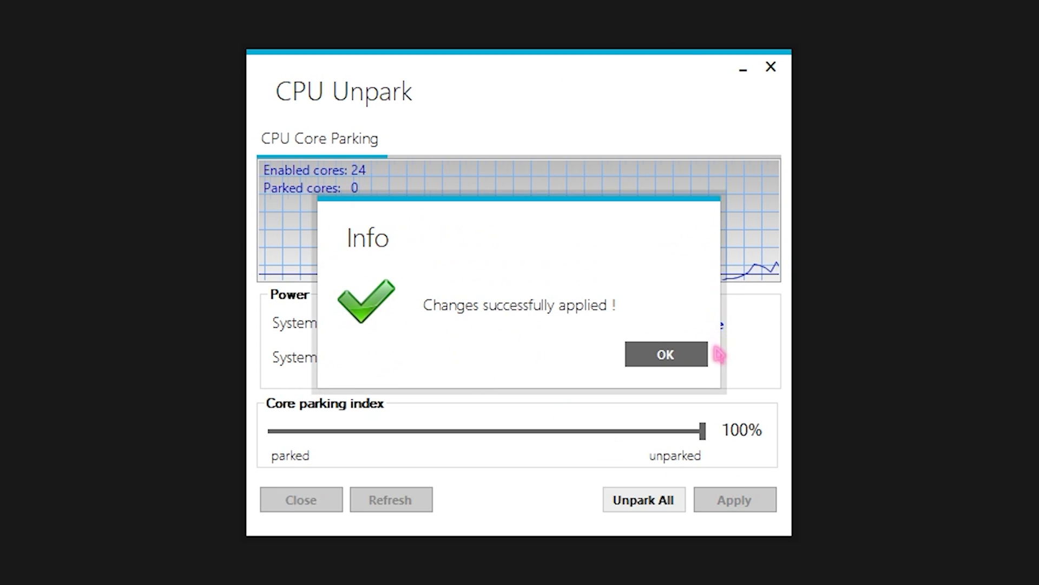
{"action": "left_click", "coordinate": [666, 354]}
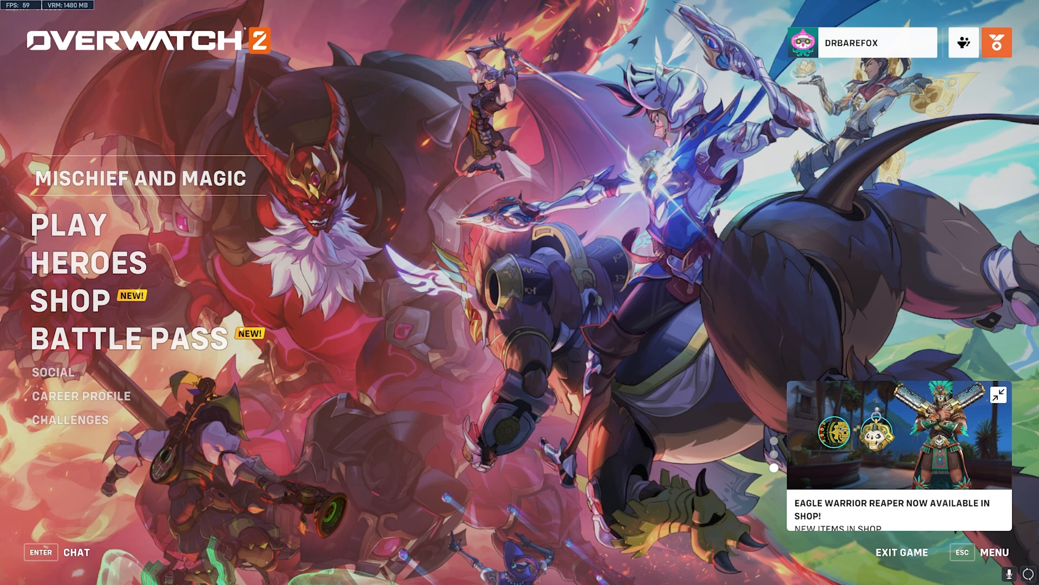
In Overwatch 2's Options > Video, review resolutions and leave In-Game Resolution at 80%
{"action": "left_click", "coordinate": [996, 551]}
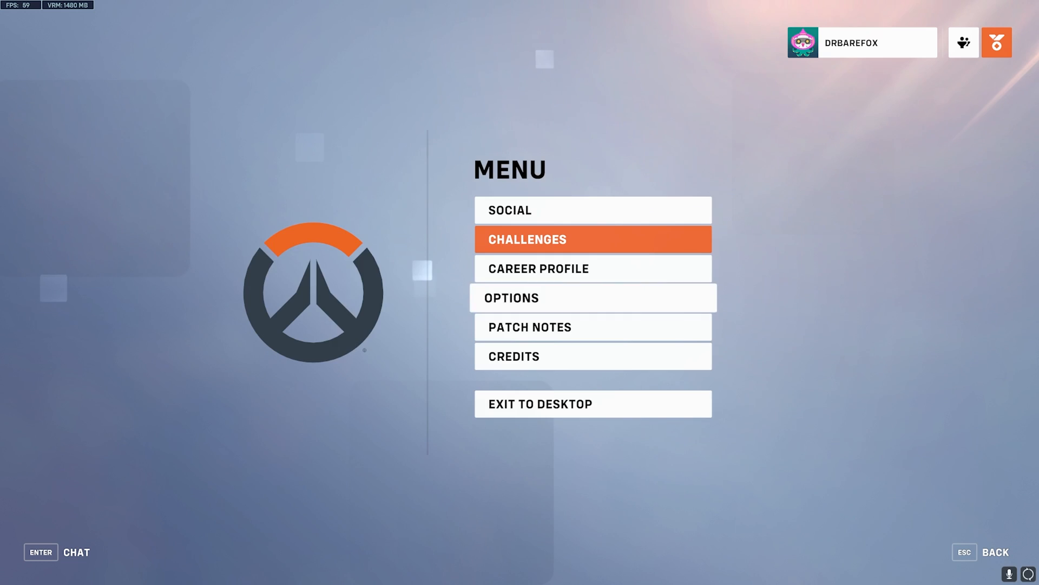
{"action": "left_click", "coordinate": [593, 297]}
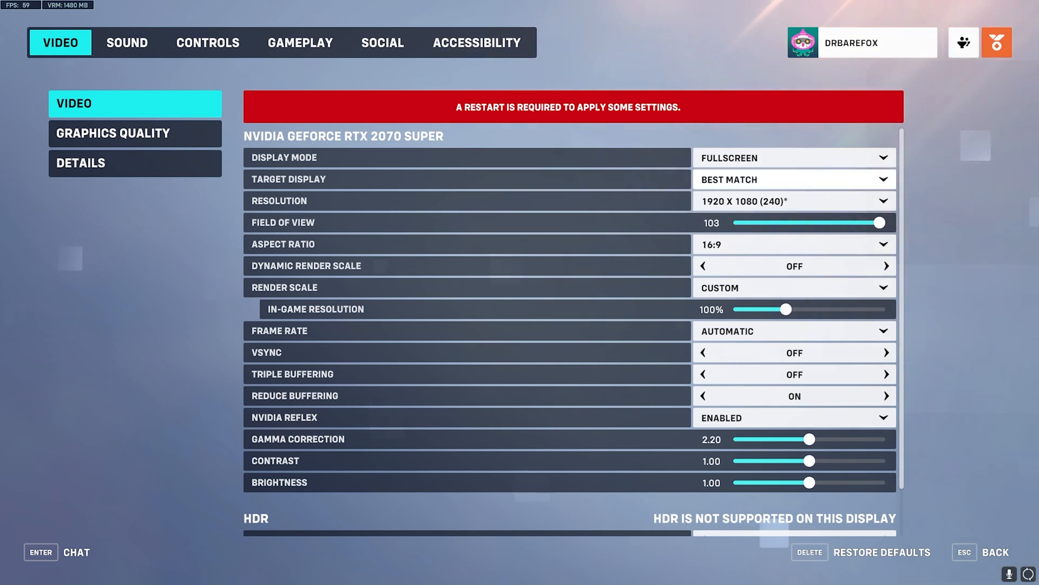
{"action": "left_click", "coordinate": [793, 200]}
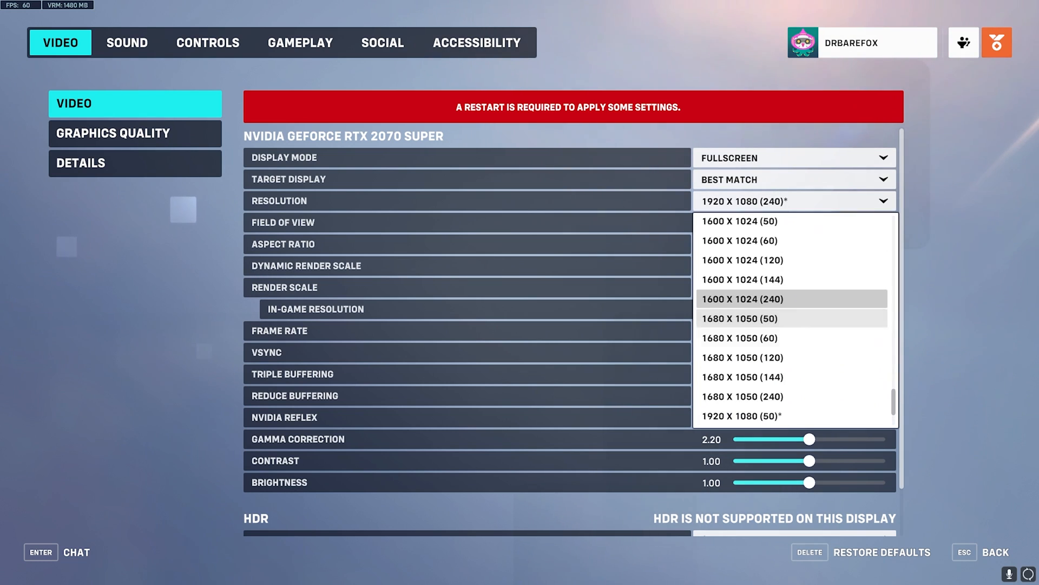
{"action": "scroll", "scroll_direction": "up", "scroll_amount": 3}
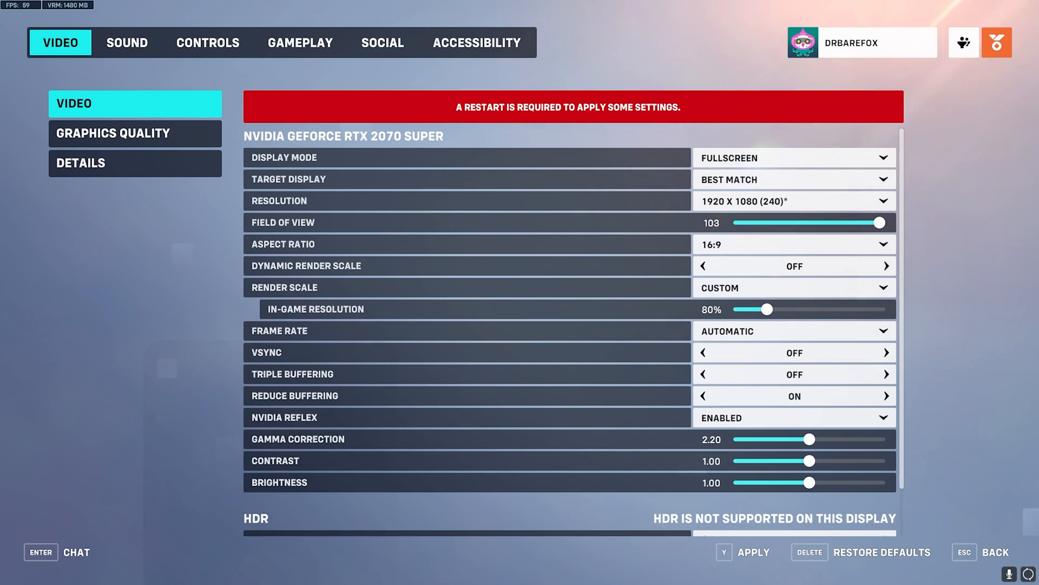
{"action": "scroll", "scroll_direction": "down", "scroll_amount": 3}
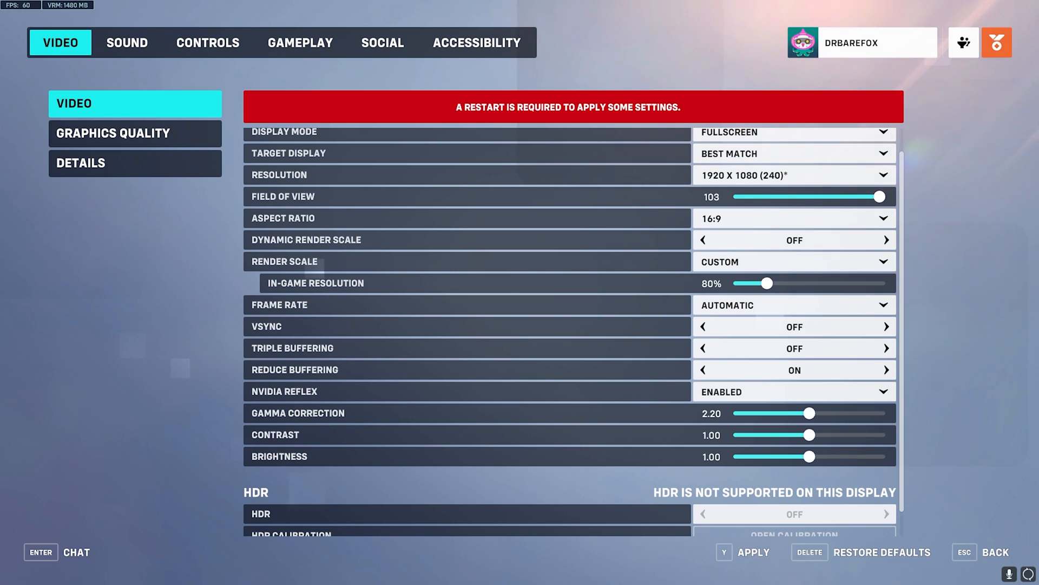
Set NVIDIA Reflex to Enabled + Boost
{"action": "left_click", "coordinate": [794, 391]}
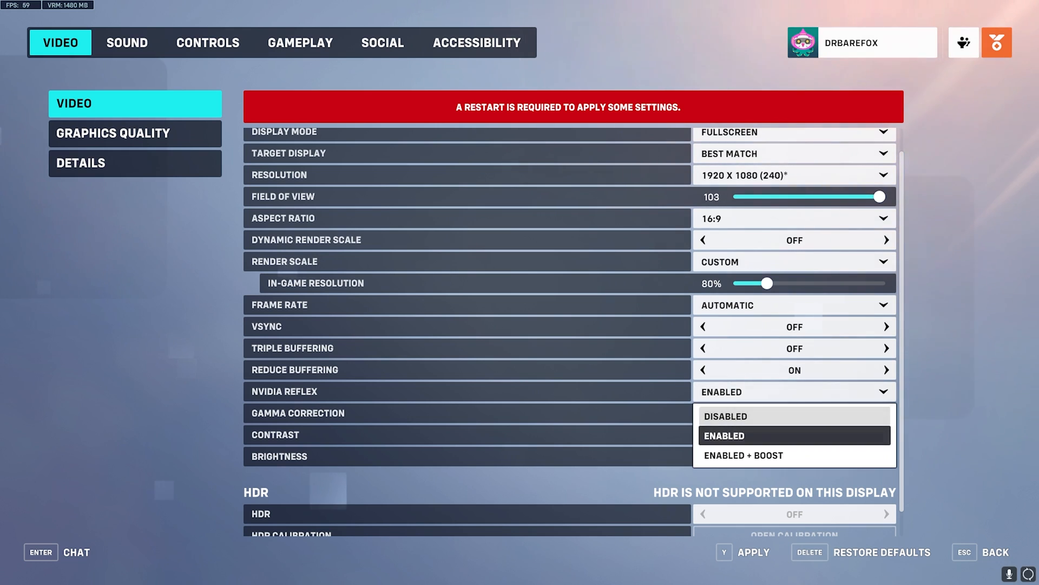
{"action": "left_click", "coordinate": [743, 456]}
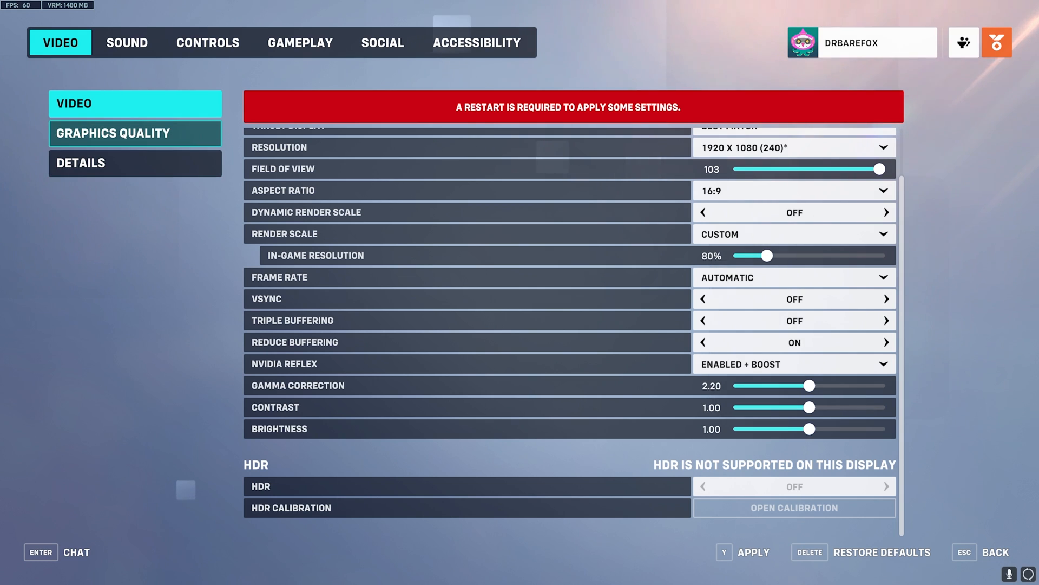
Set the Graphics Quality preset to Low, turning shadows, reflections and ambient occlusion off
{"action": "left_click", "coordinate": [134, 132]}
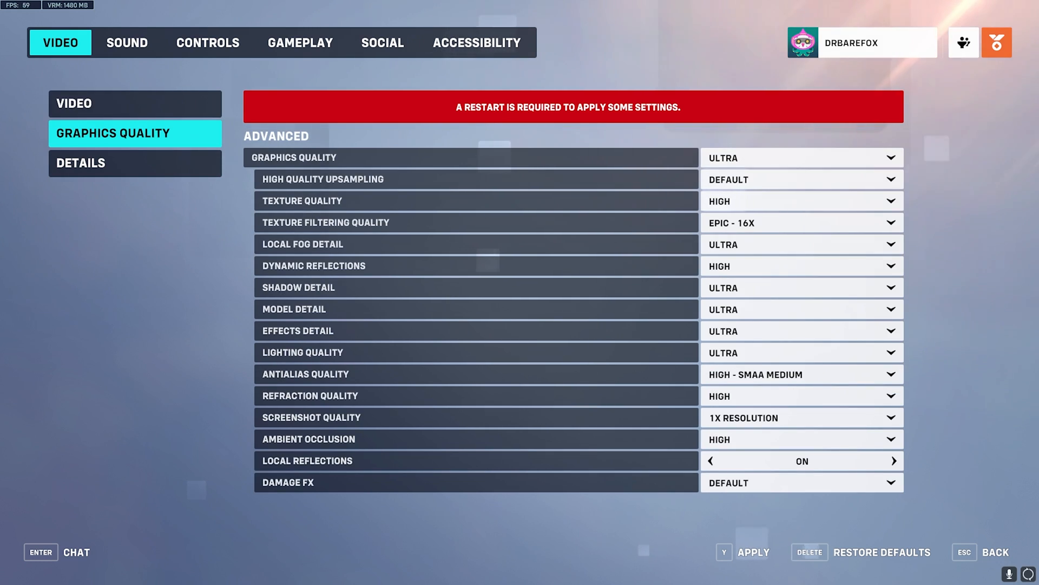
{"action": "left_click", "coordinate": [801, 157]}
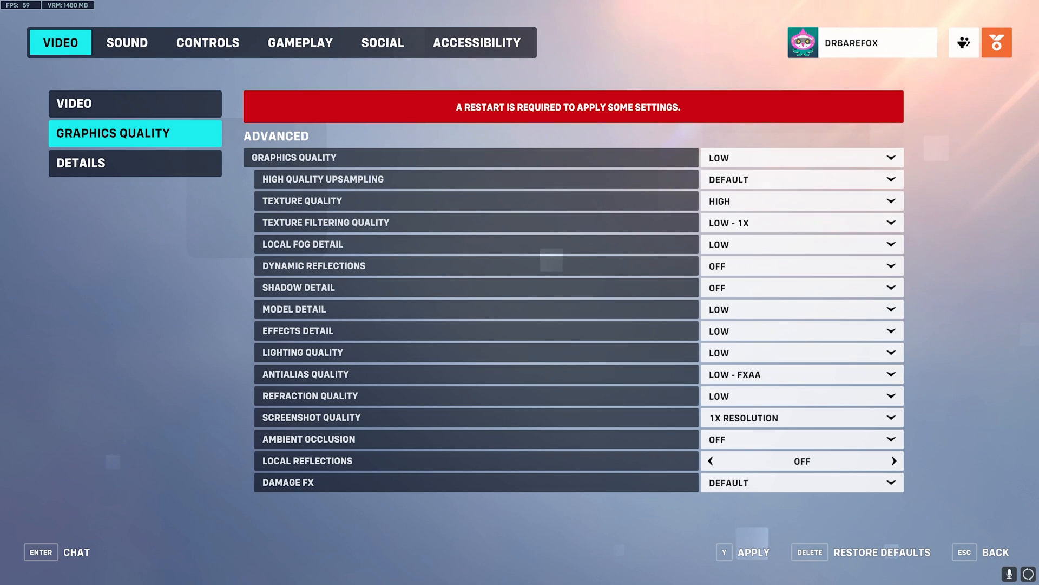